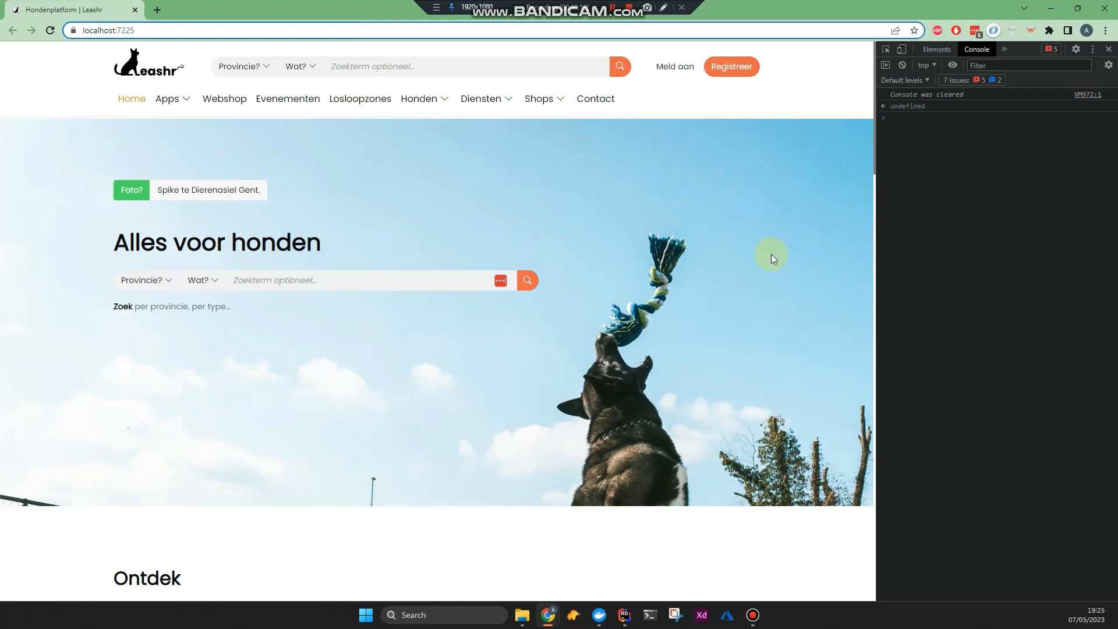
mouse_move(496, 242)
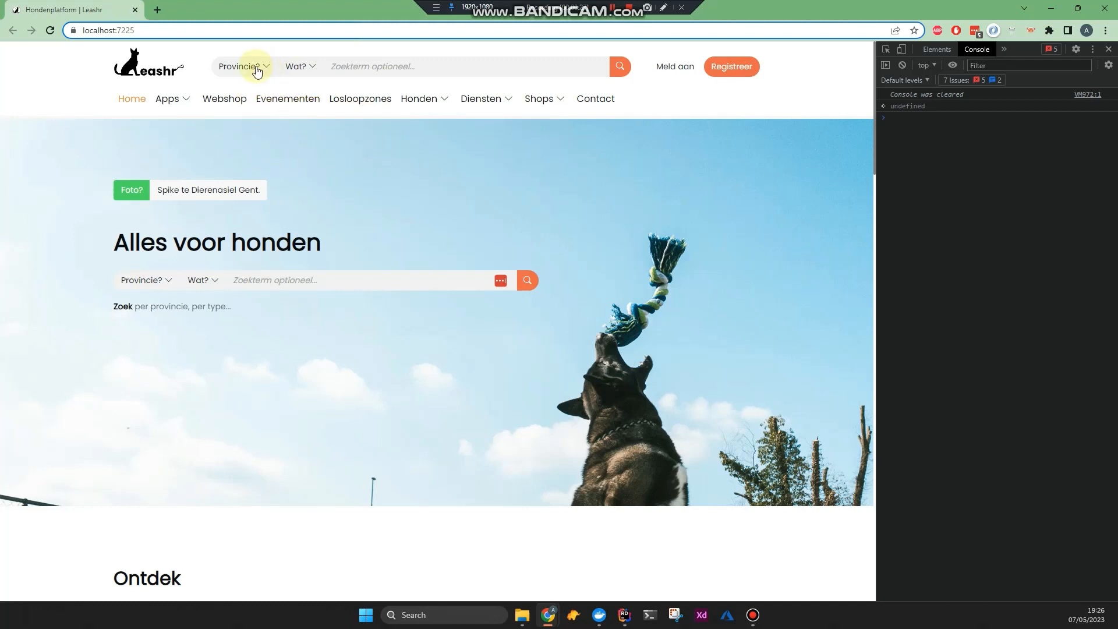
Choose 'Mijn Locatie' from the Provincie? dropdown and check the console geolocation output.
click(245, 65)
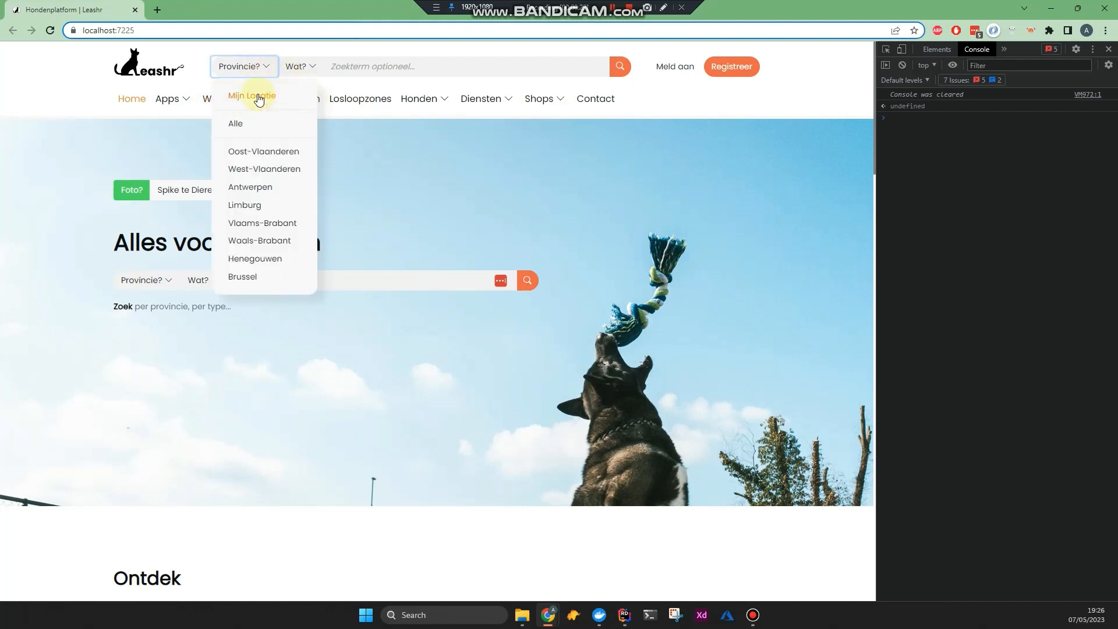
mouse_move(219, 102)
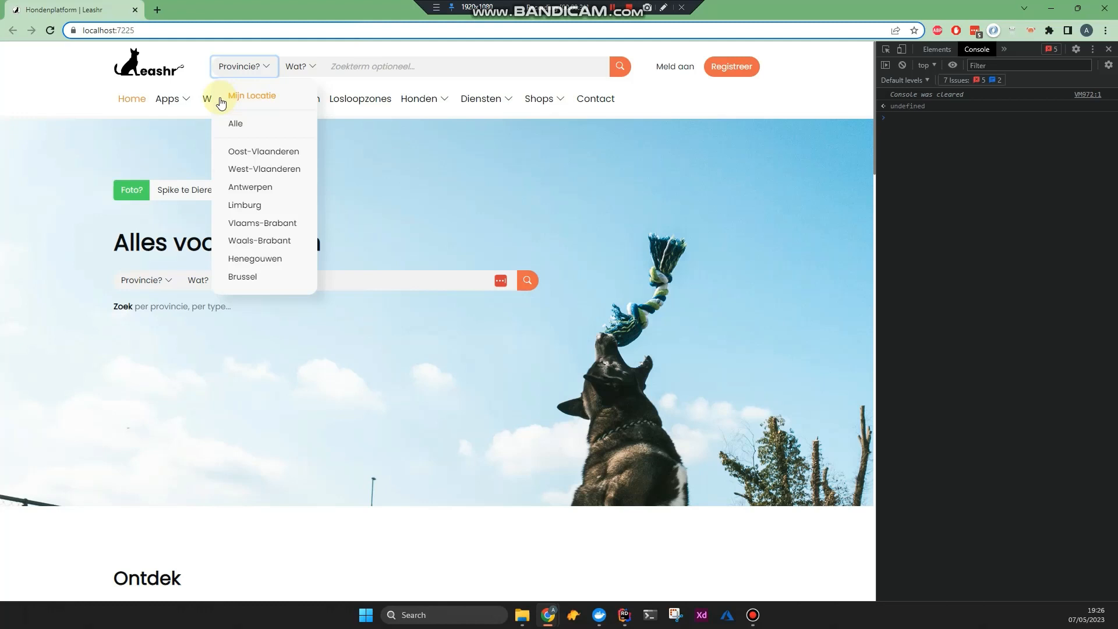
mouse_move(246, 103)
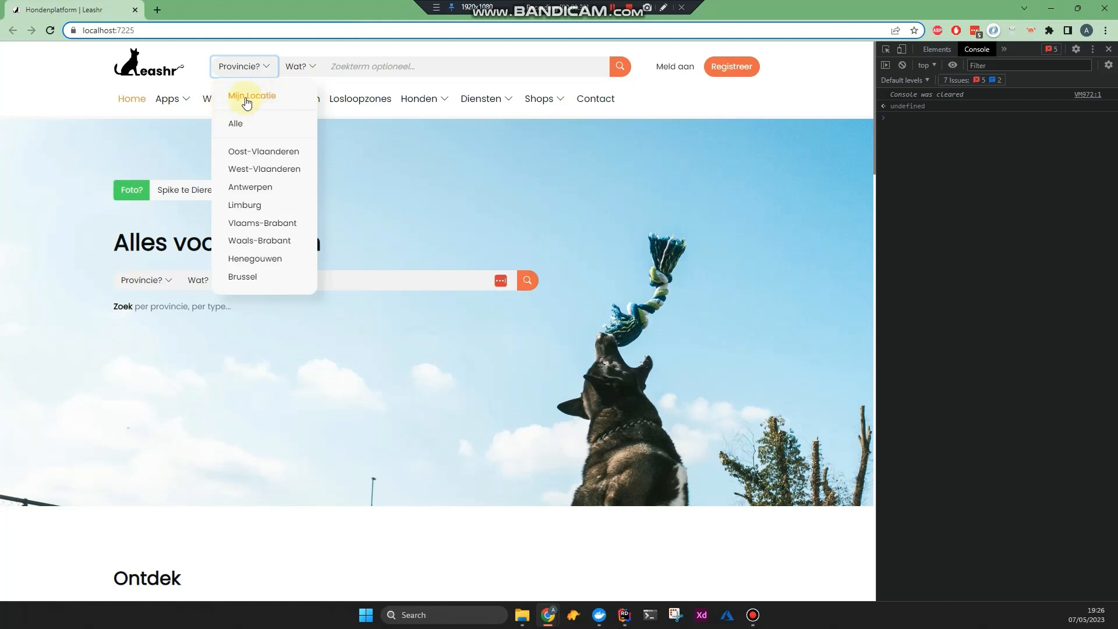
mouse_move(253, 102)
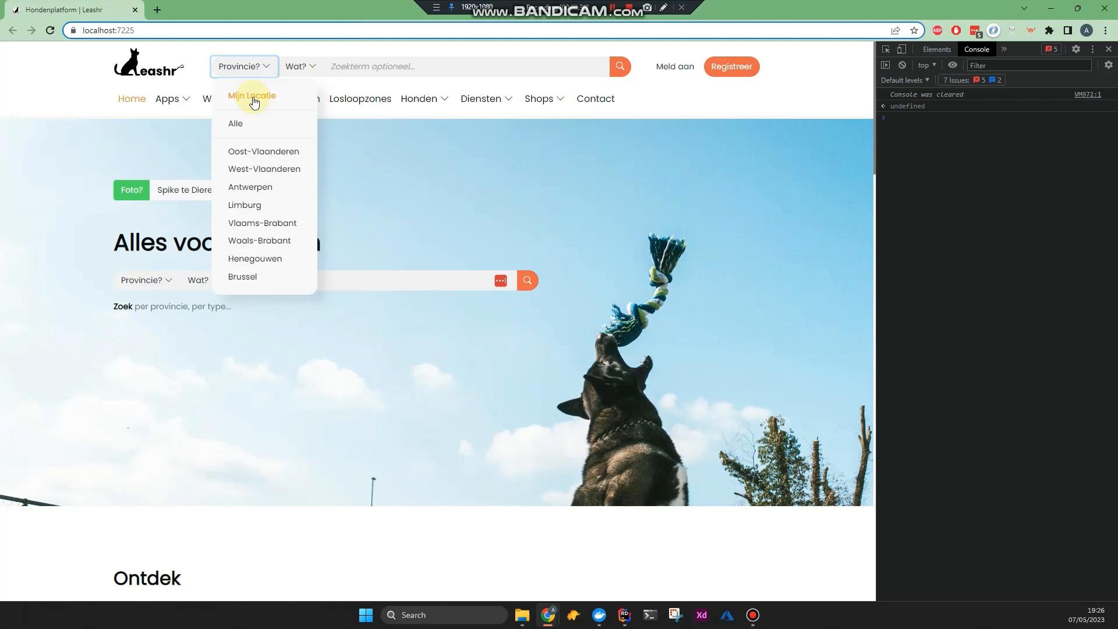
click(252, 95)
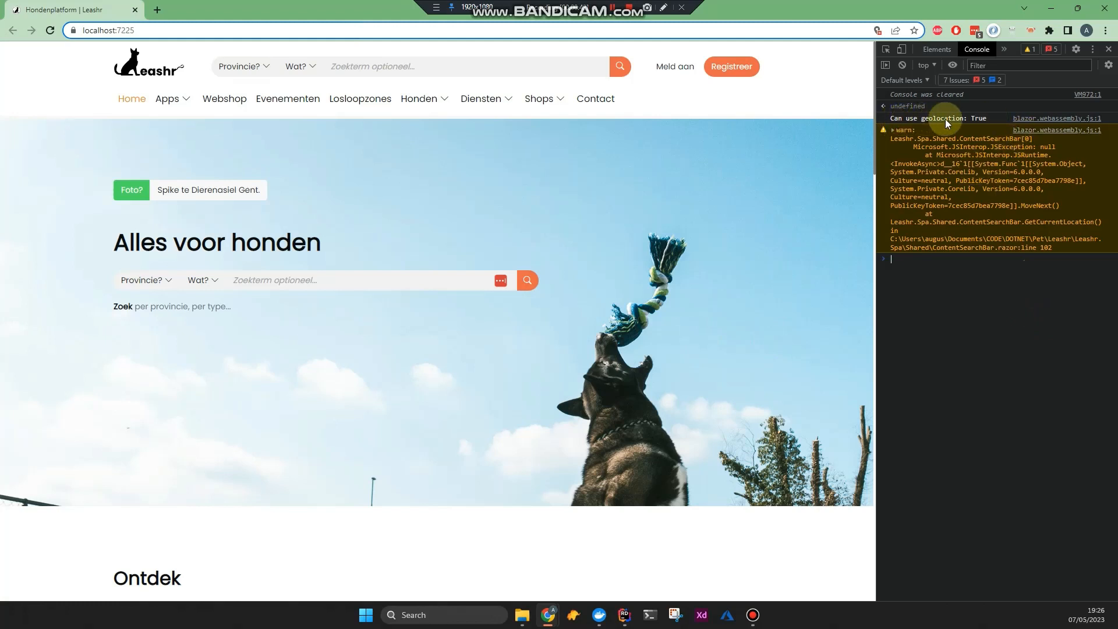
mouse_move(424, 170)
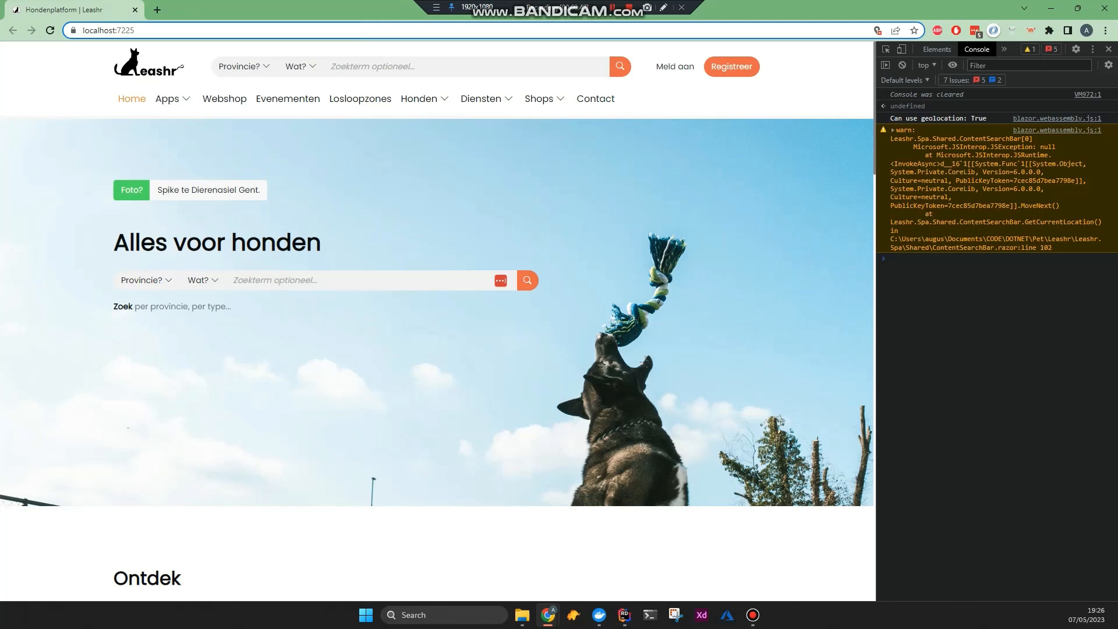
mouse_move(448, 105)
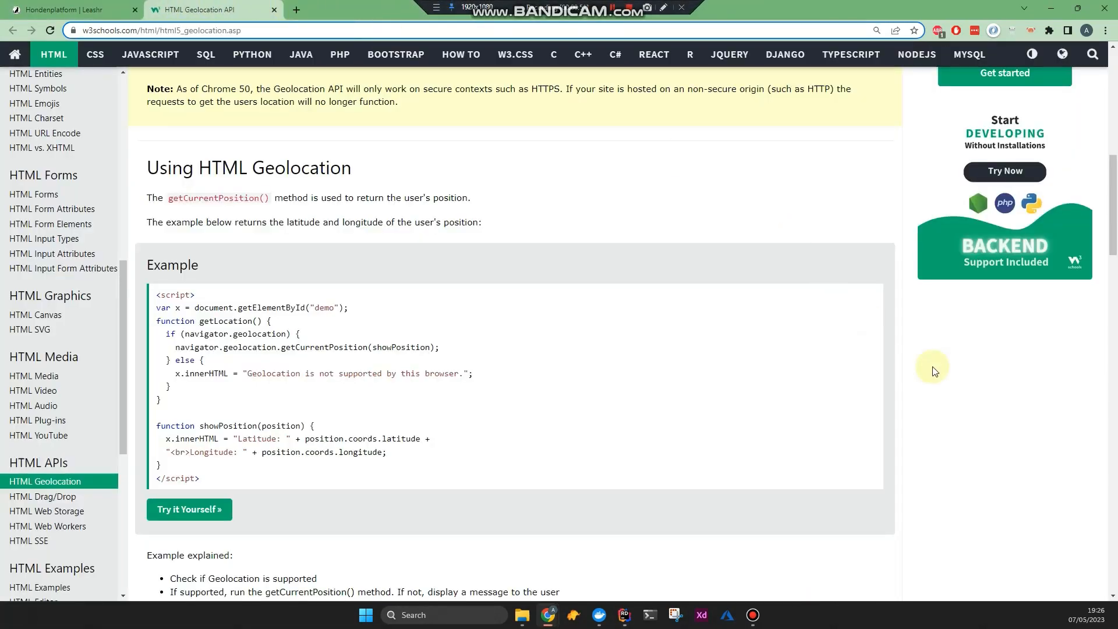
Scroll through the Blazor.Geolocation README and its IGeolocationService interface docs.
scroll(down, 3)
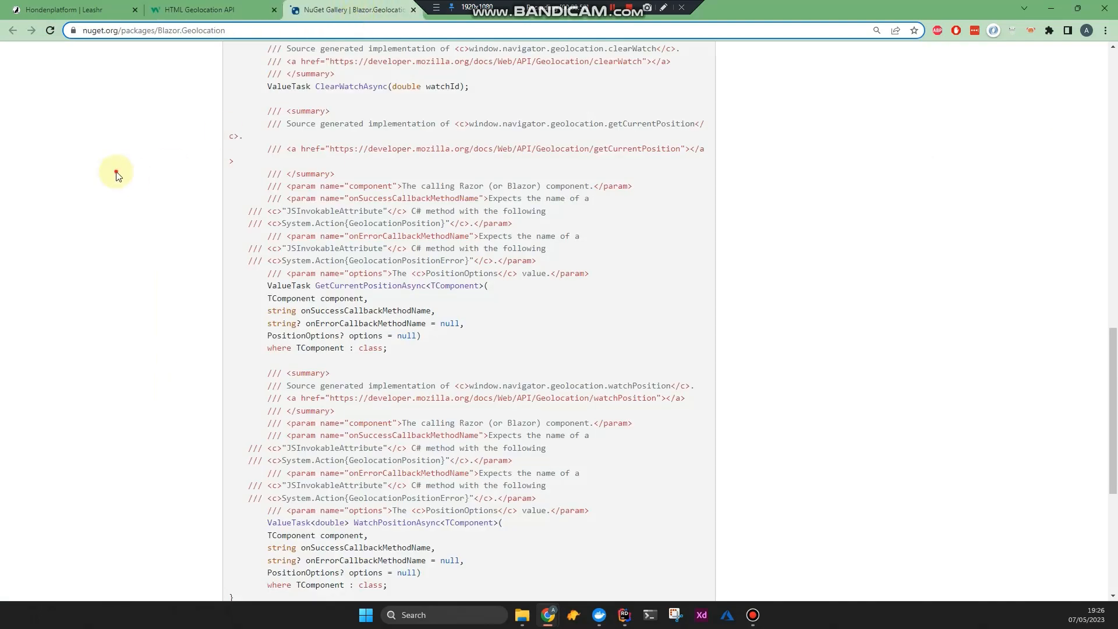
scroll(up, 3)
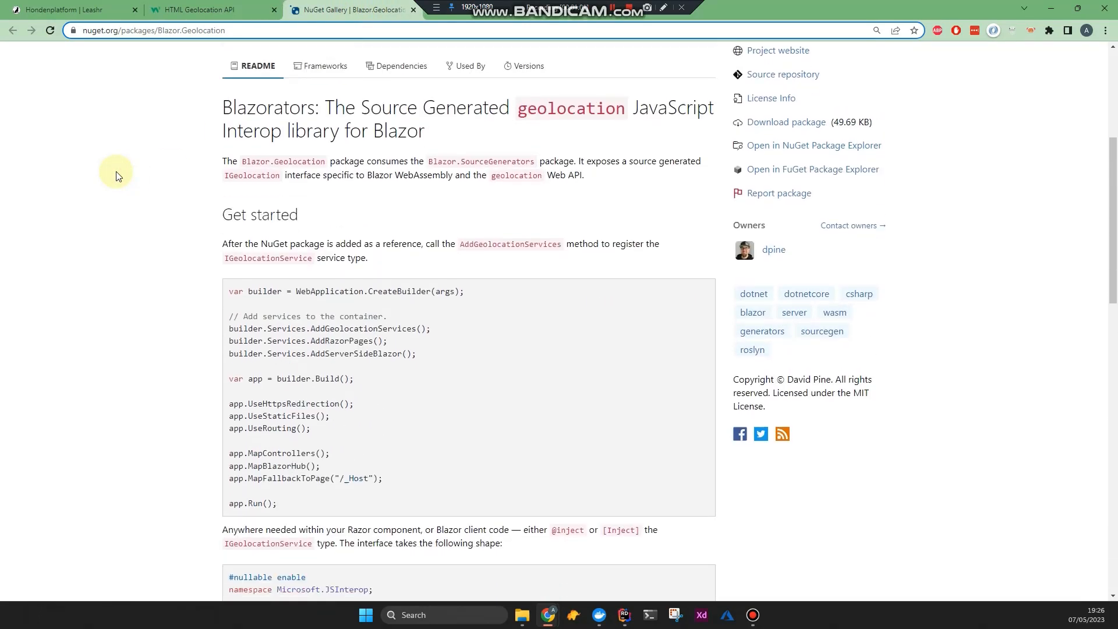
scroll(down, 3)
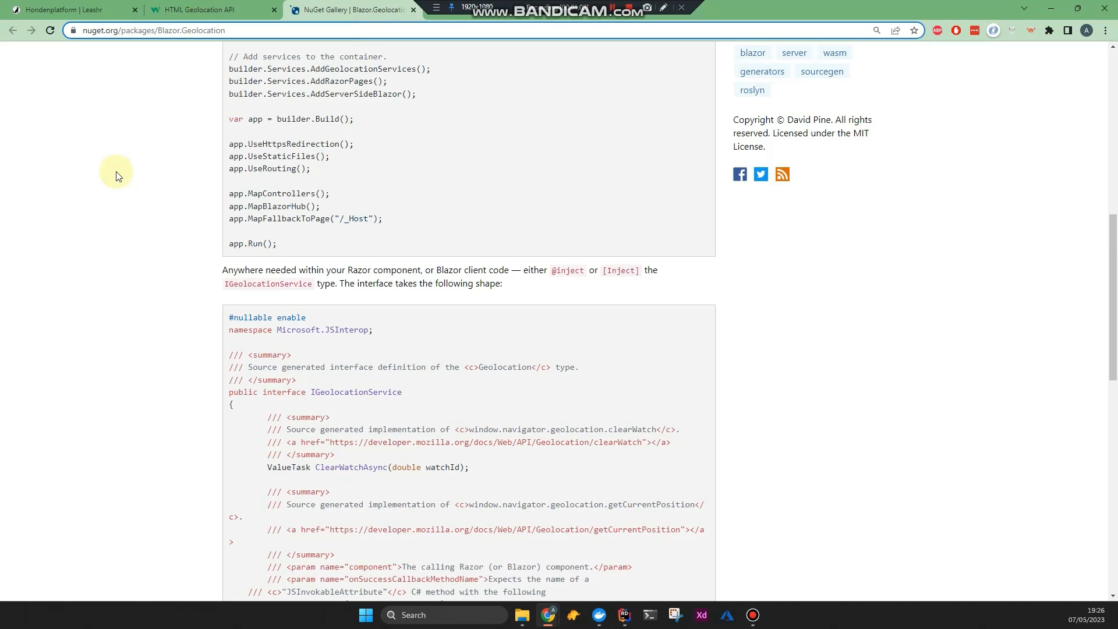
scroll(down, 3)
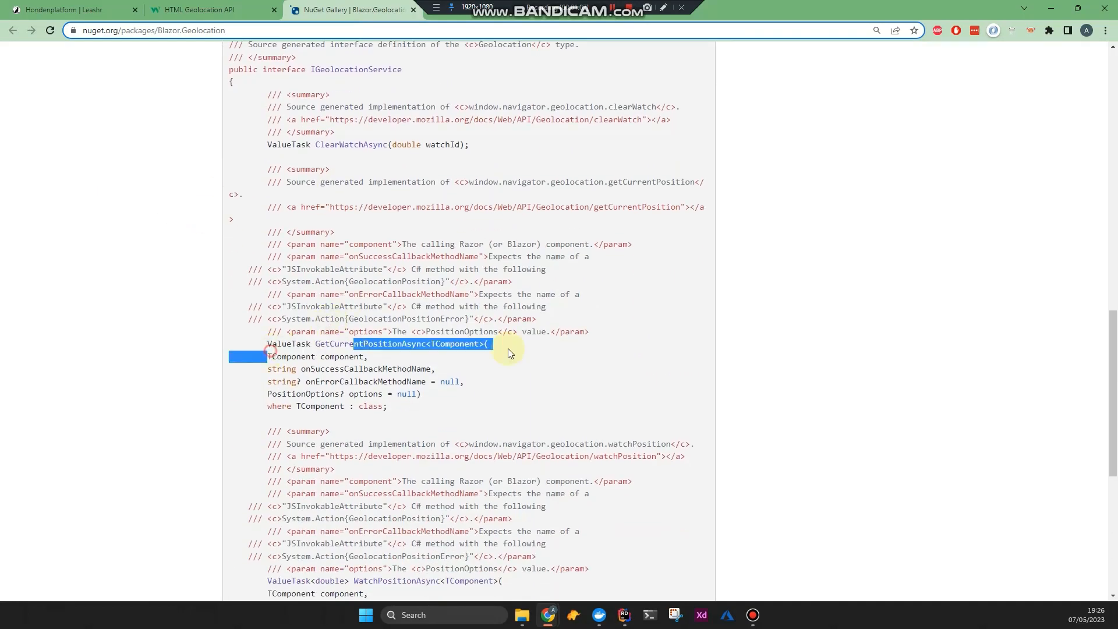
scroll(down, 3)
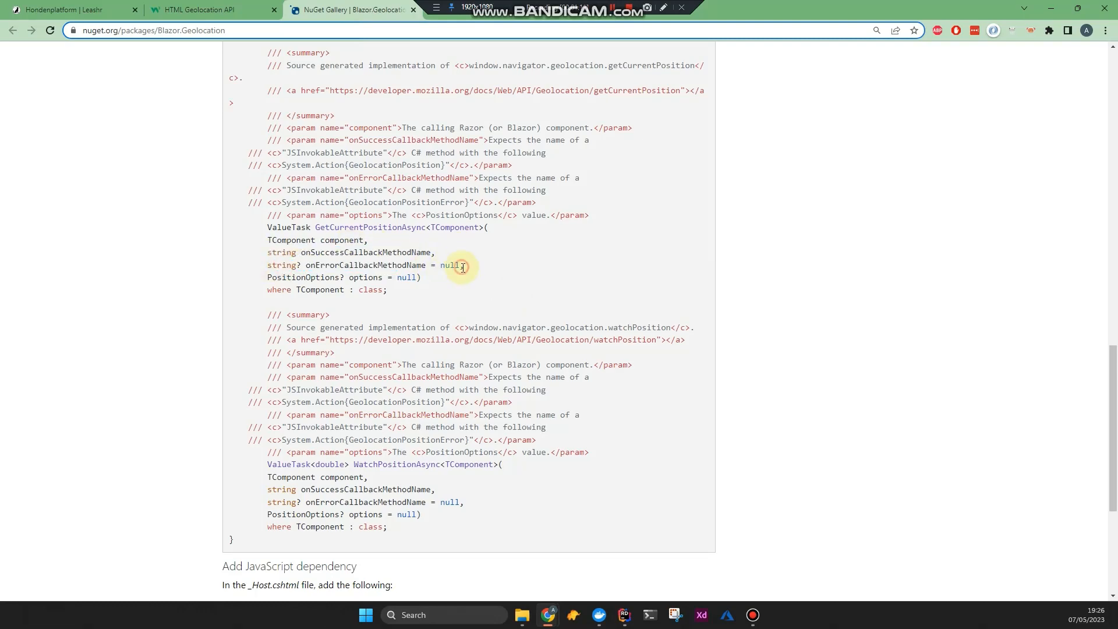
scroll(down, 3)
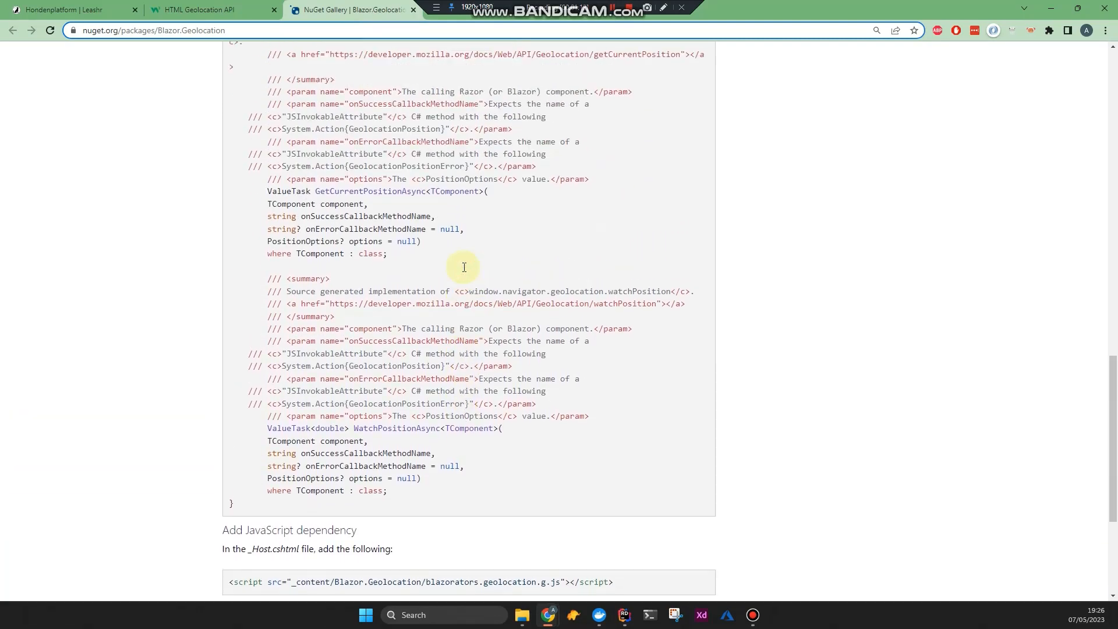
scroll(up, 3)
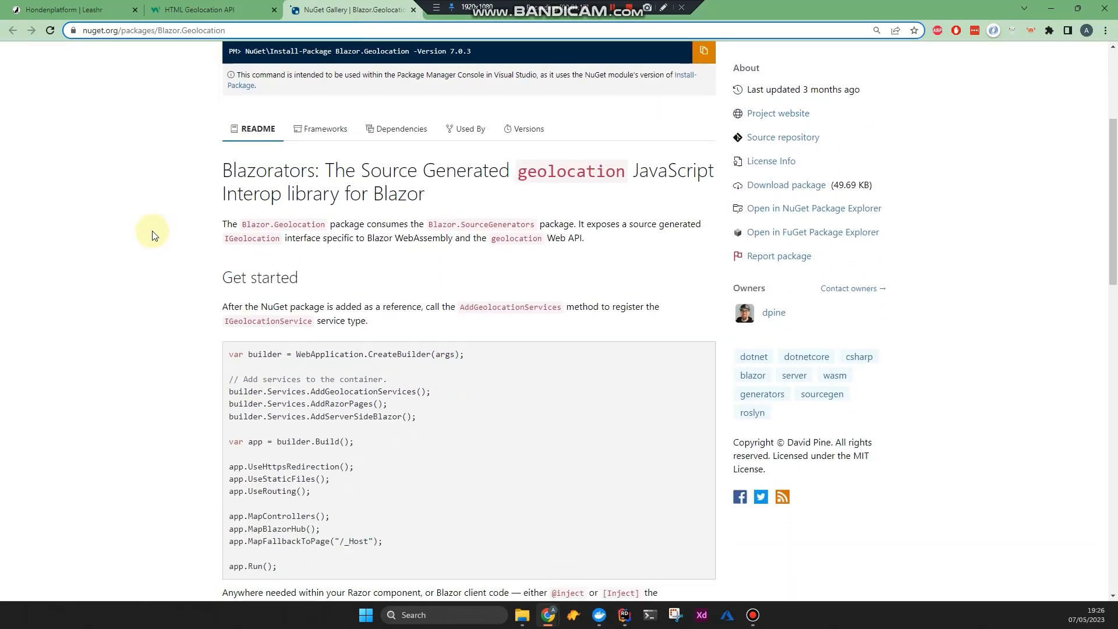
scroll(down, 3)
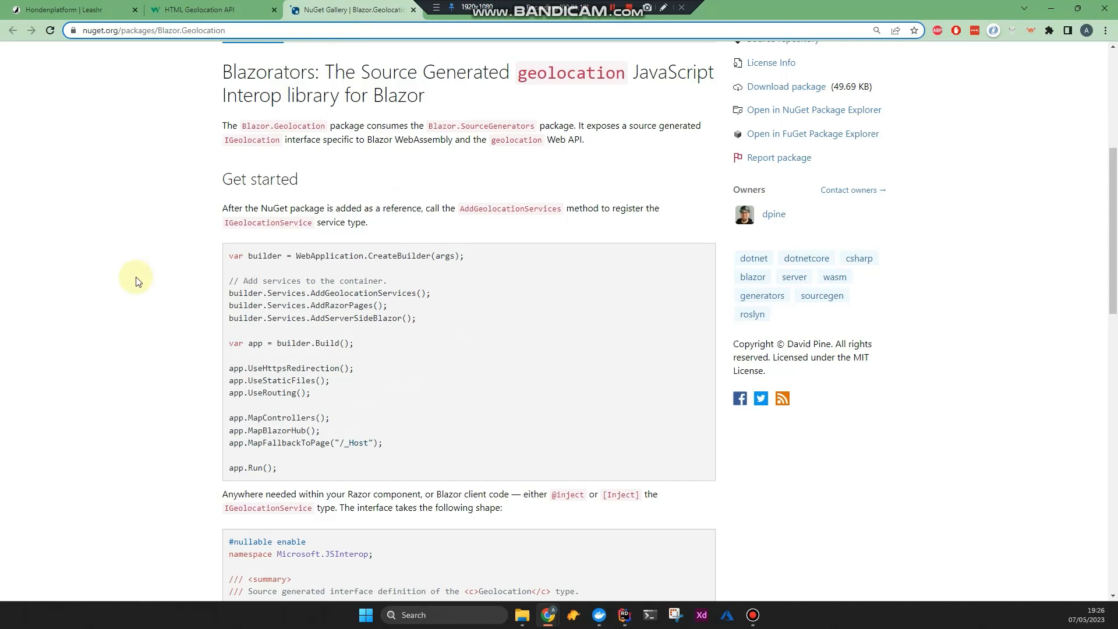
scroll(down, 3)
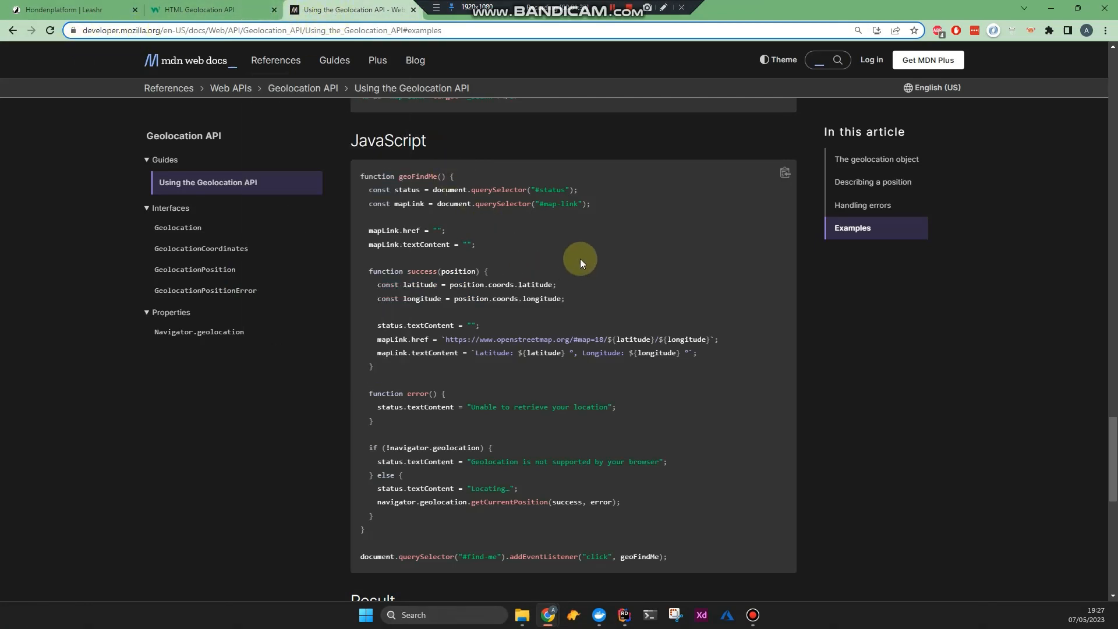
mouse_move(584, 242)
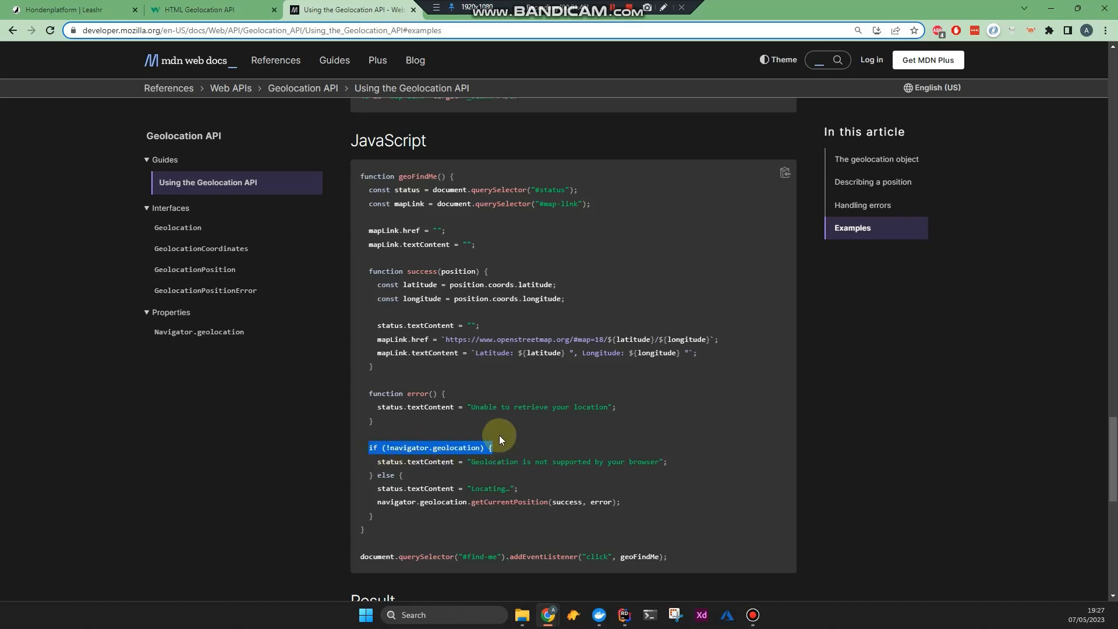
Highlight the geolocation availability check and the getCurrentPosition success callback in MDN's example.
double_click(449, 448)
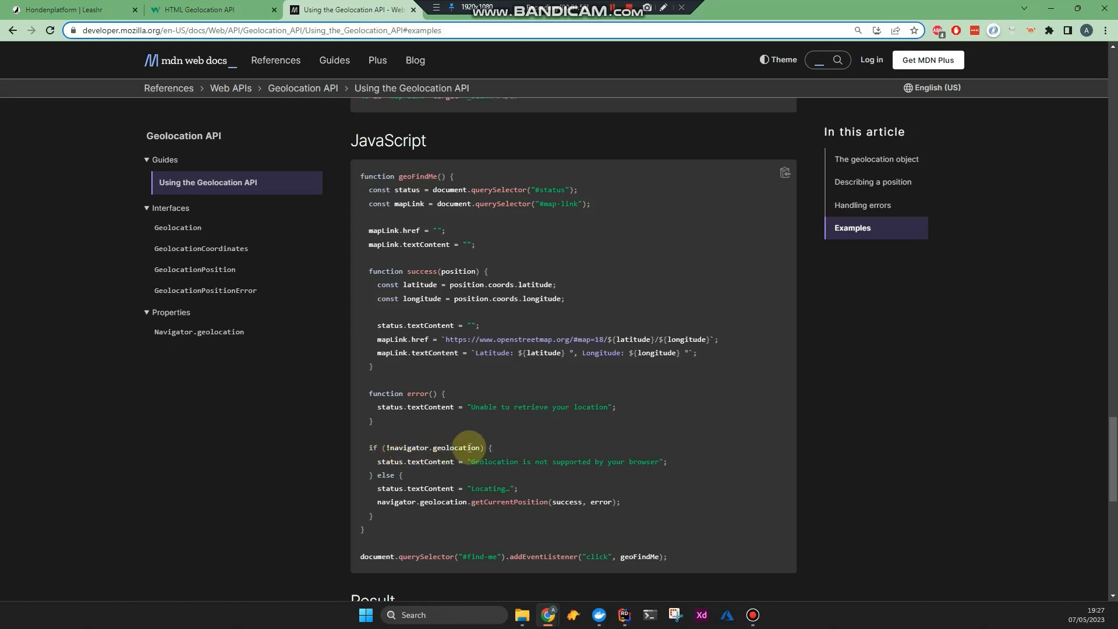
mouse_move(461, 447)
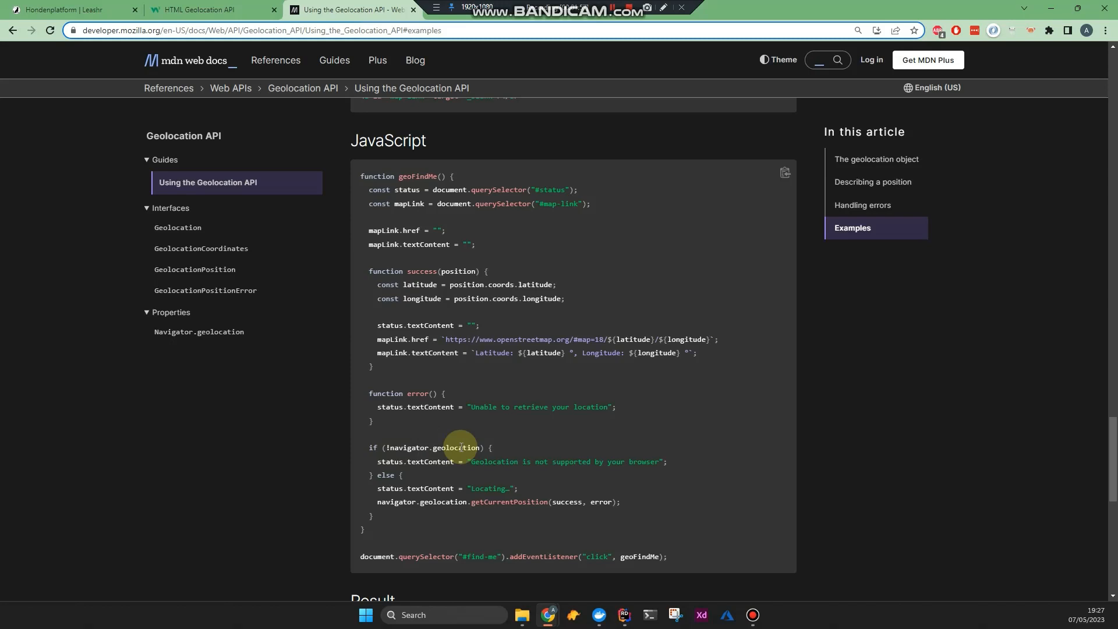
mouse_move(399, 442)
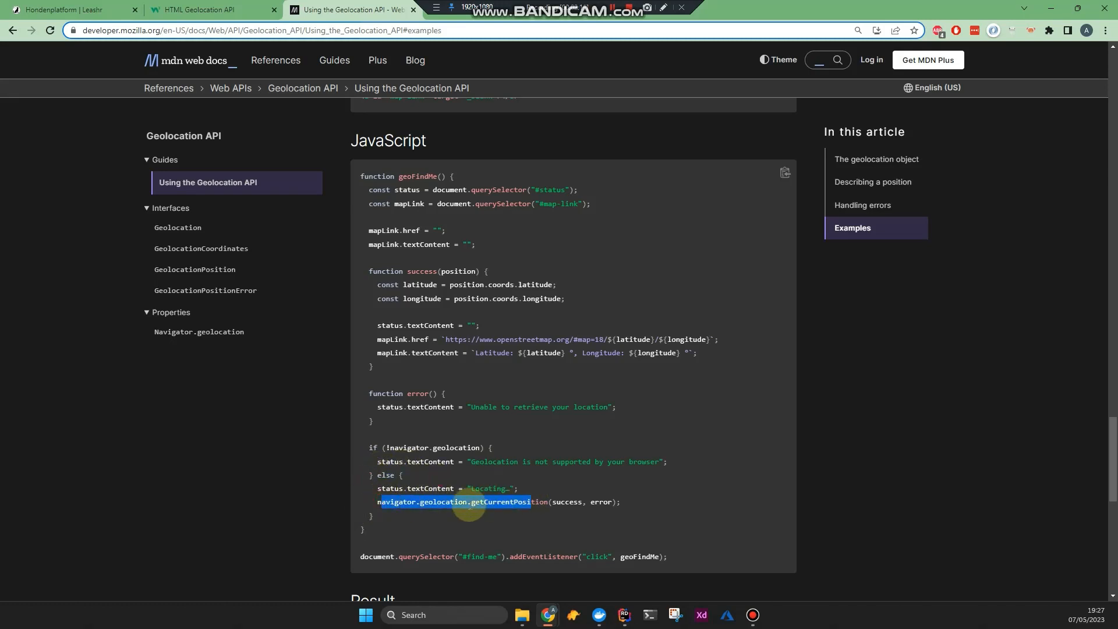
click(567, 502)
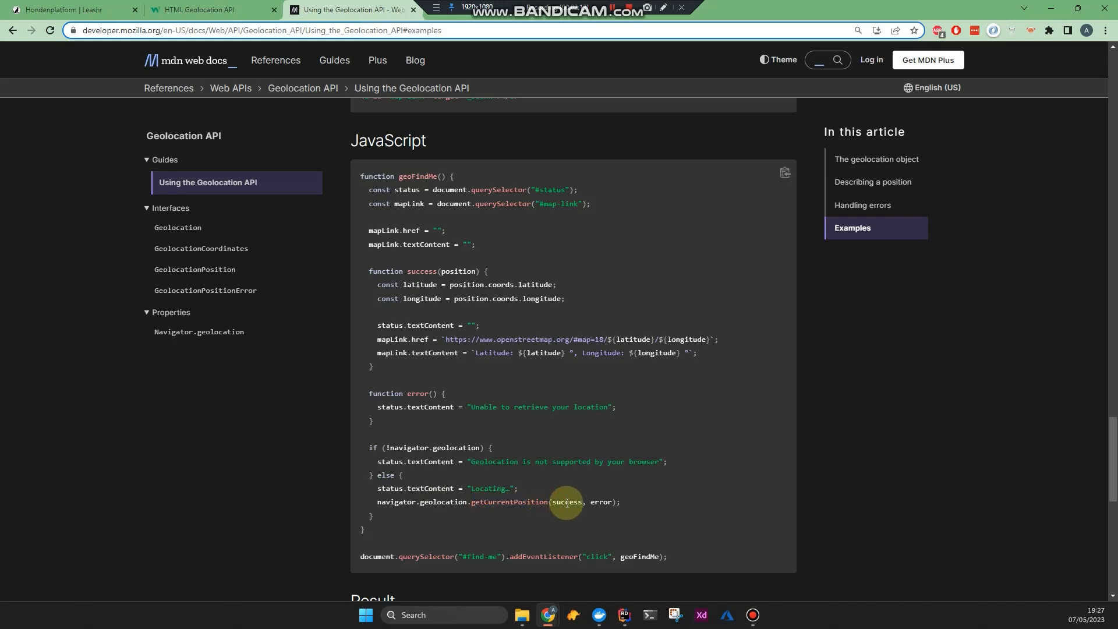
double_click(601, 502)
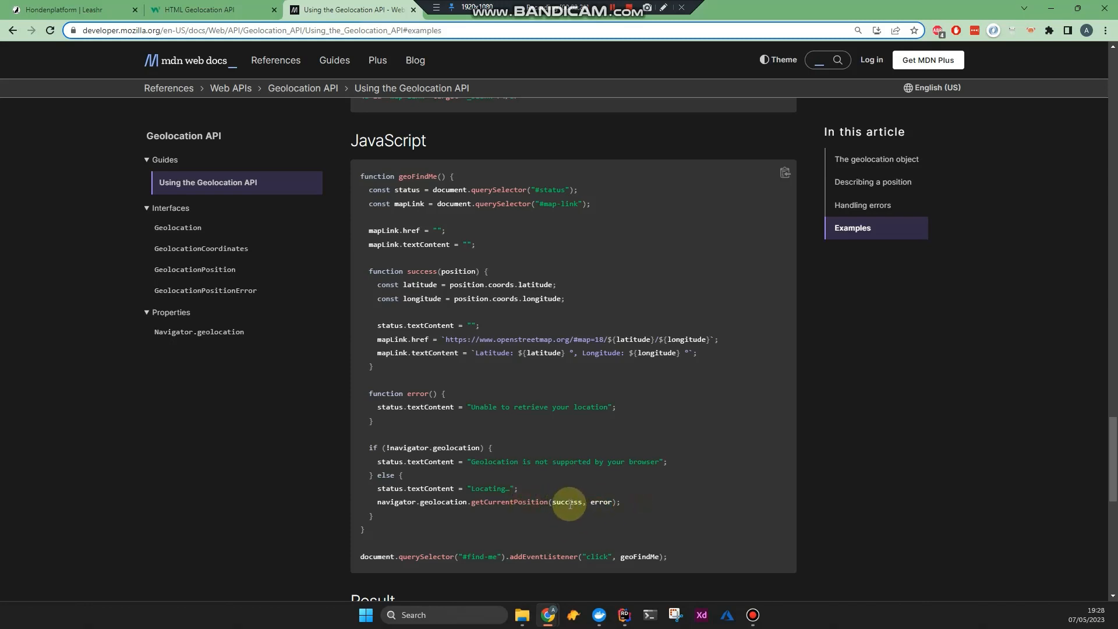
mouse_move(402, 270)
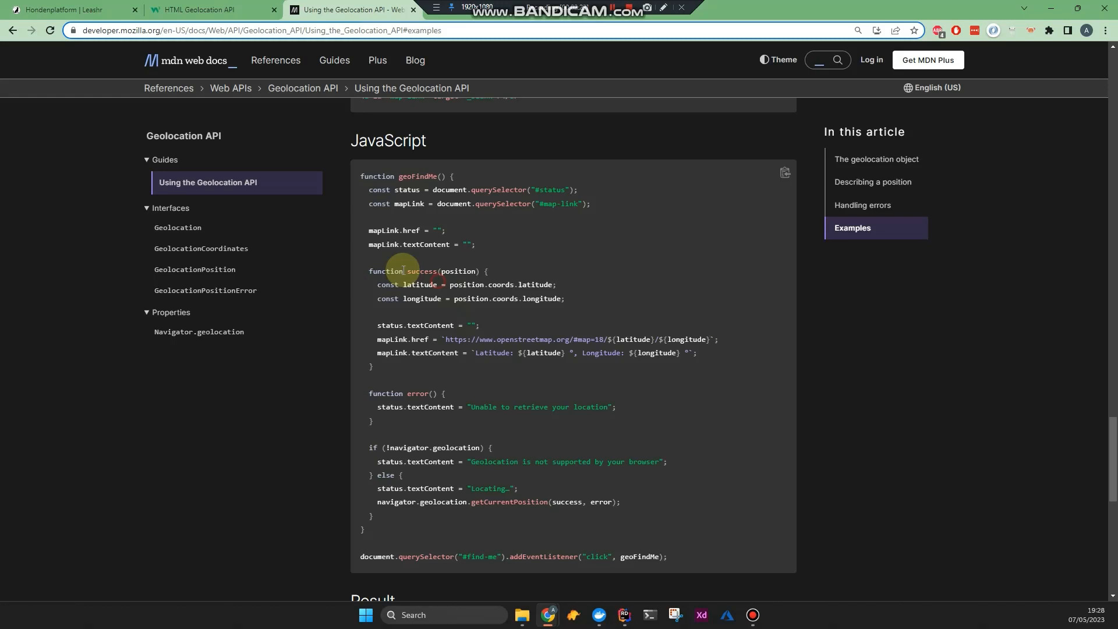
double_click(459, 271)
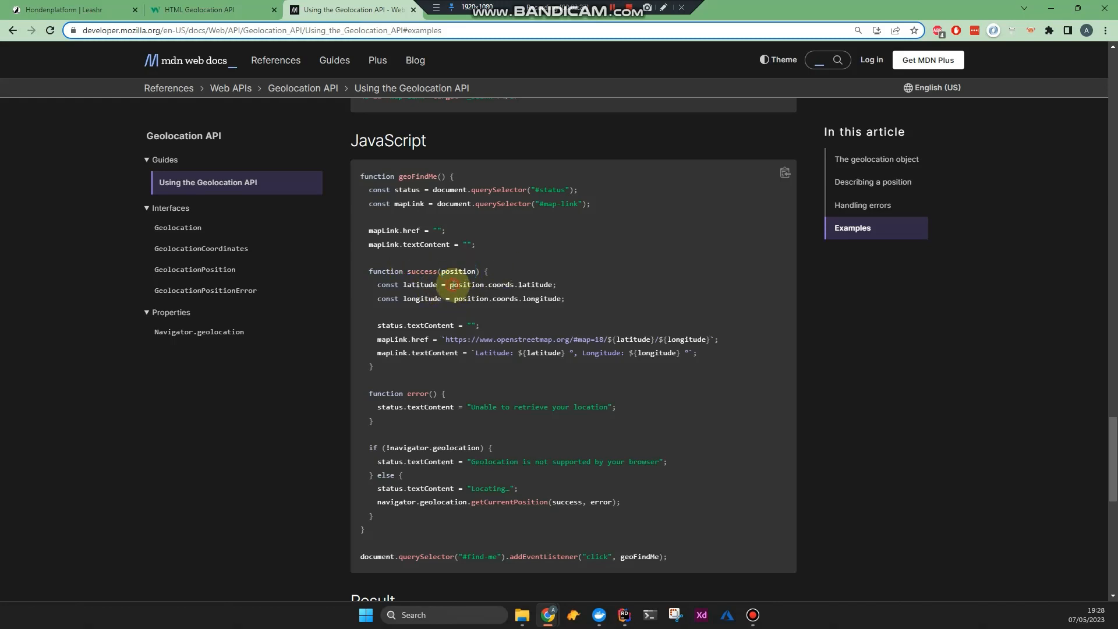
mouse_move(469, 284)
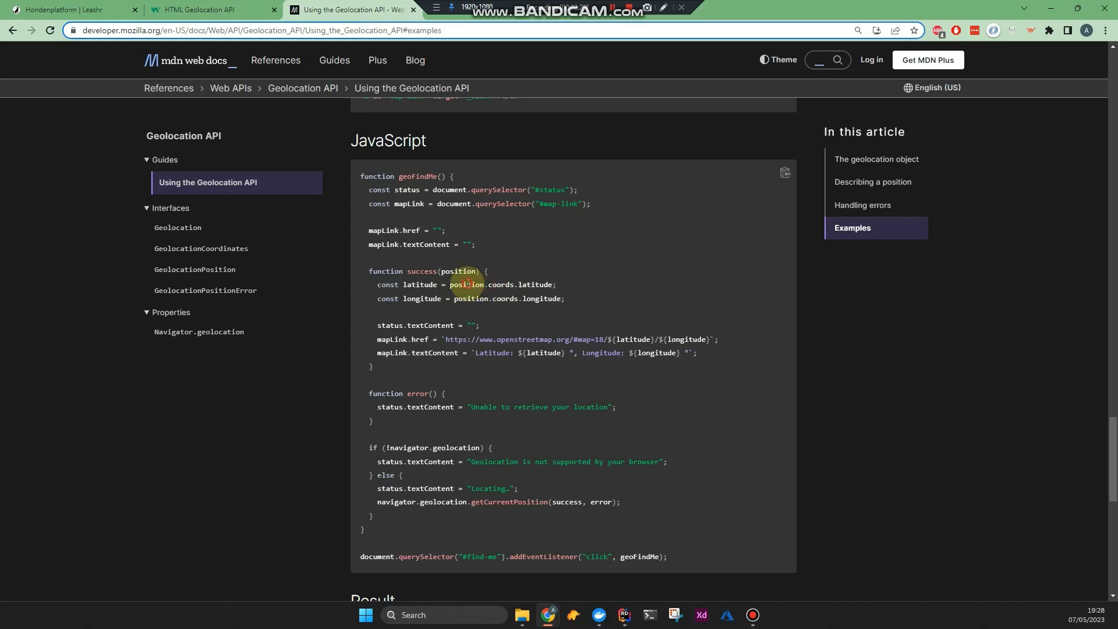
Select position.coords.latitude in the example, then return to the running Leashr site.
double_click(501, 284)
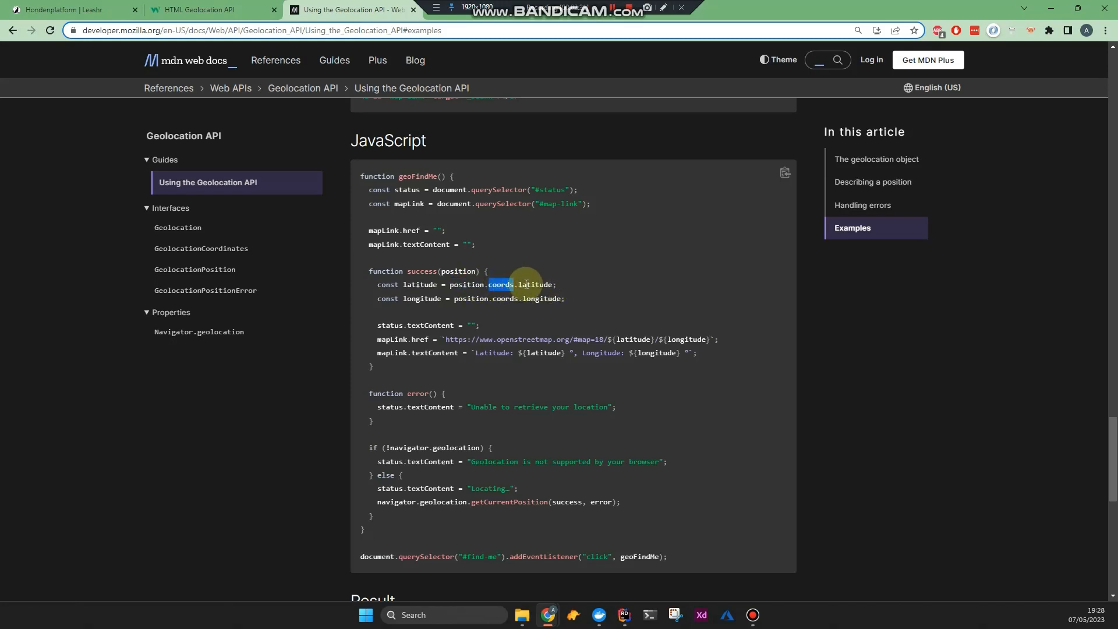
double_click(535, 284)
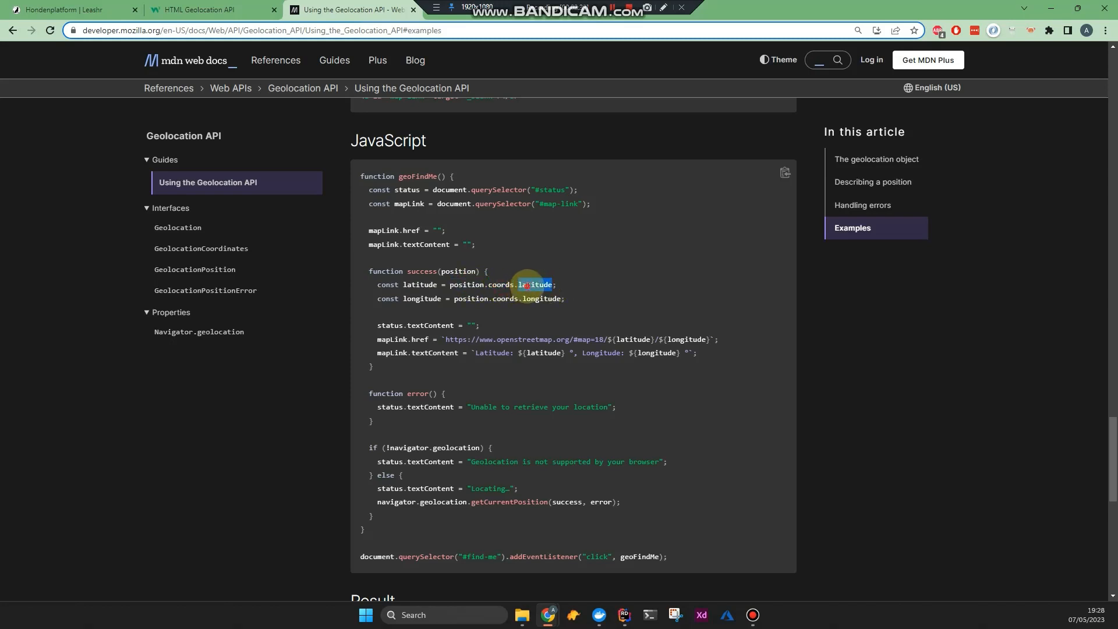
scroll(down, 3)
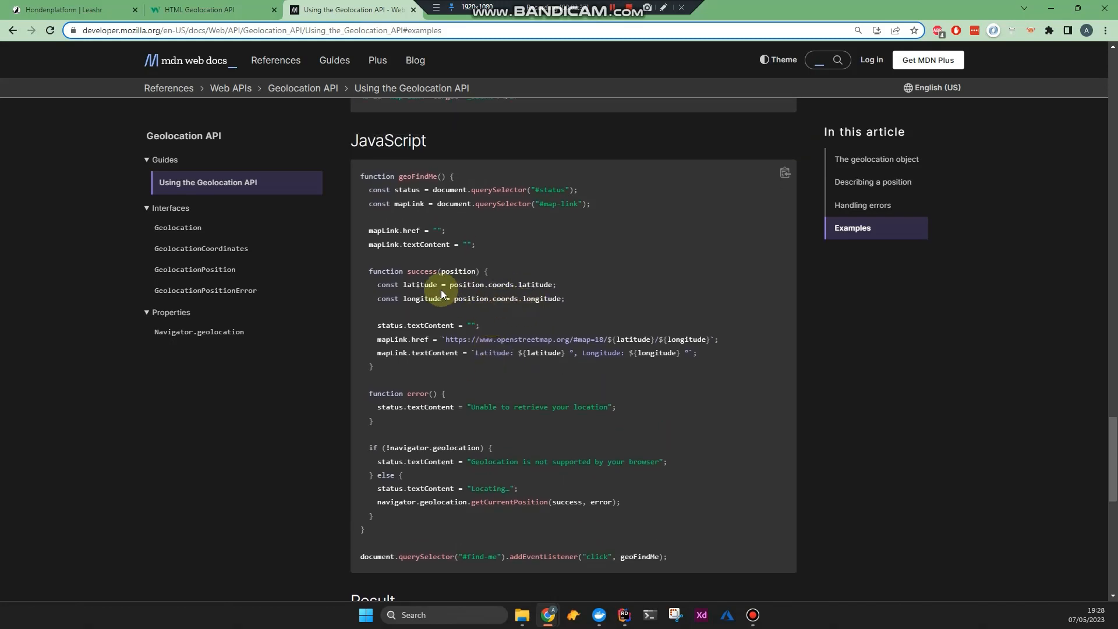
drag(449, 284, 557, 284)
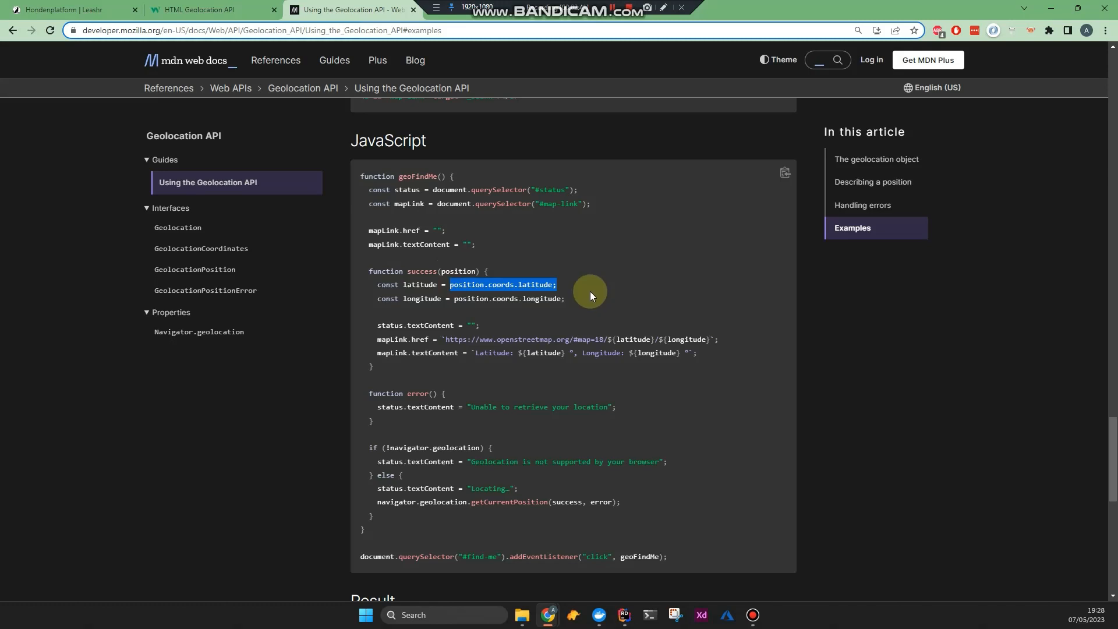
mouse_move(586, 284)
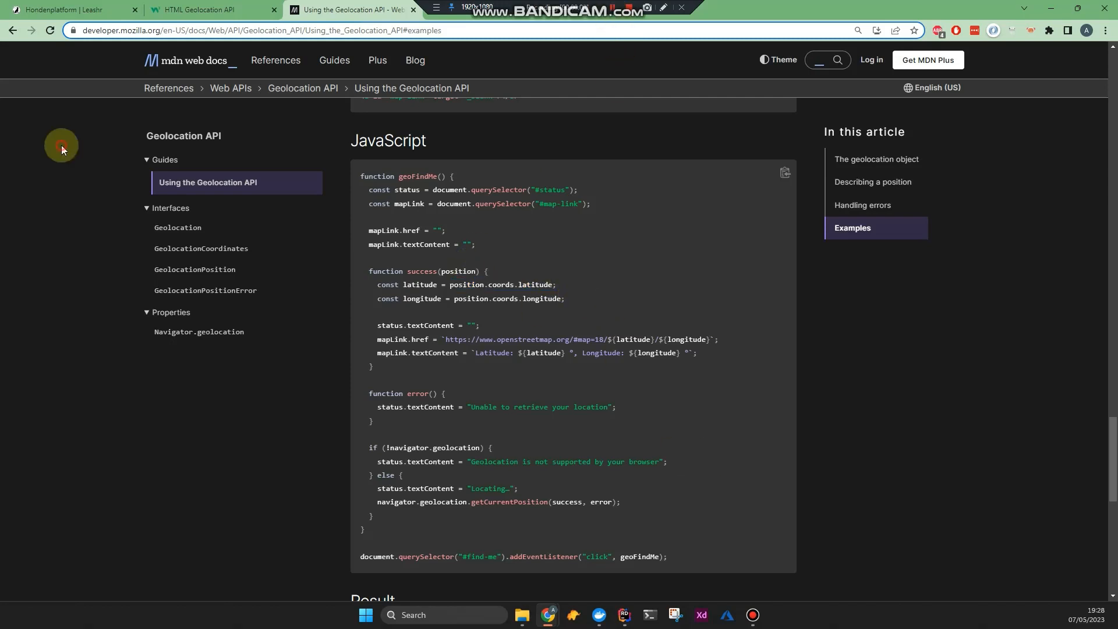
click(67, 9)
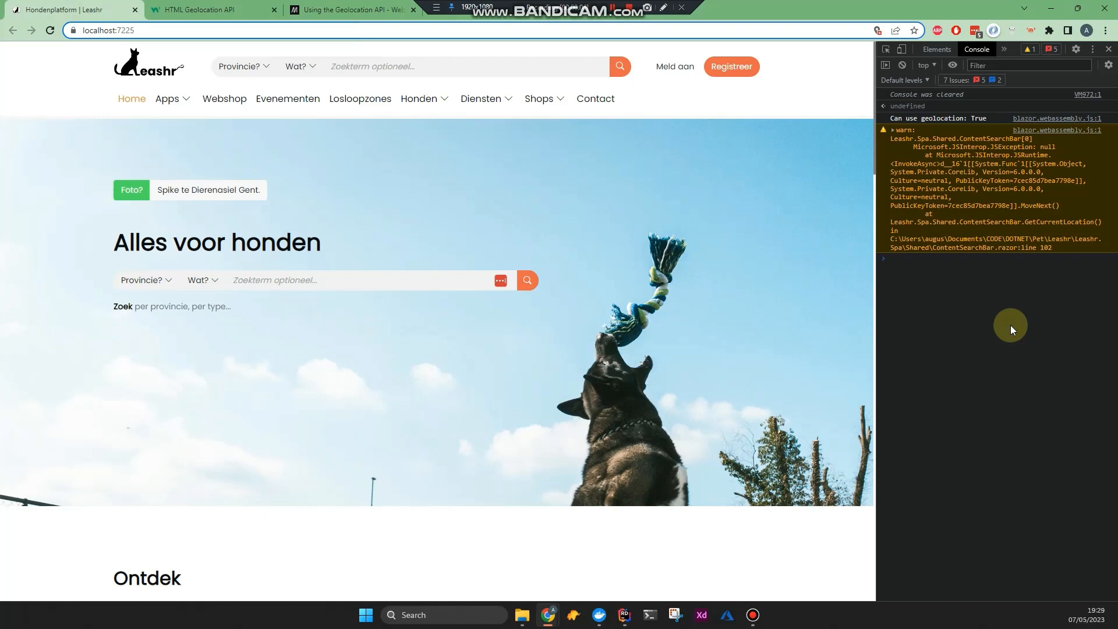
Evaluate navigator.geolocation in the console and expand its prototype to list getCurrentPosition and other methods.
text(navigator.geolocation)
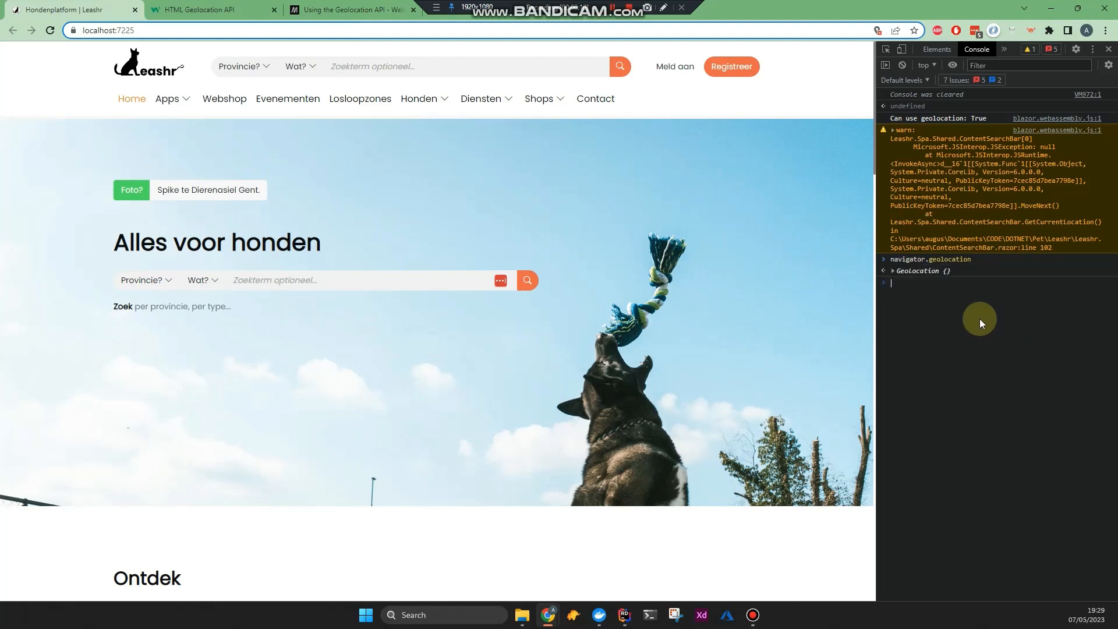
click(892, 270)
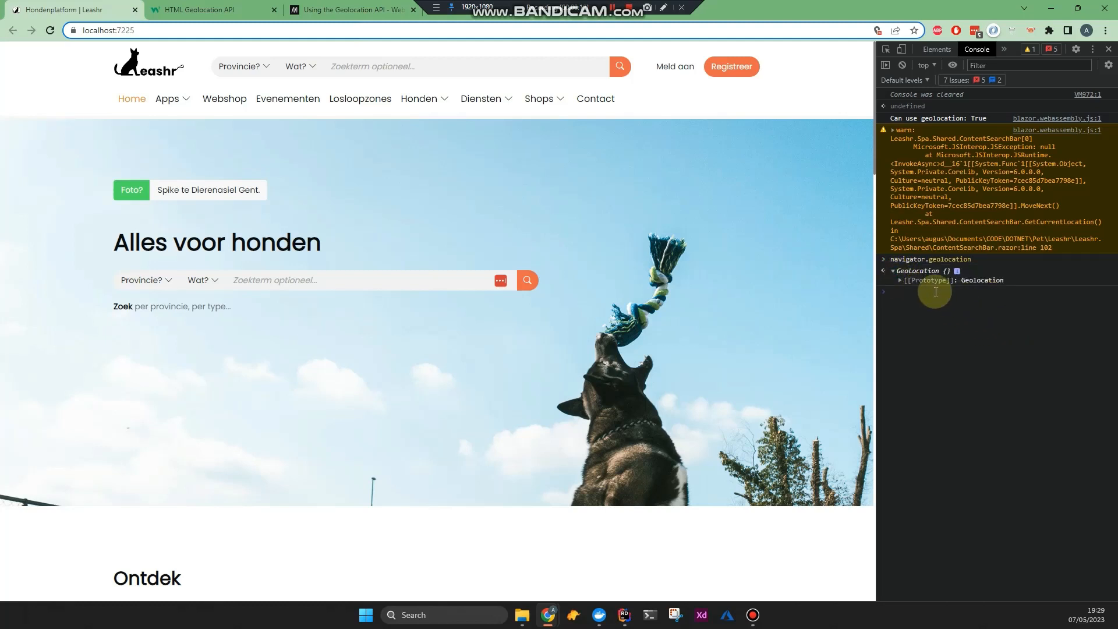
click(899, 279)
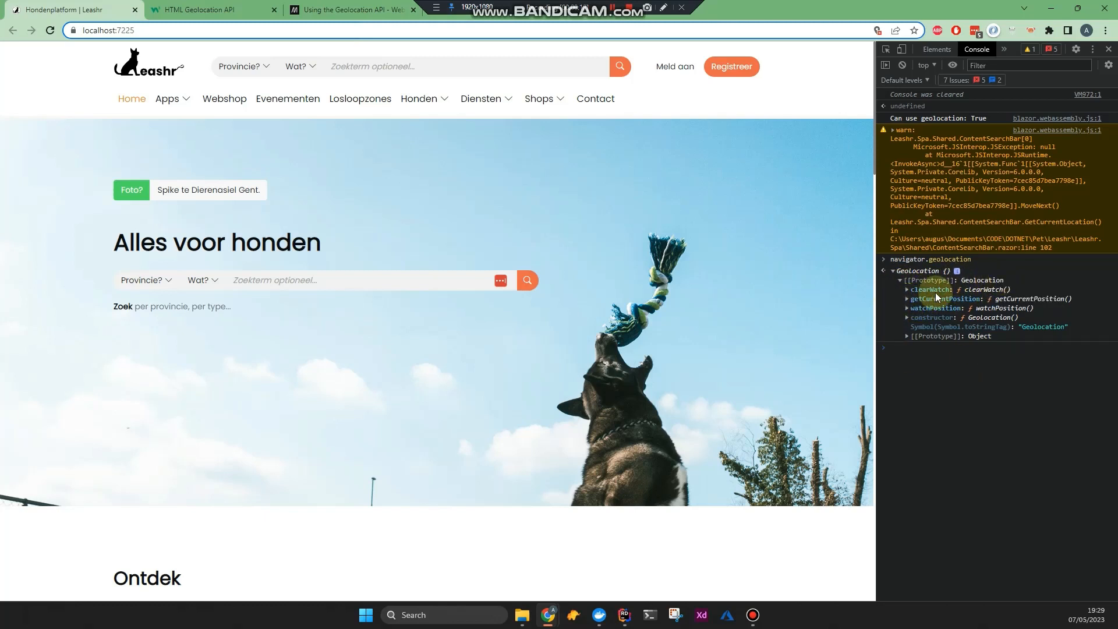
mouse_move(1046, 305)
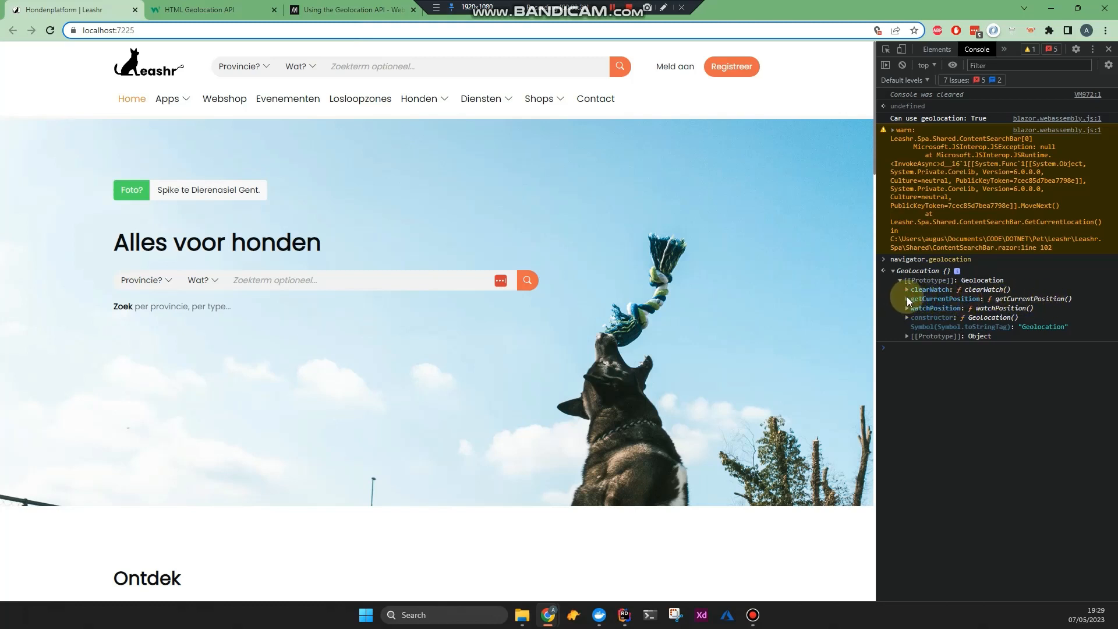
click(907, 298)
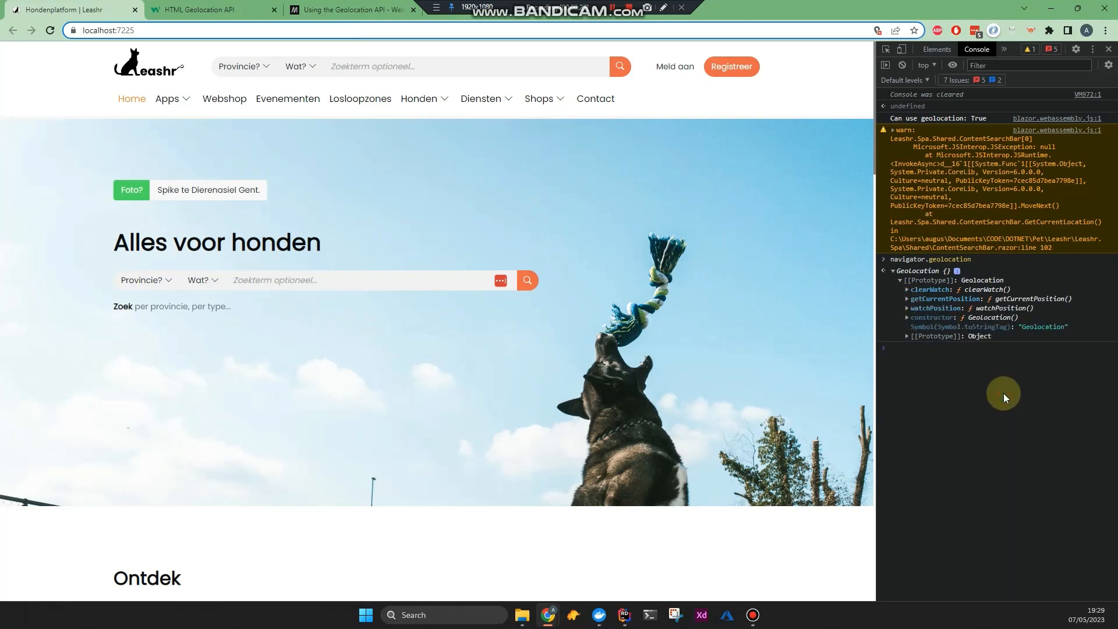
mouse_move(645, 178)
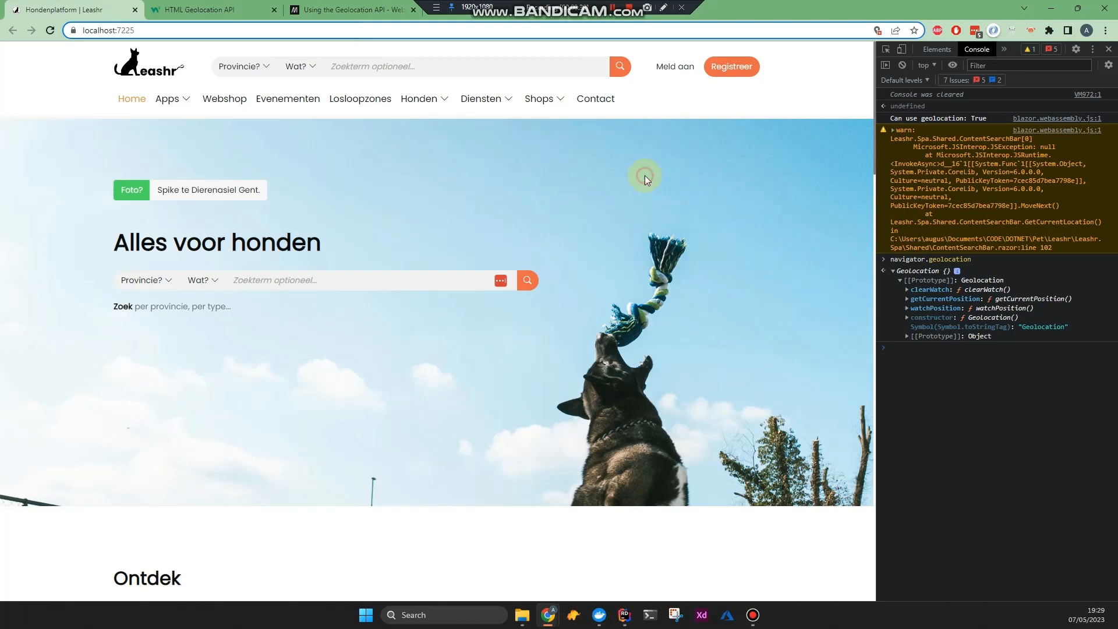
mouse_move(1003, 418)
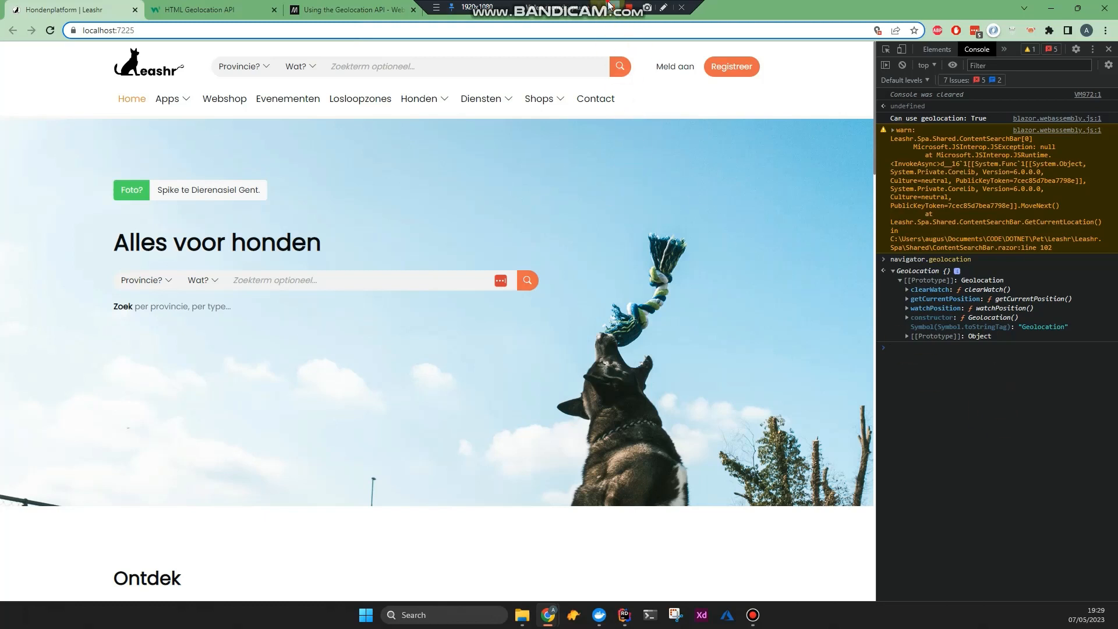
click(695, 316)
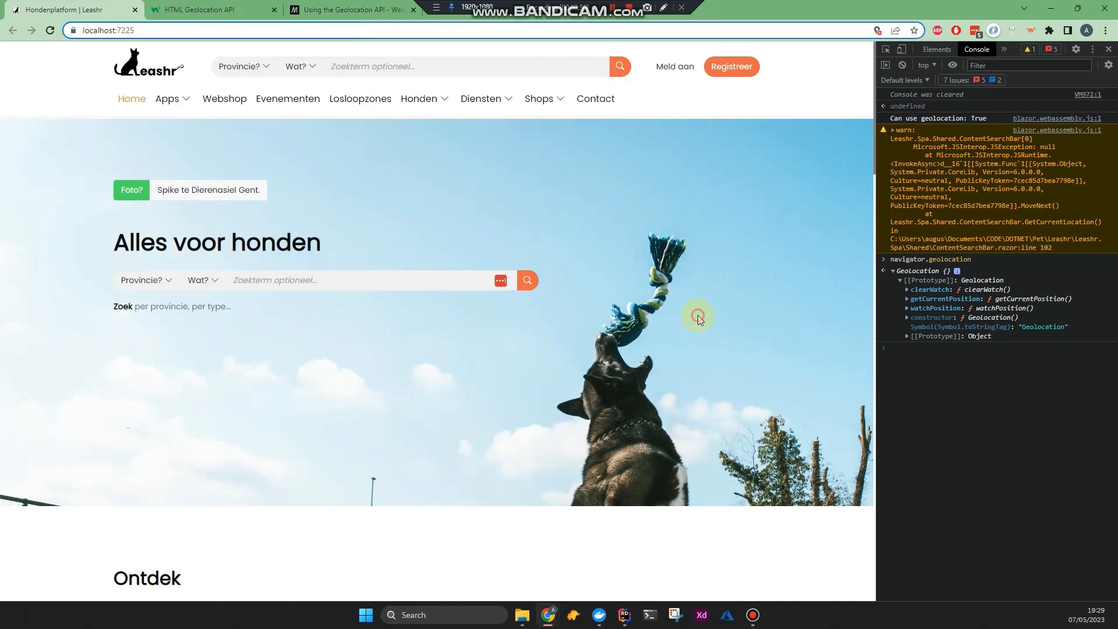
mouse_move(1004, 267)
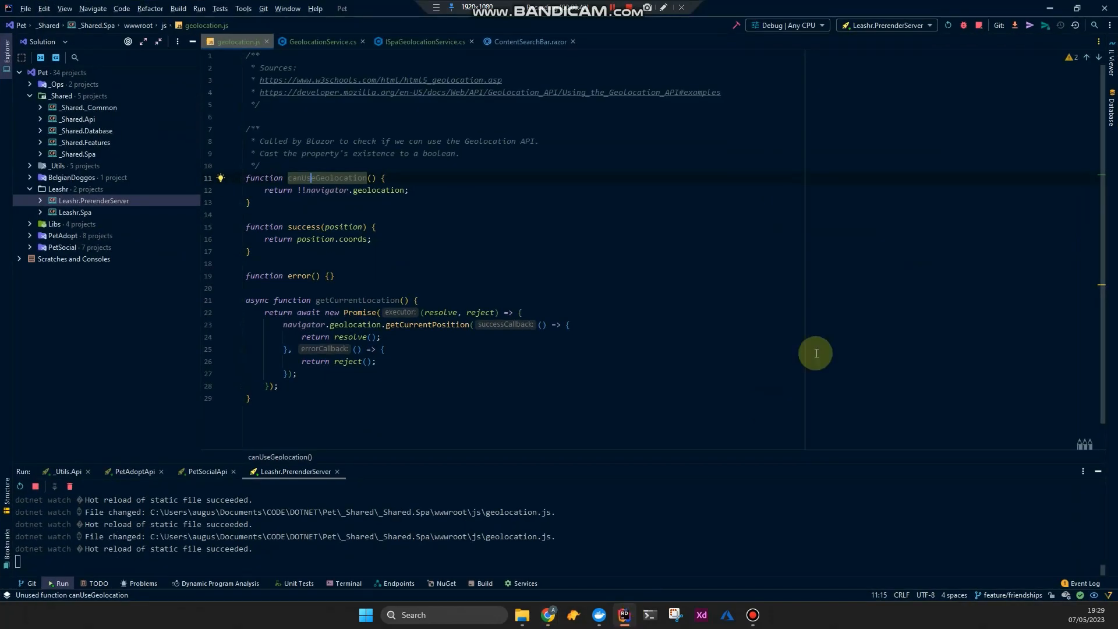
click(251, 42)
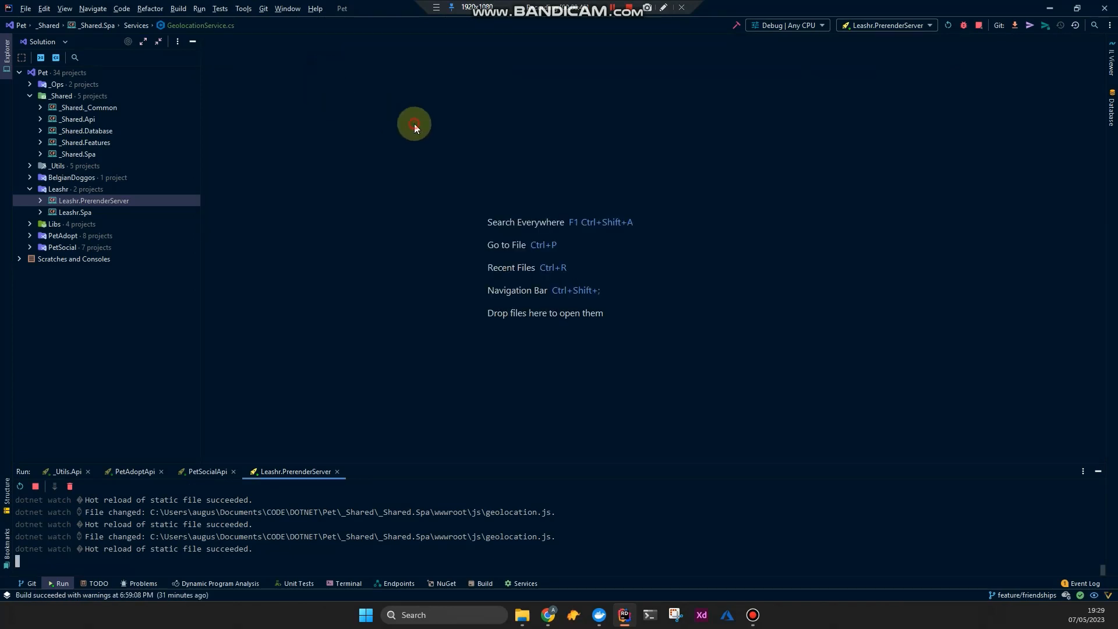
Expand Leashr.PrerenderServer in the solution tree down to its Pages folder with _Host.cshtml and _Layout.cshtml.
click(58, 189)
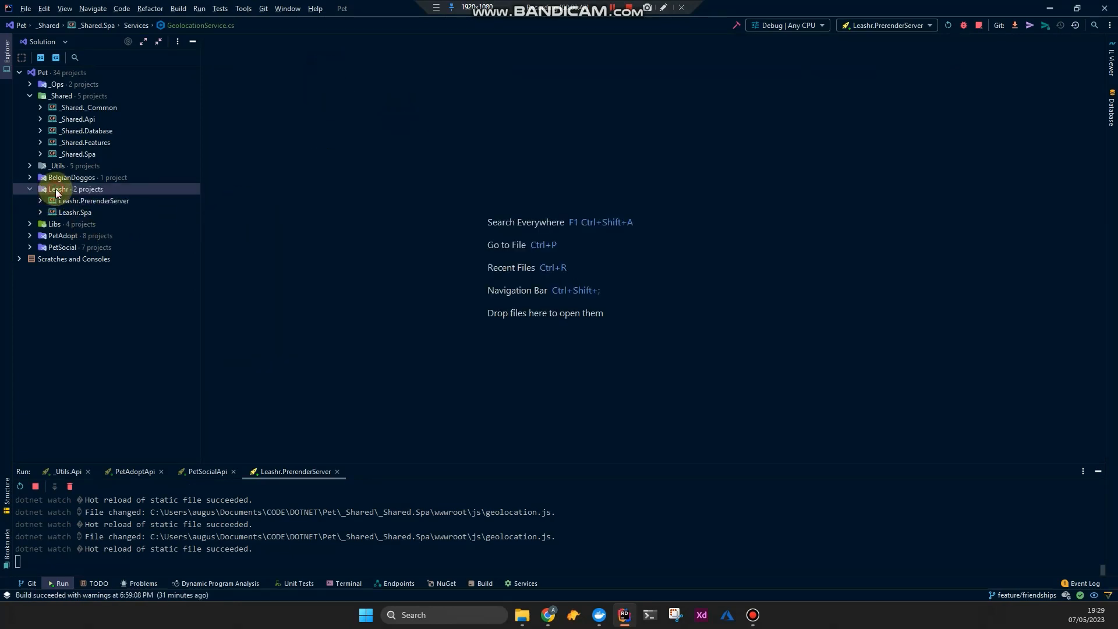
click(95, 200)
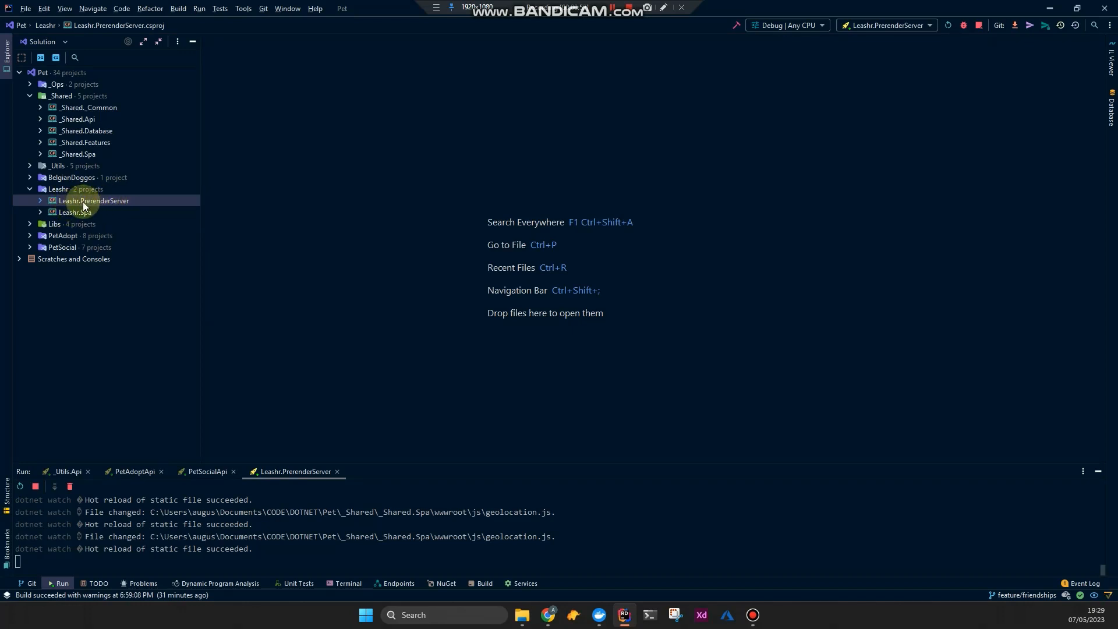
mouse_move(90, 212)
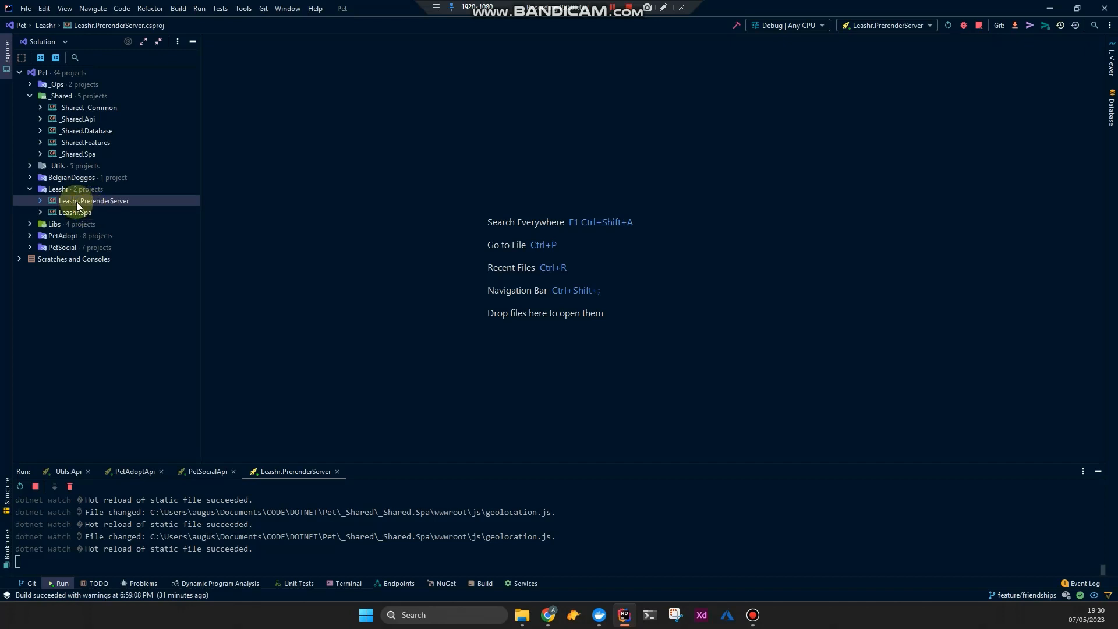
click(75, 212)
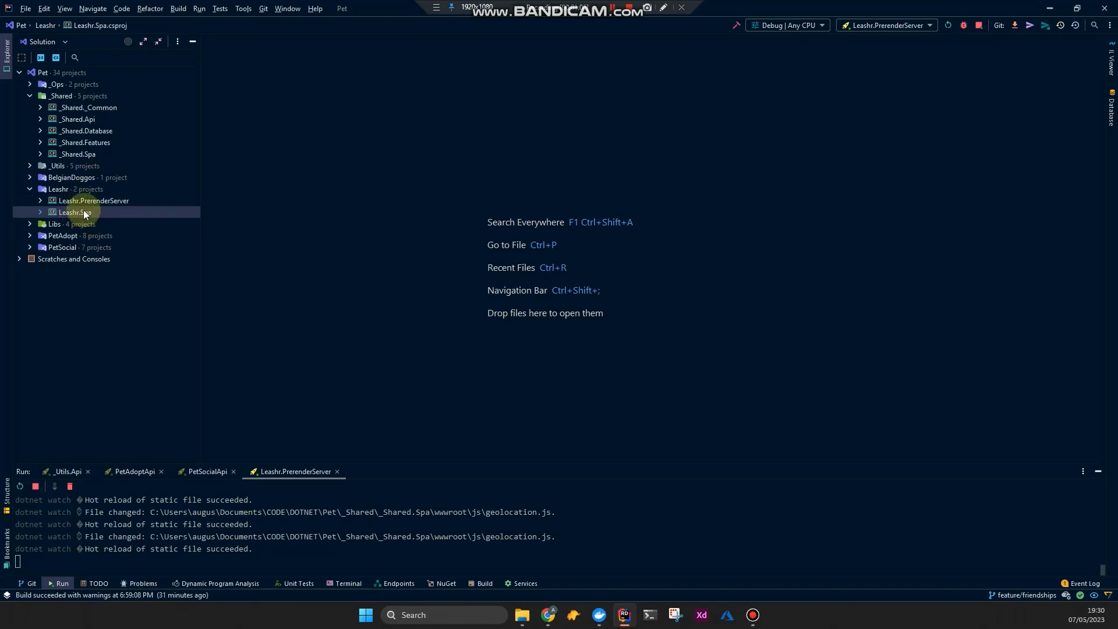
click(40, 201)
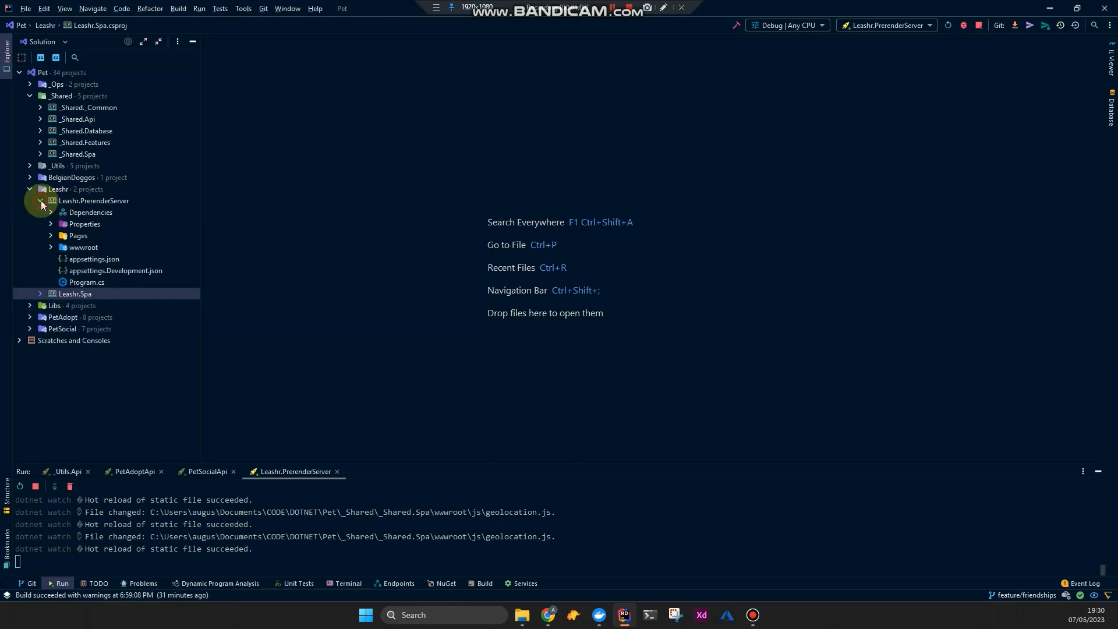
click(51, 246)
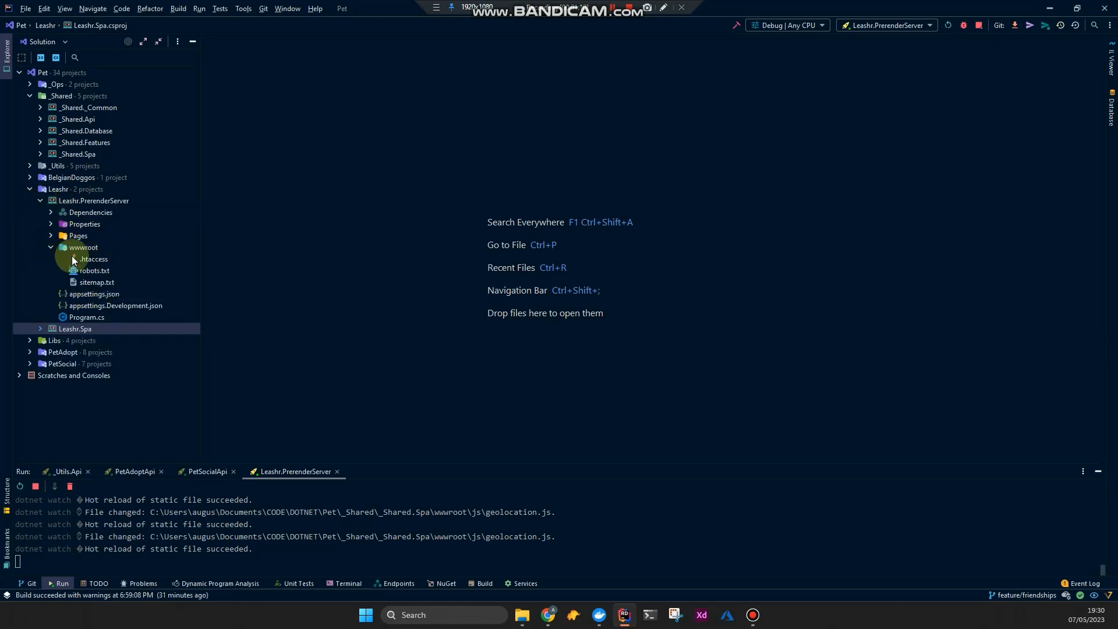
click(51, 235)
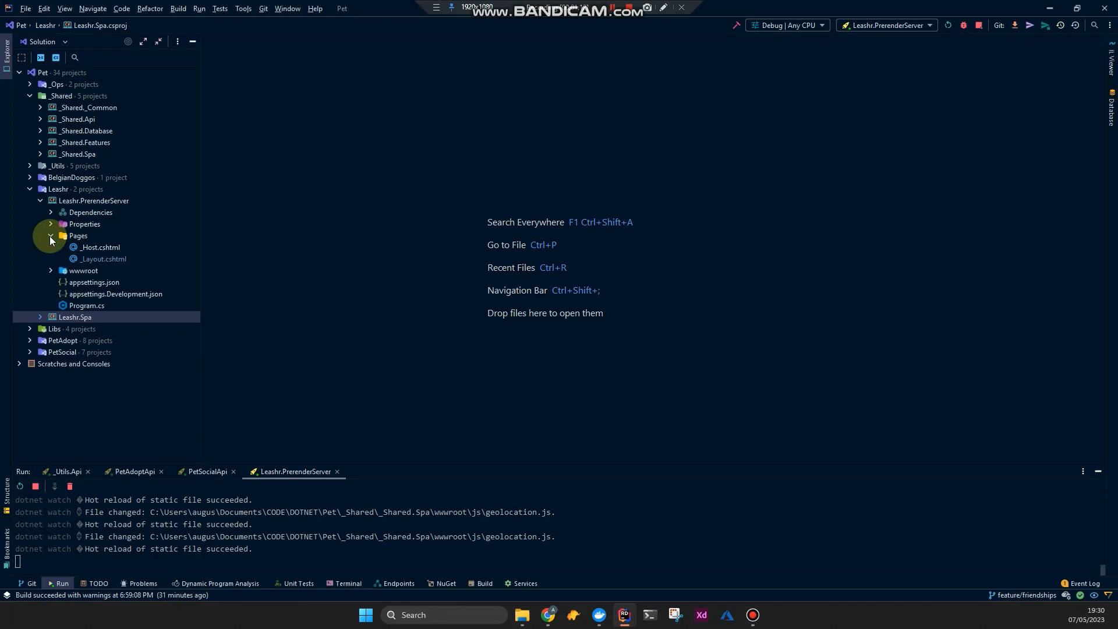
View _Layout.cshtml's script includes, among them _content/_Shared.Spa/js/geolocation.js.
double_click(96, 247)
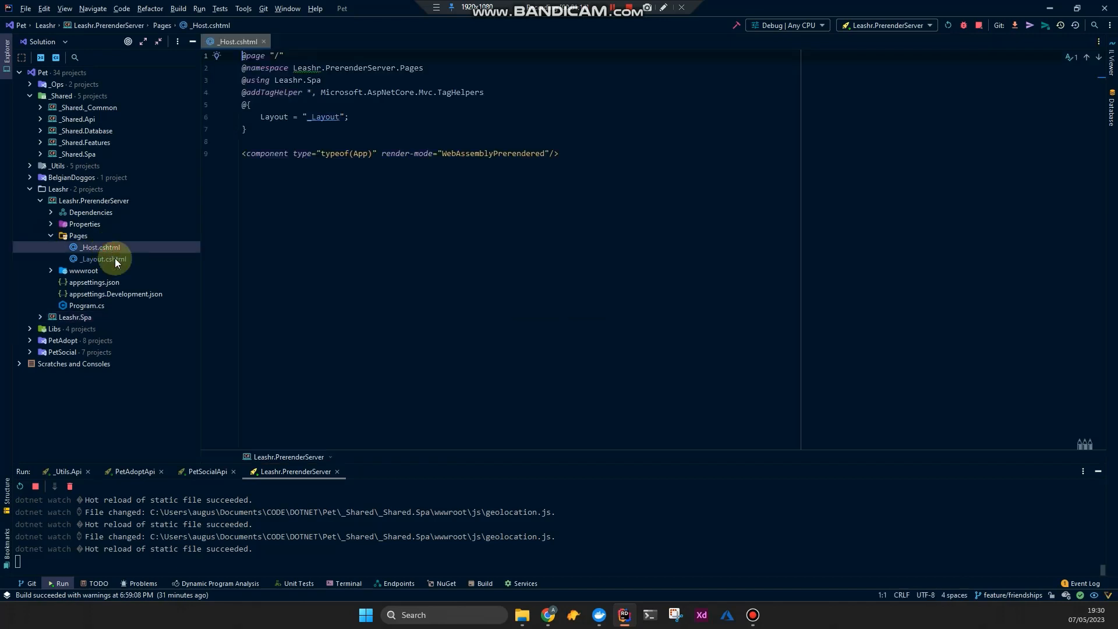
double_click(103, 259)
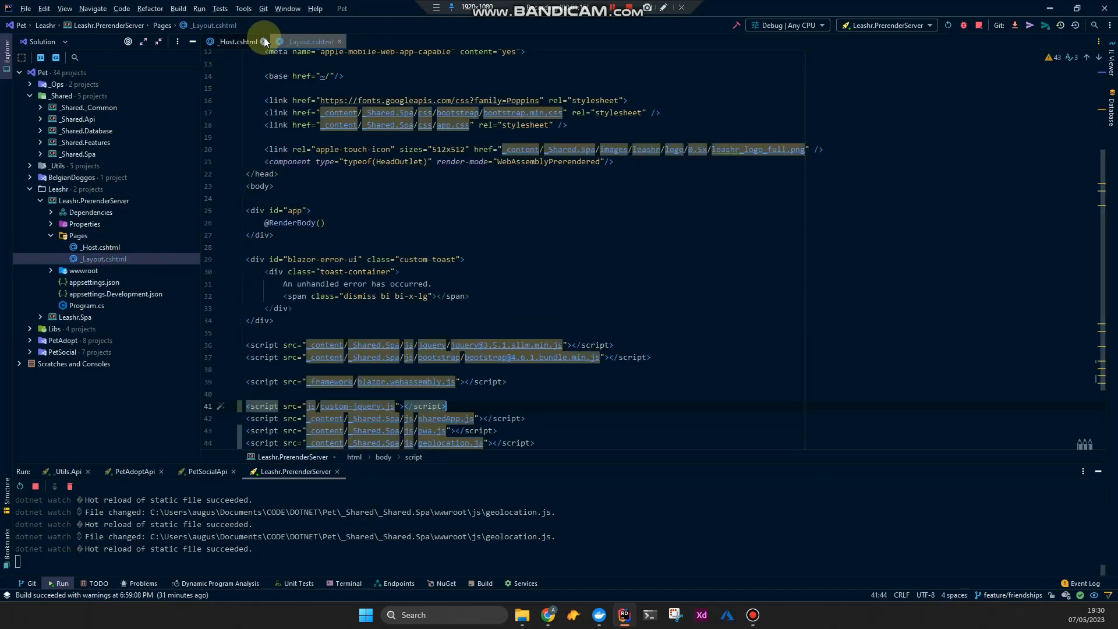
click(266, 42)
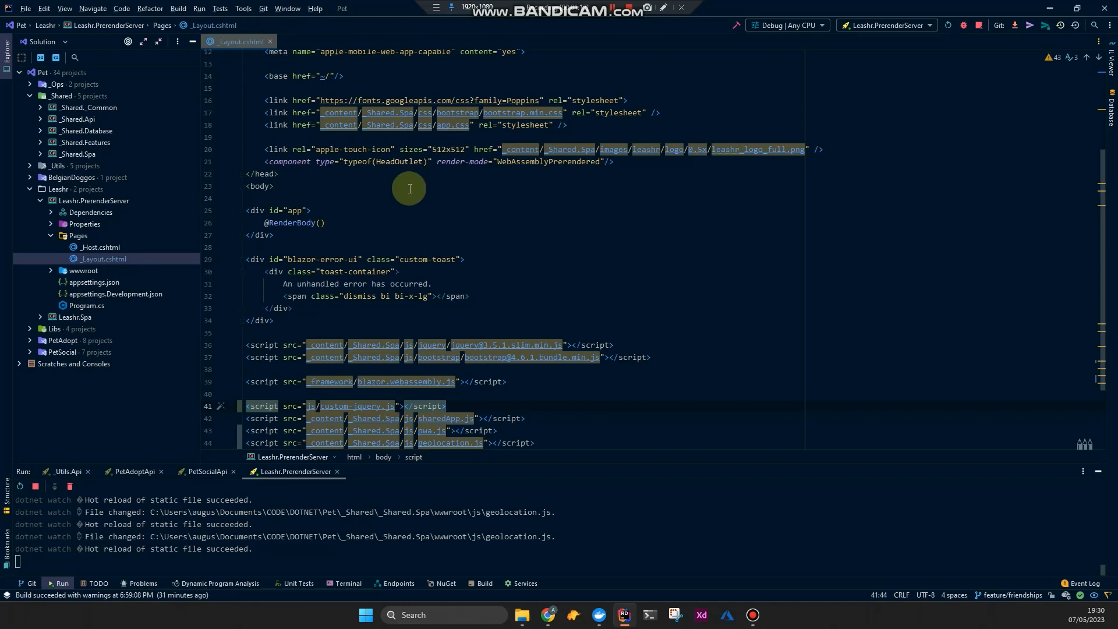
scroll(down, 3)
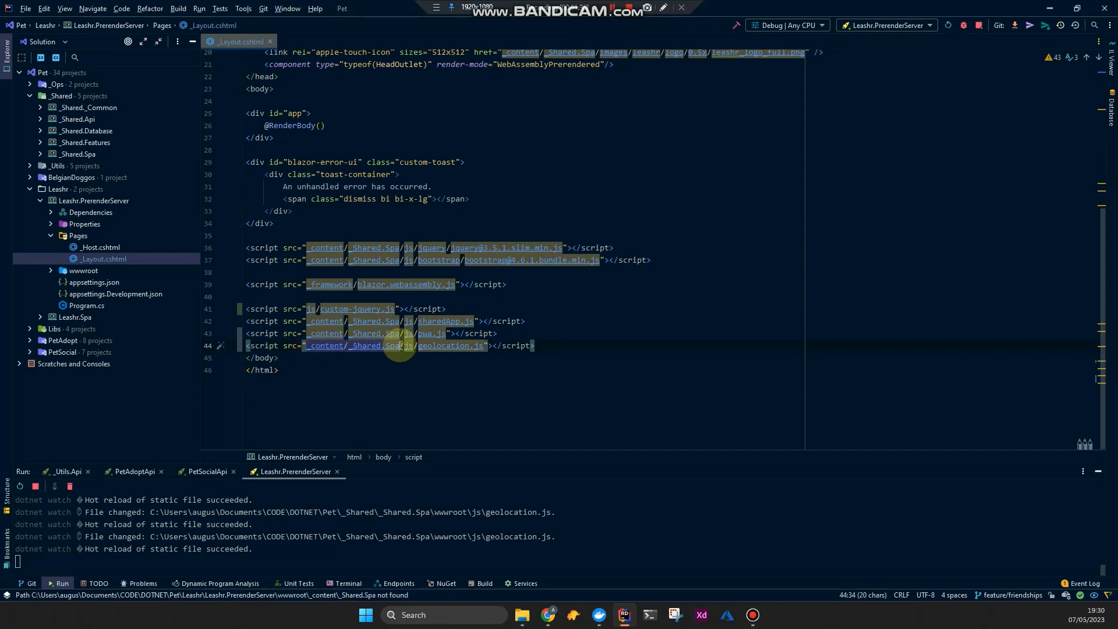
mouse_move(356, 352)
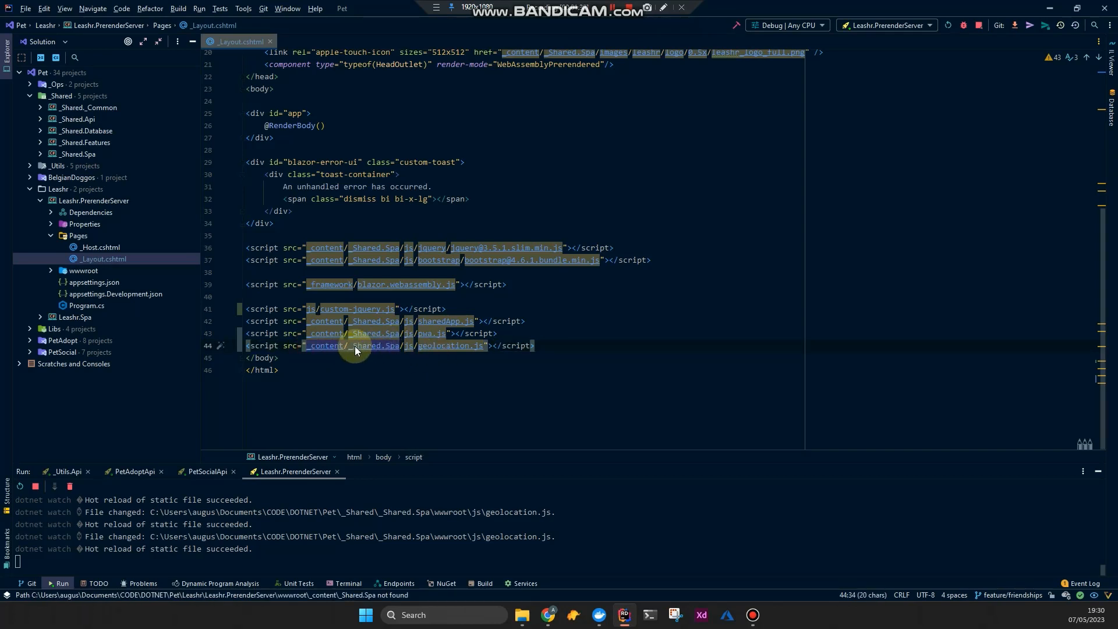
mouse_move(330, 347)
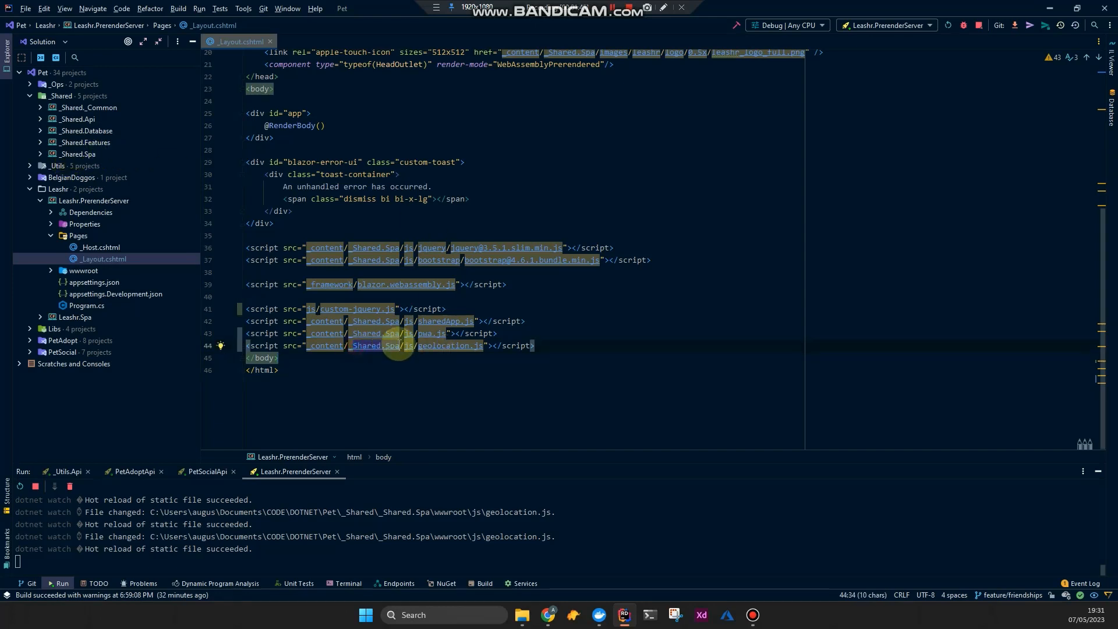
click(77, 153)
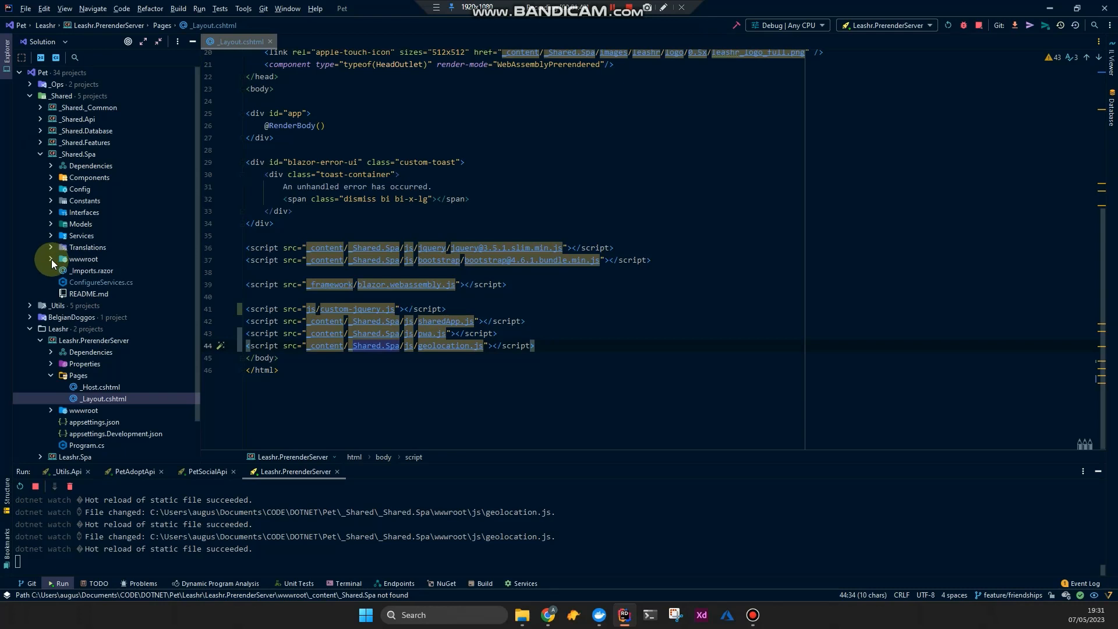
Open geolocation.js from _Shared.Spa's wwwroot/js folder.
click(50, 259)
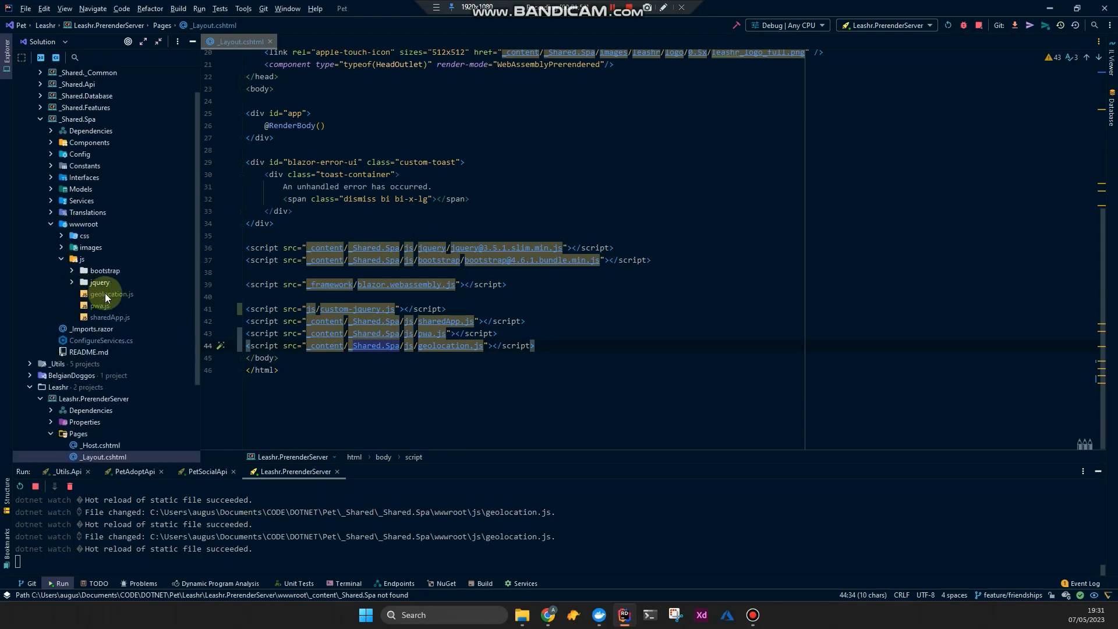
double_click(111, 293)
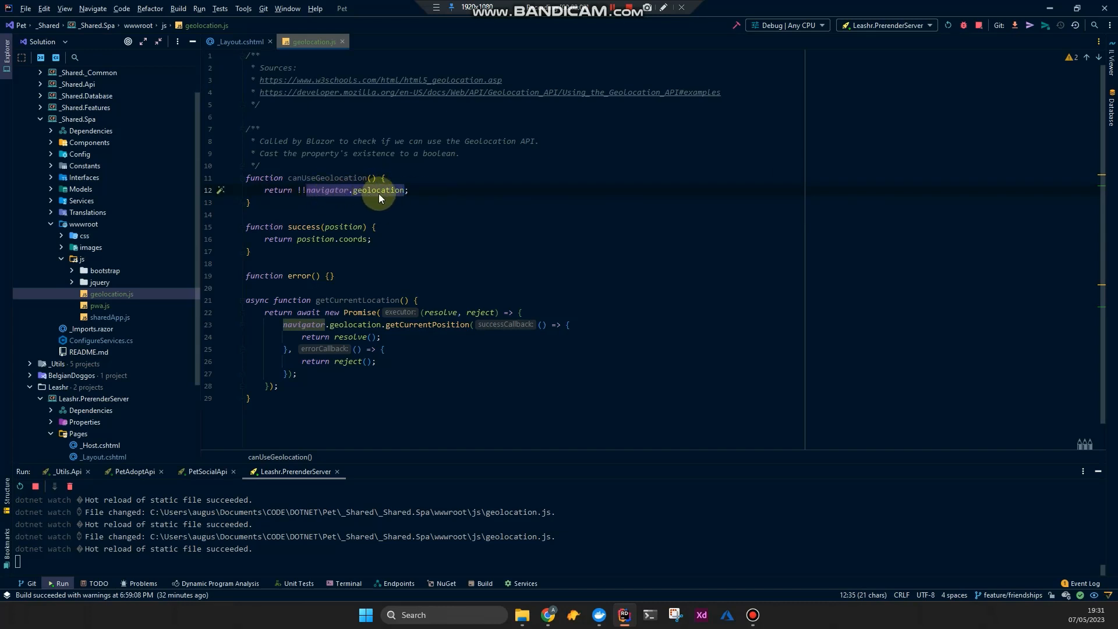
mouse_move(350, 197)
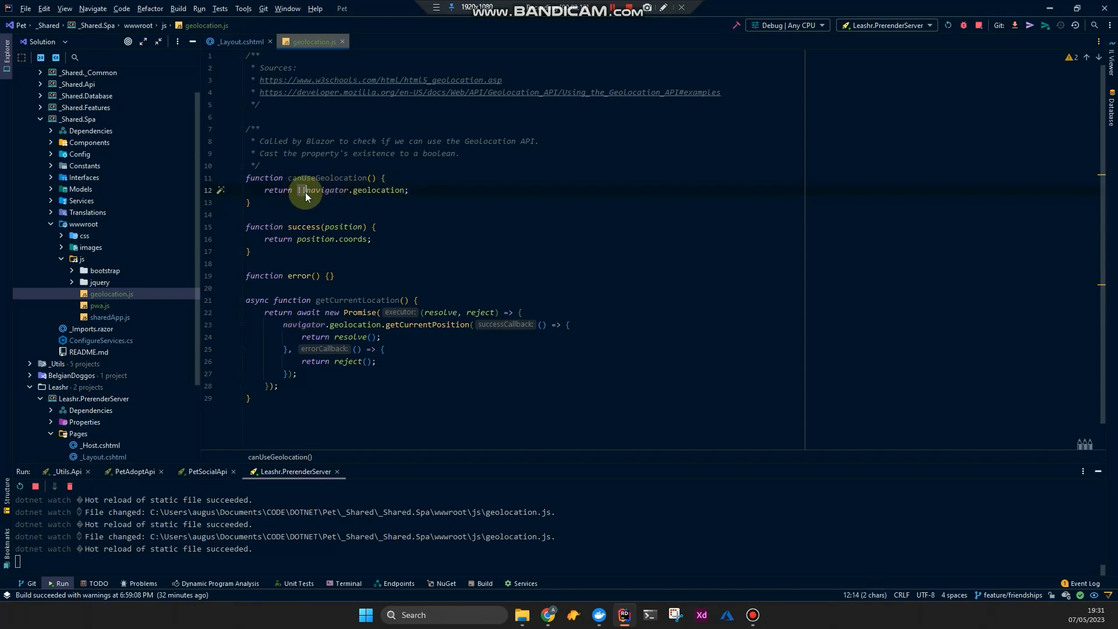
mouse_move(298, 195)
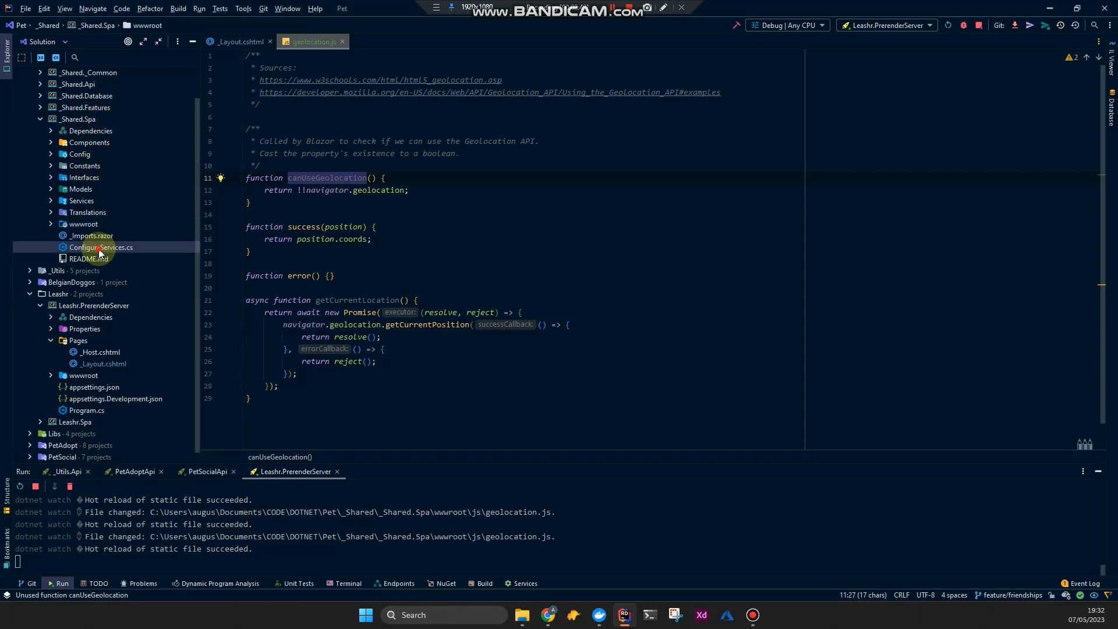
View the scoped ISpaGeolocationService registration in _Shared.Spa's ConfigureServices.cs.
double_click(102, 247)
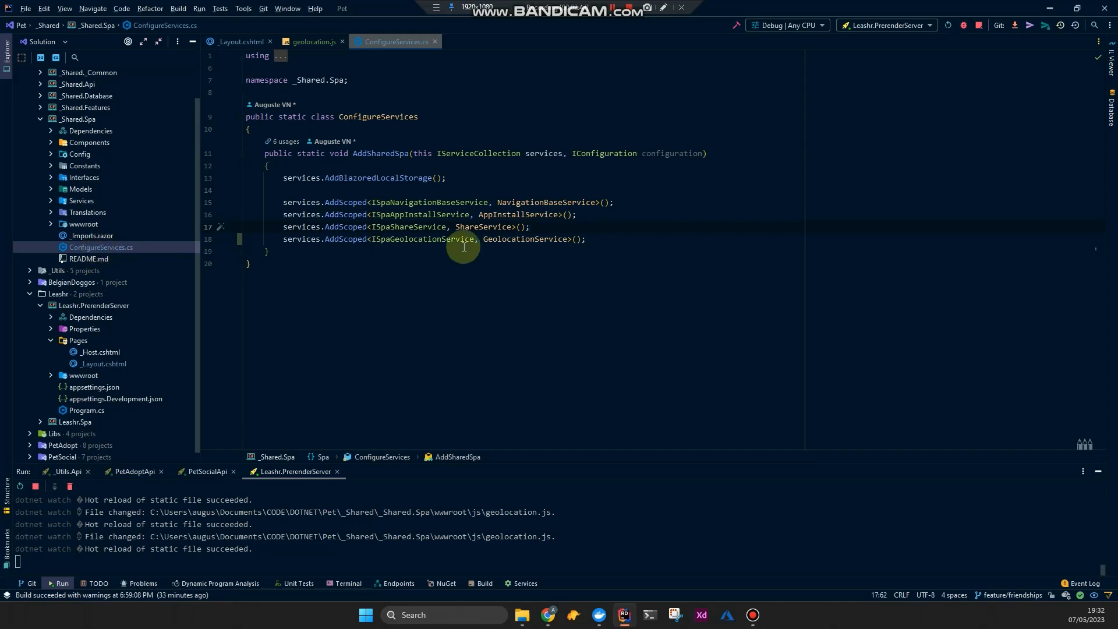
double_click(525, 239)
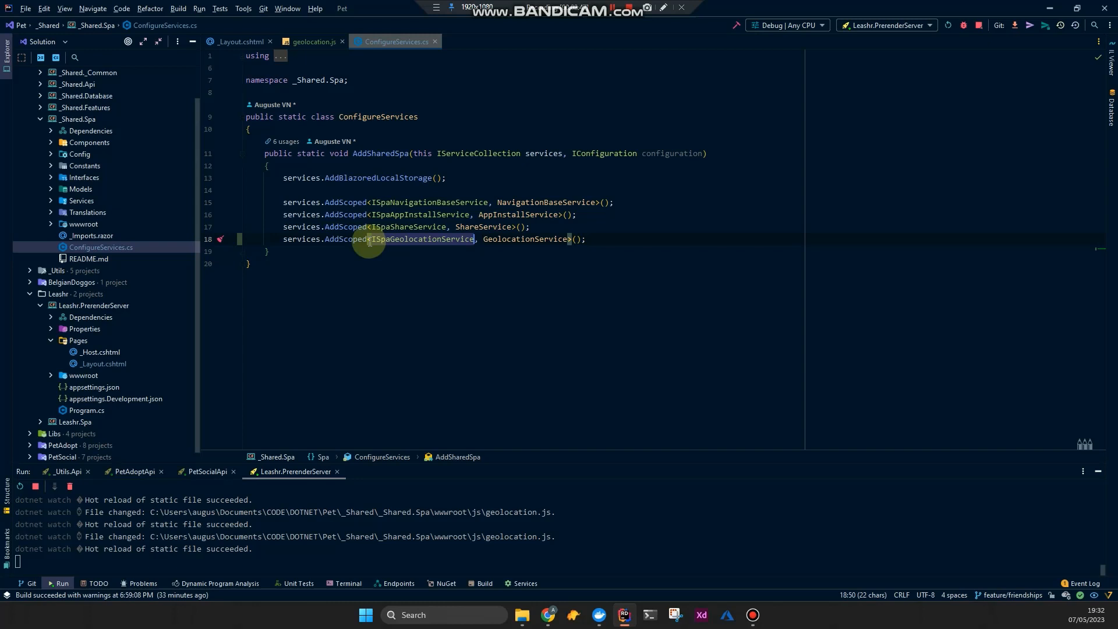
mouse_move(71, 211)
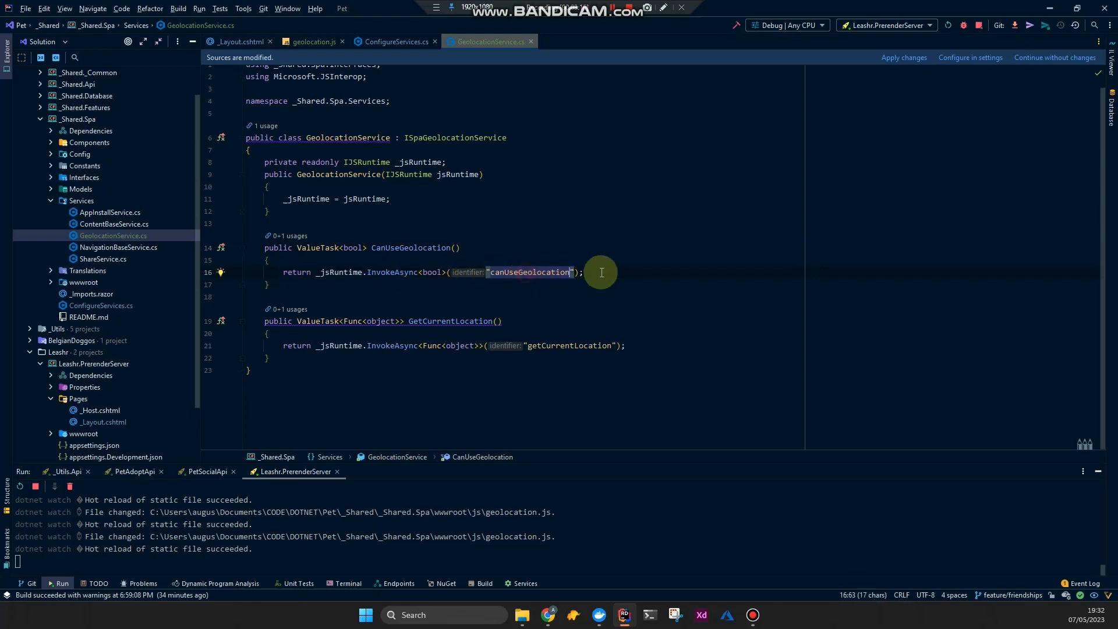
mouse_move(559, 274)
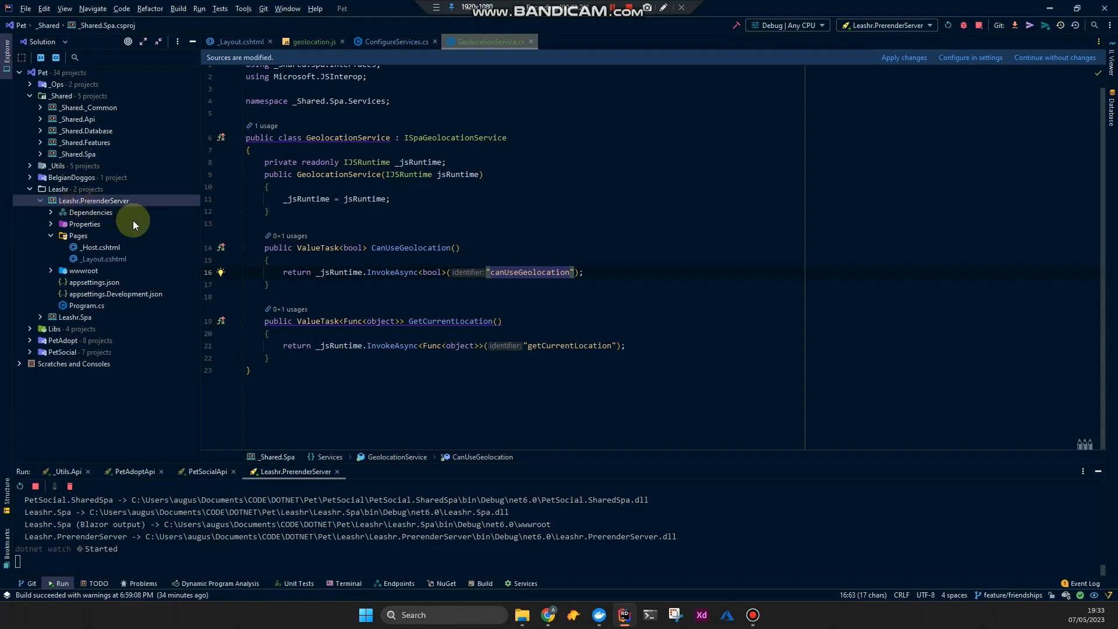
Confirm Leashr.Spa's Program.cs calls AddSharedSpa via its definition, then close all editor tabs.
click(41, 201)
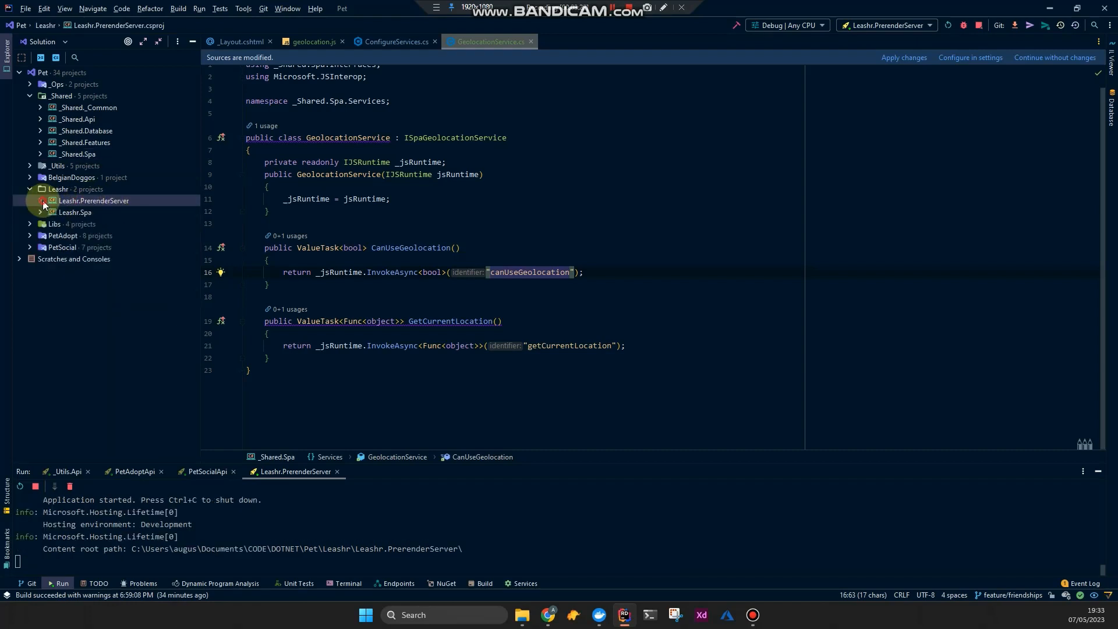
click(74, 212)
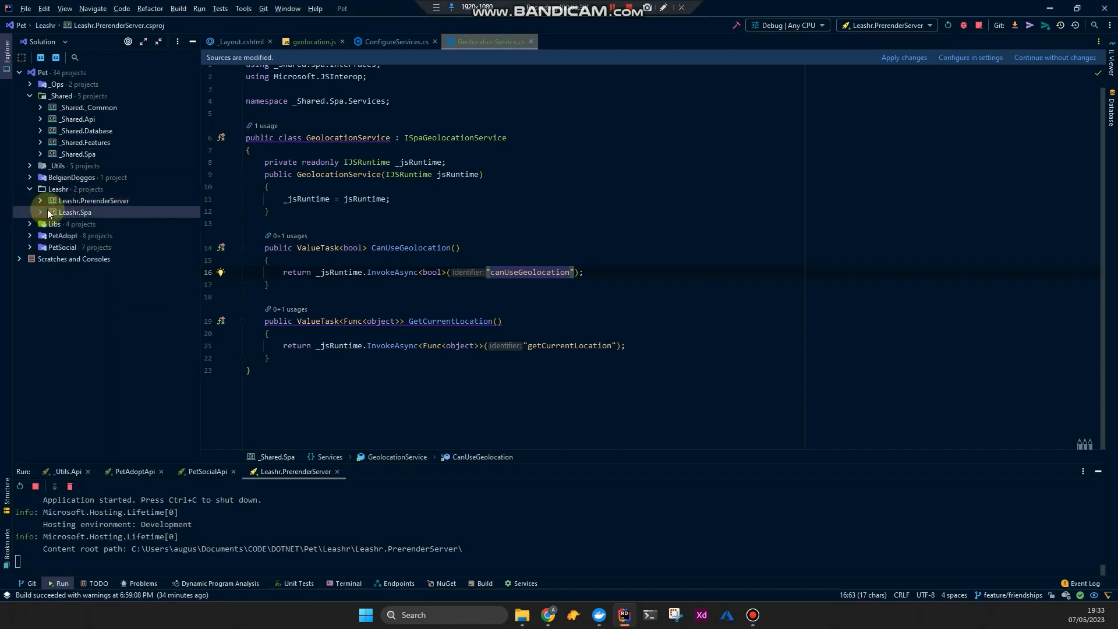
click(39, 211)
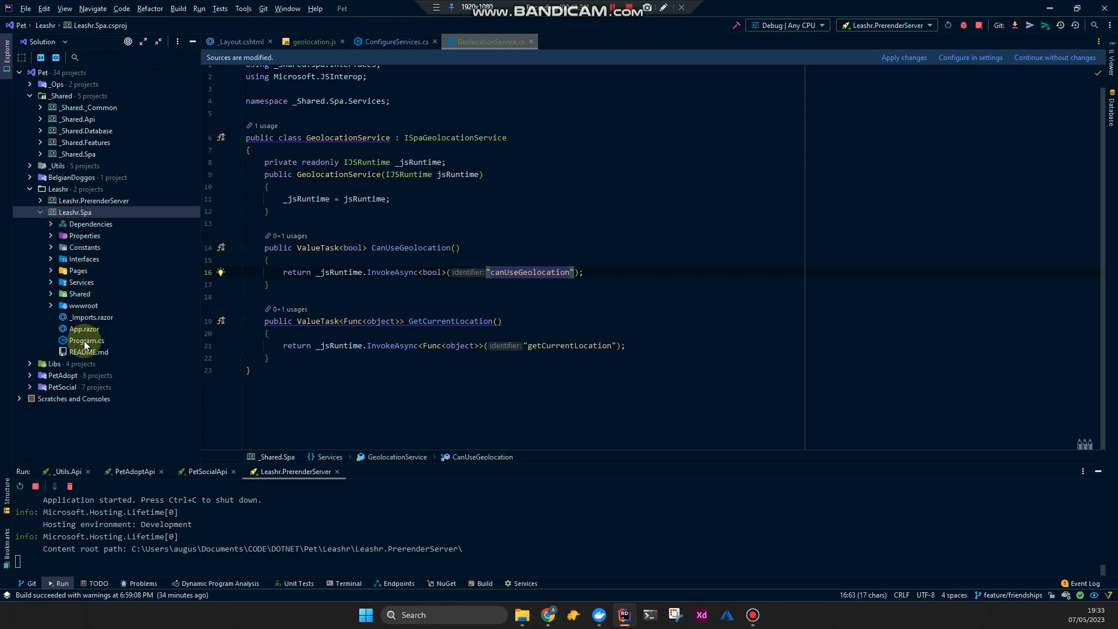
double_click(86, 340)
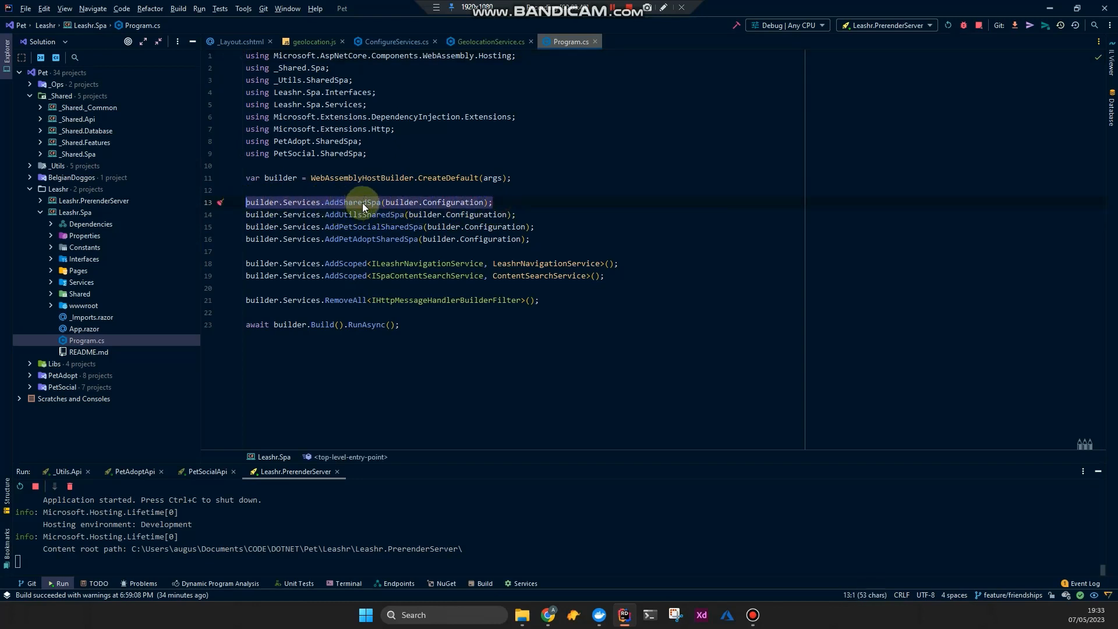
double_click(361, 203)
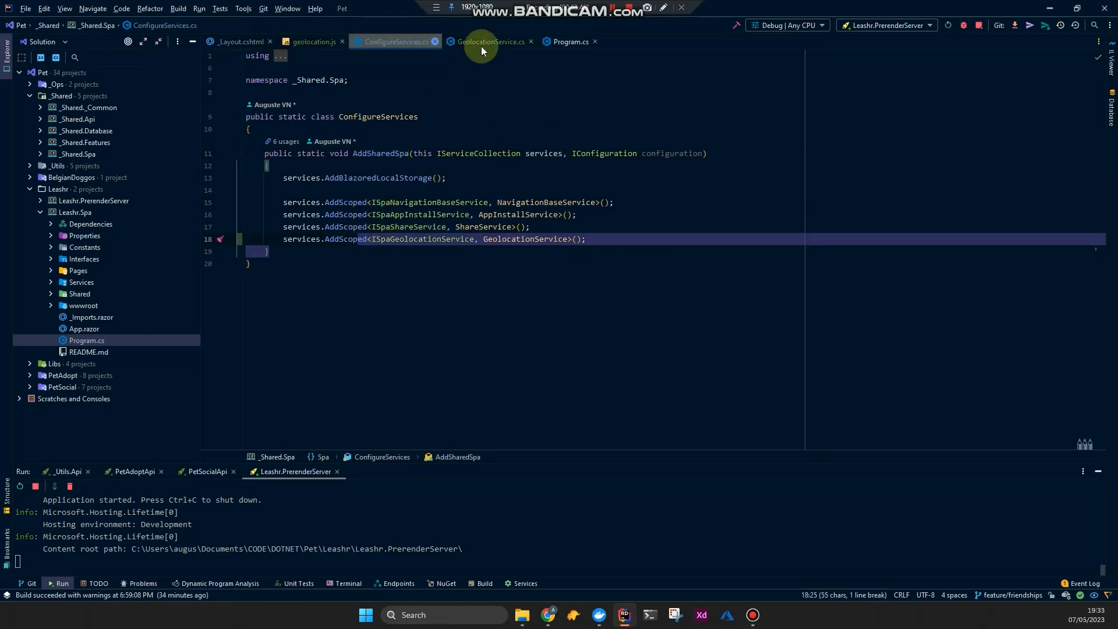
click(488, 42)
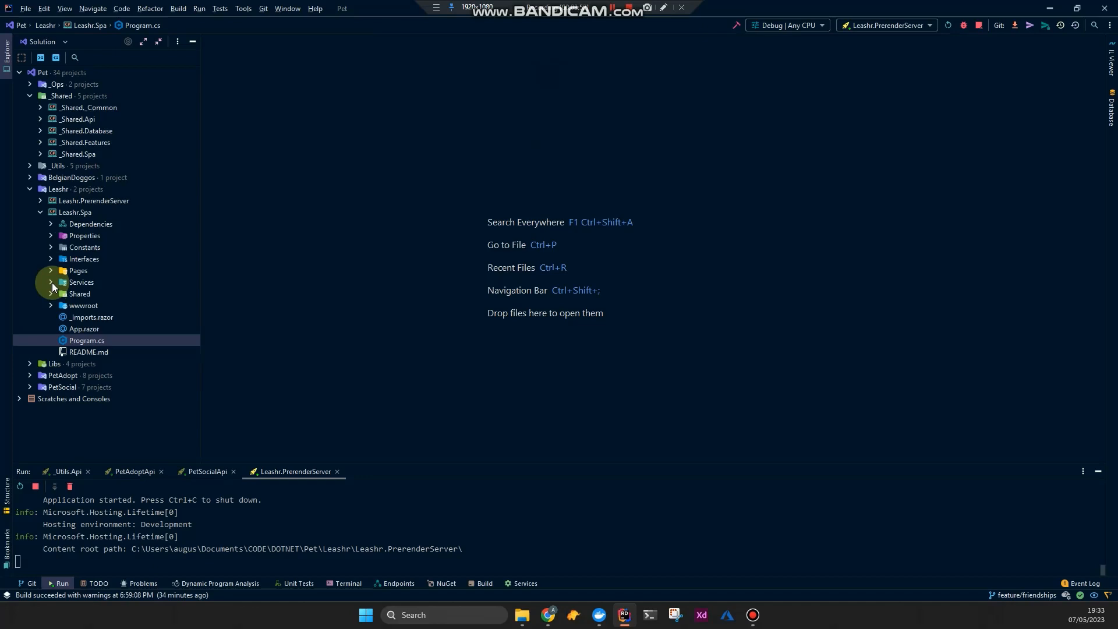
click(51, 282)
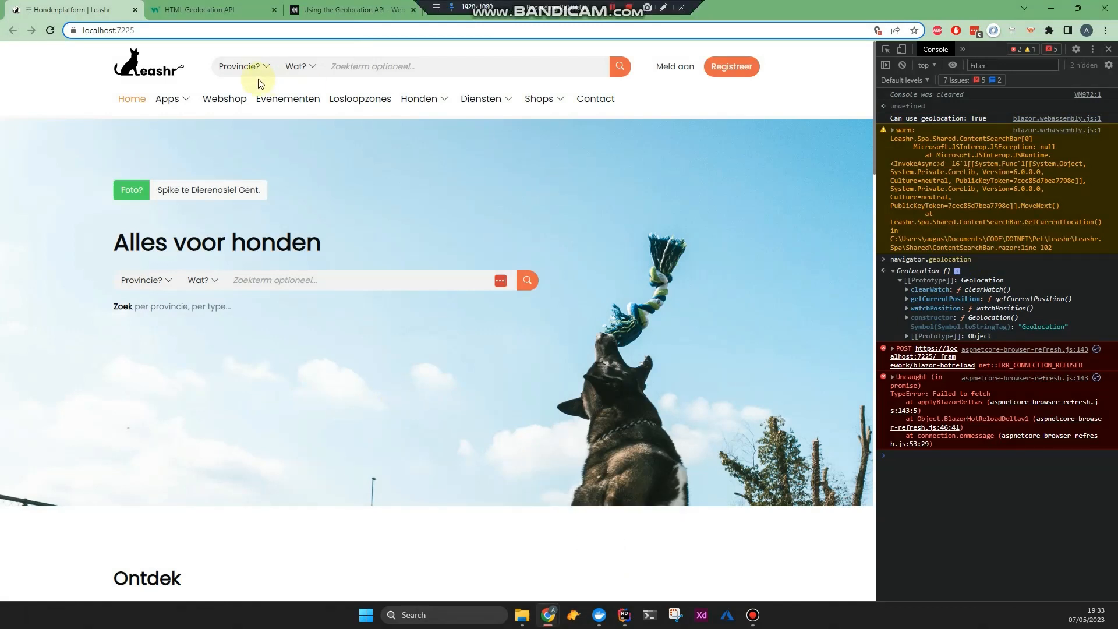
click(242, 65)
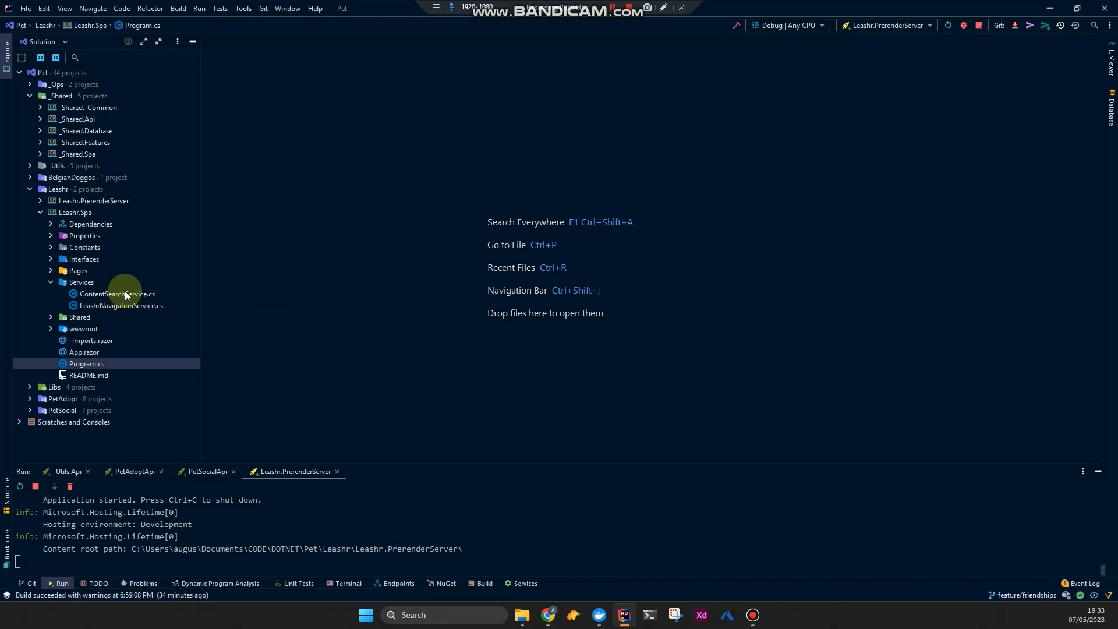
Open ContentSearchBar.razor from Leashr.Spa's Shared folder and scroll to the Mijn locatie markup.
double_click(116, 294)
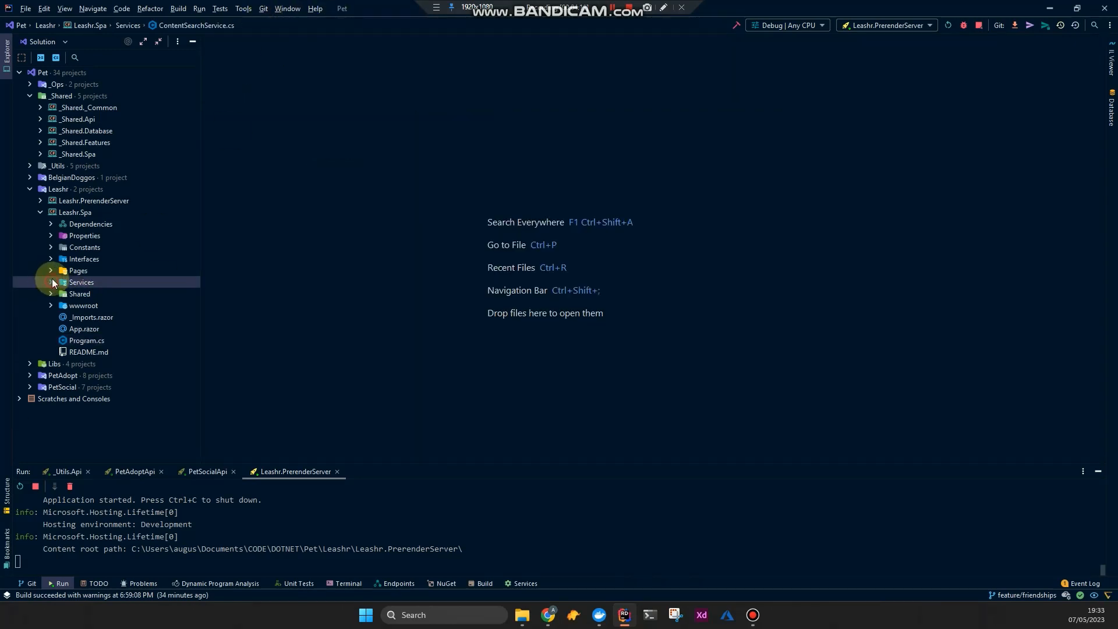
click(51, 294)
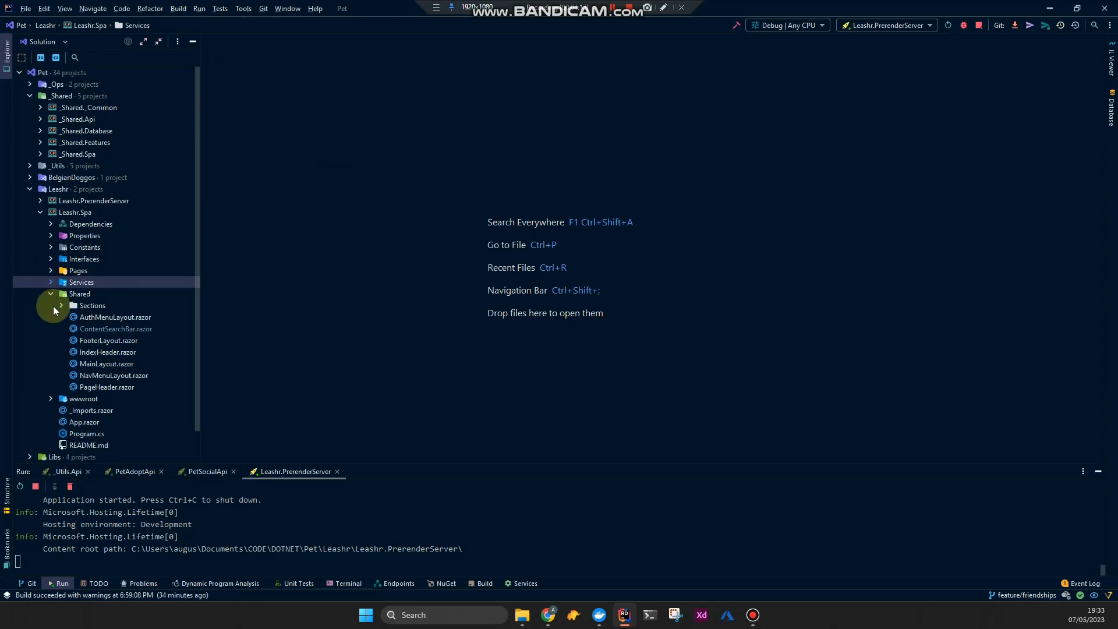
double_click(116, 328)
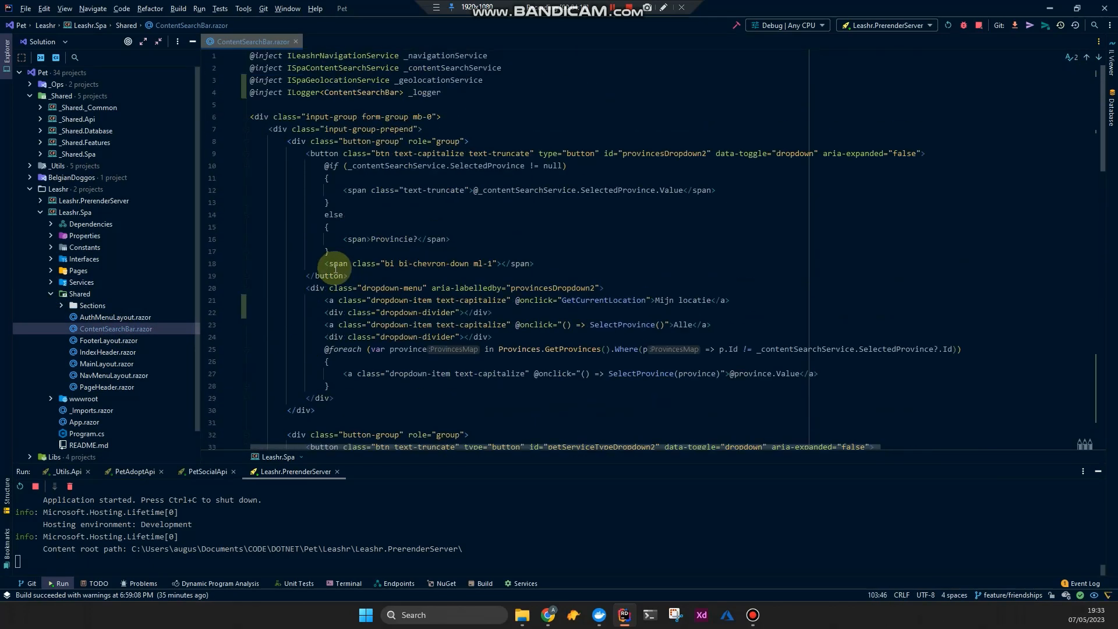
scroll(down, 3)
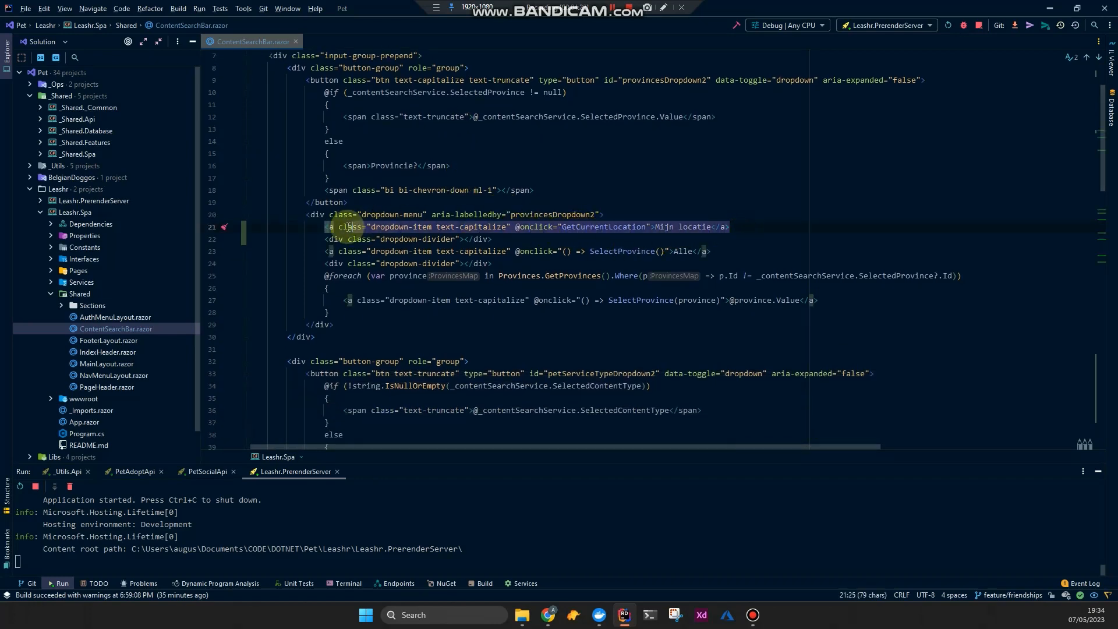
Follow GetCurrentLocation to GeolocationService's CanUseGeolocation and return to the razor component.
click(610, 233)
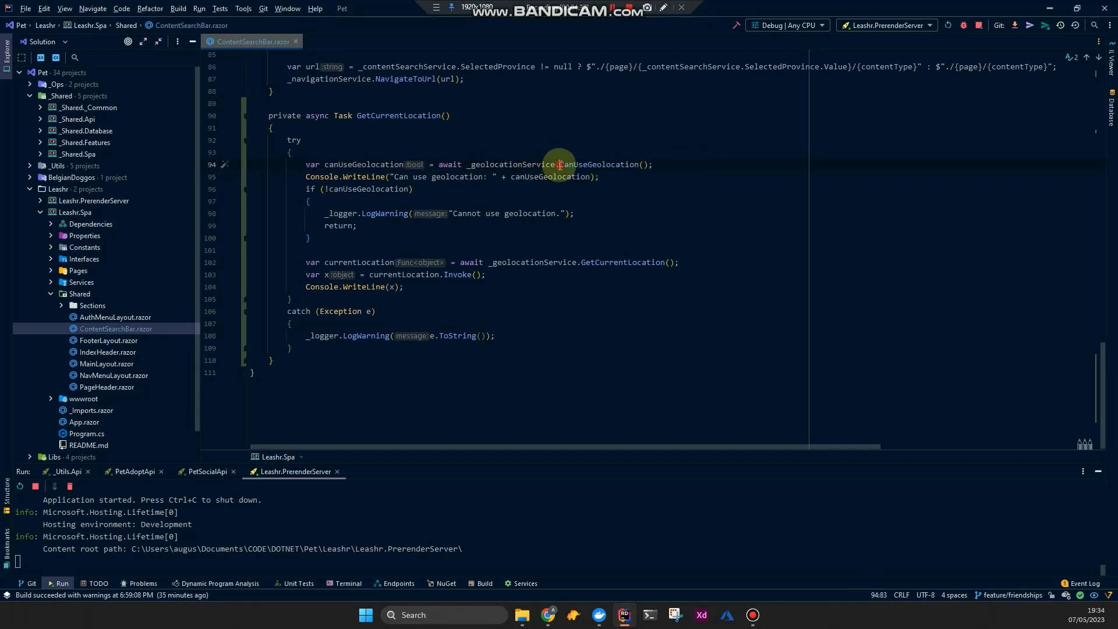
double_click(597, 164)
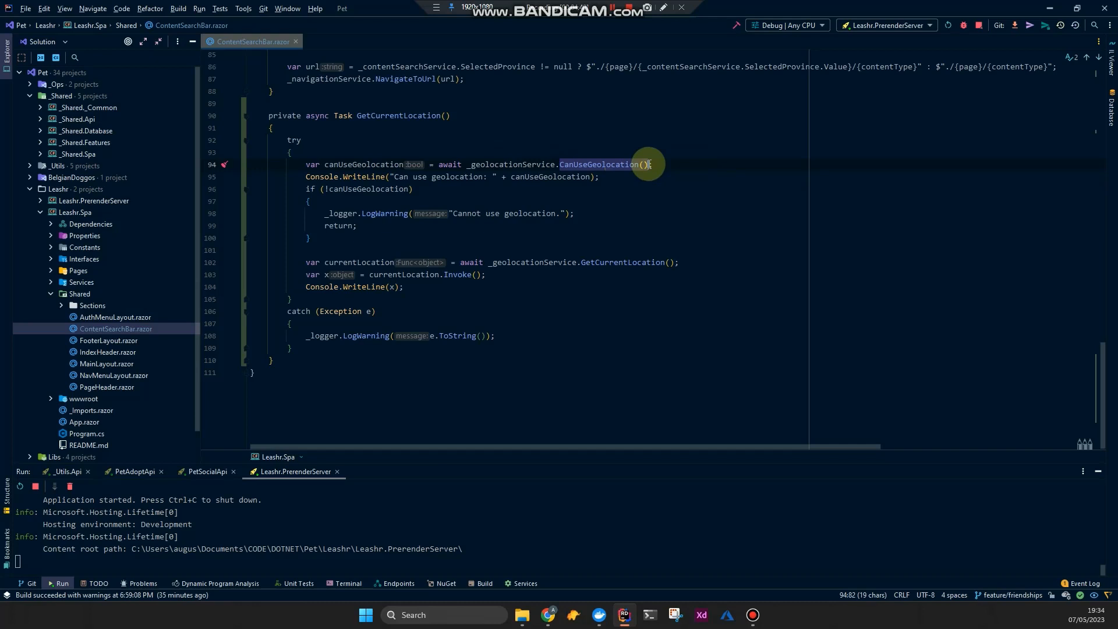
mouse_move(629, 176)
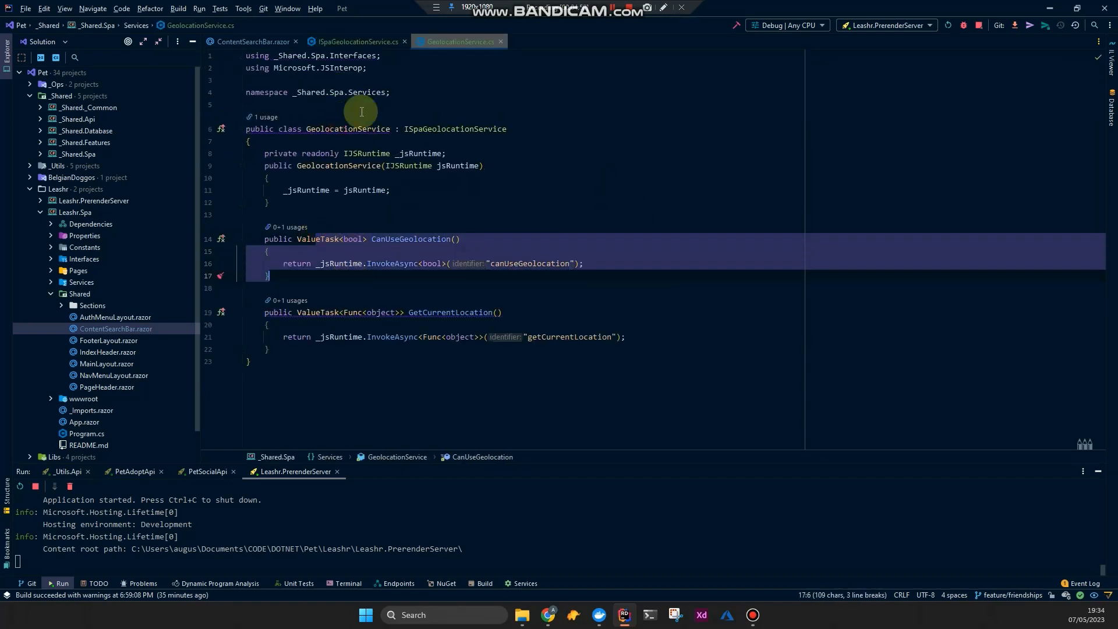
click(252, 42)
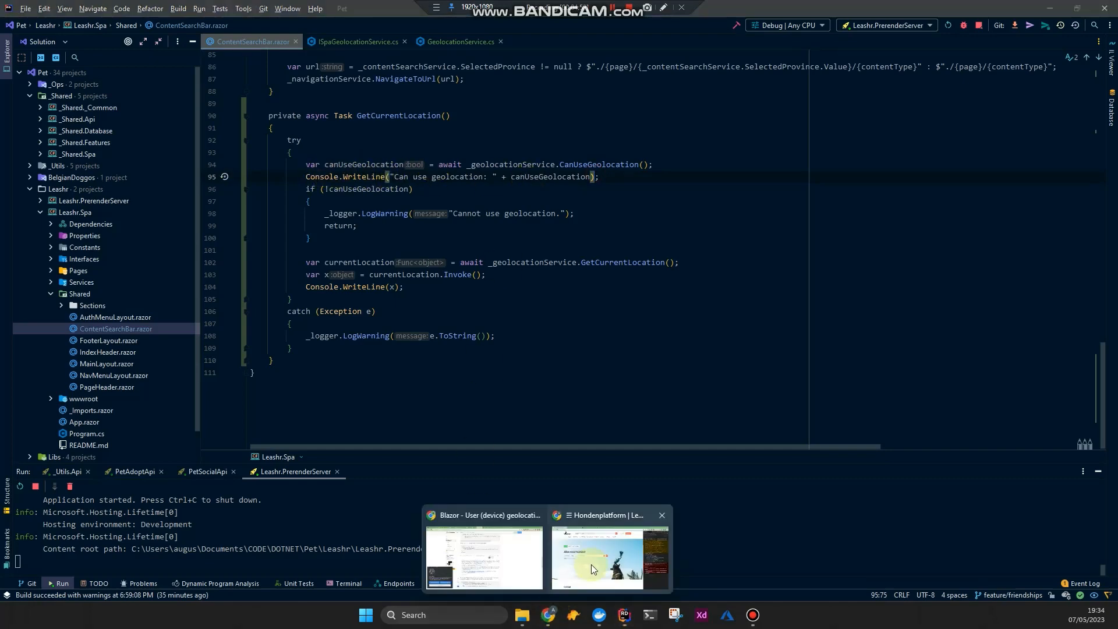
click(610, 558)
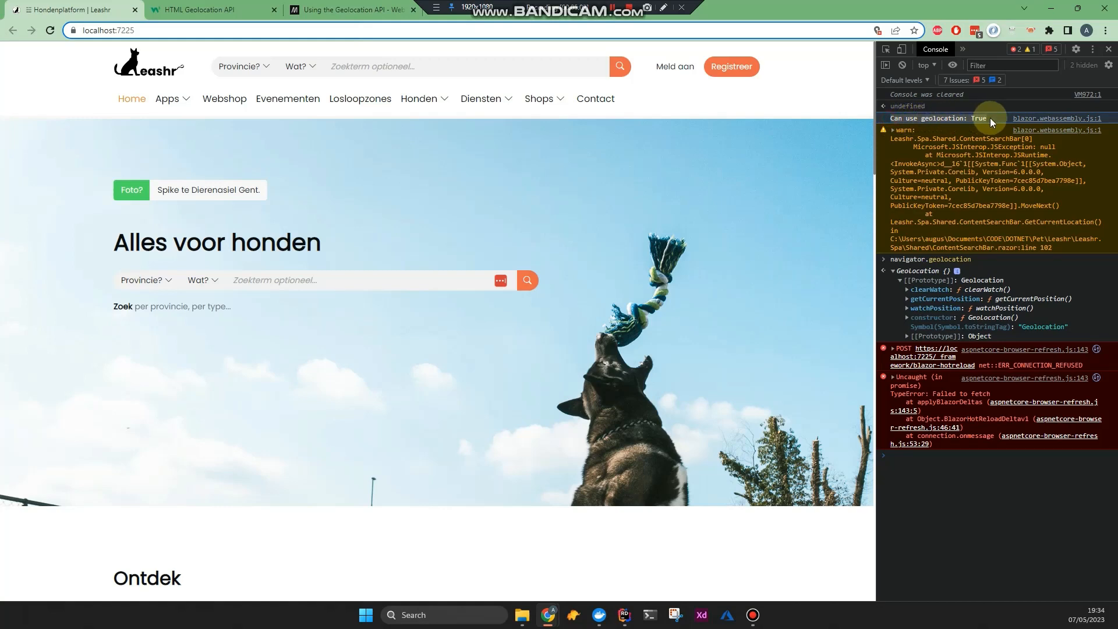
mouse_move(577, 509)
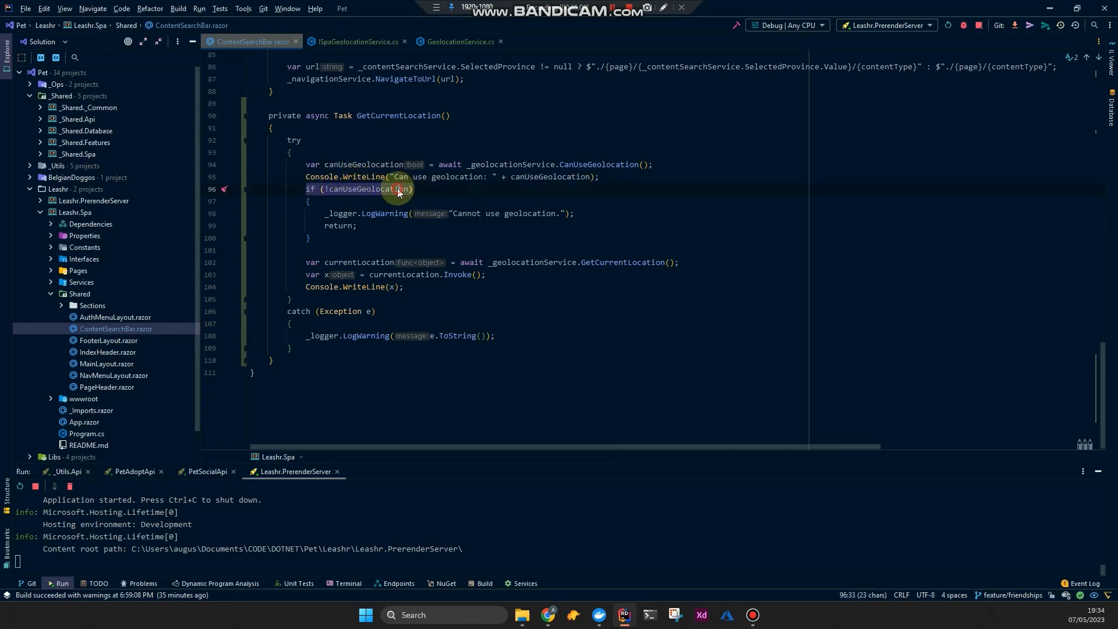
Highlight the !canUseGeolocation early-return check in ContentSearchBar.razor's GetCurrentLocation.
drag(398, 188, 325, 250)
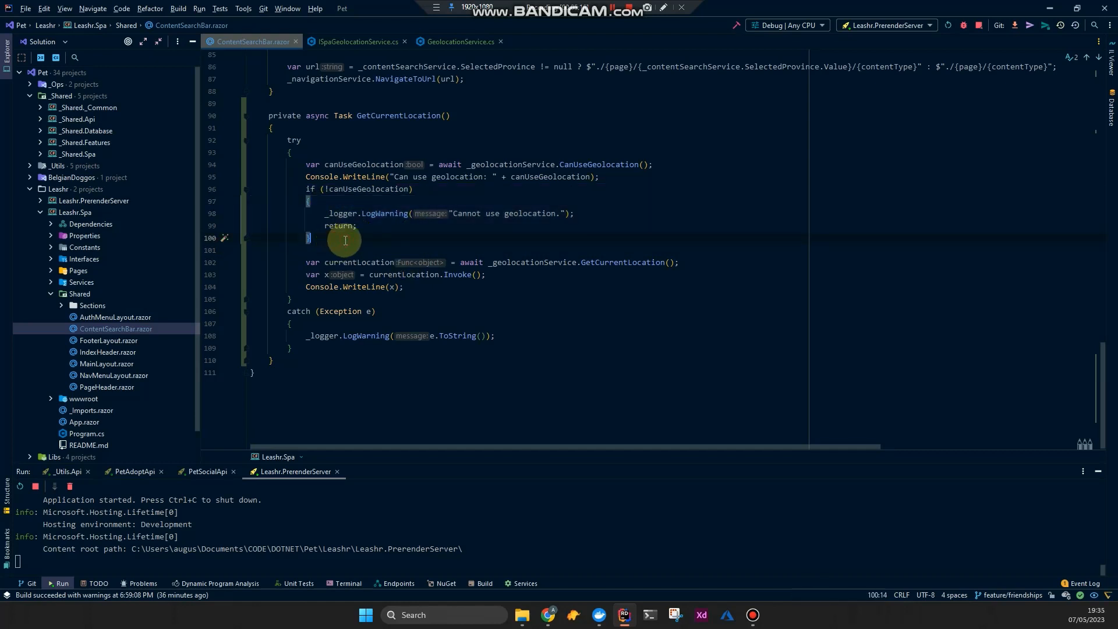
mouse_move(308, 219)
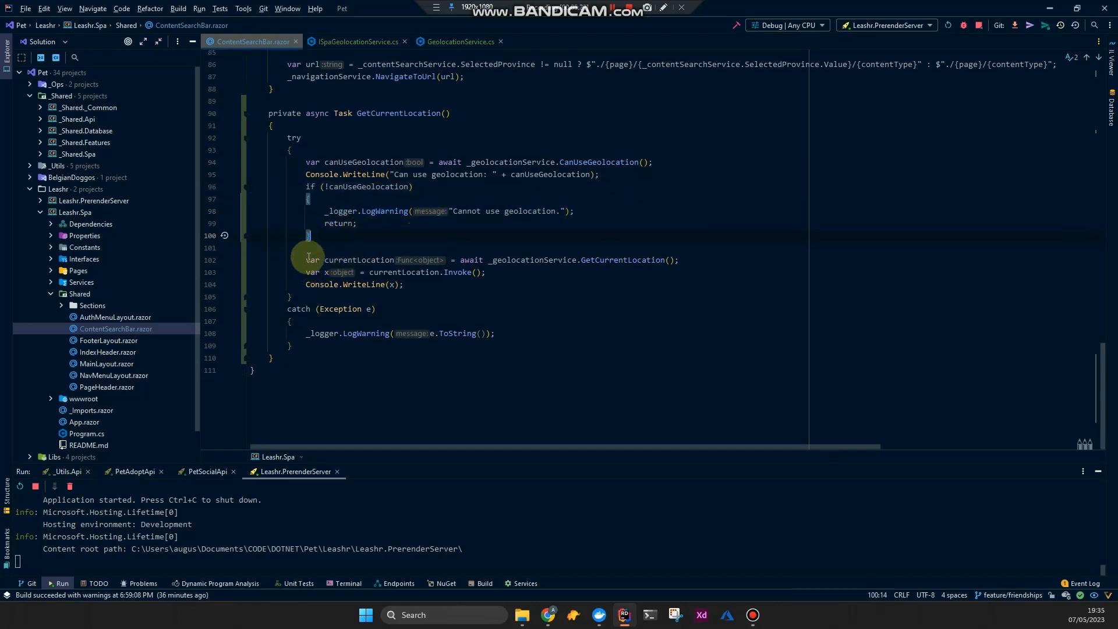
mouse_move(312, 259)
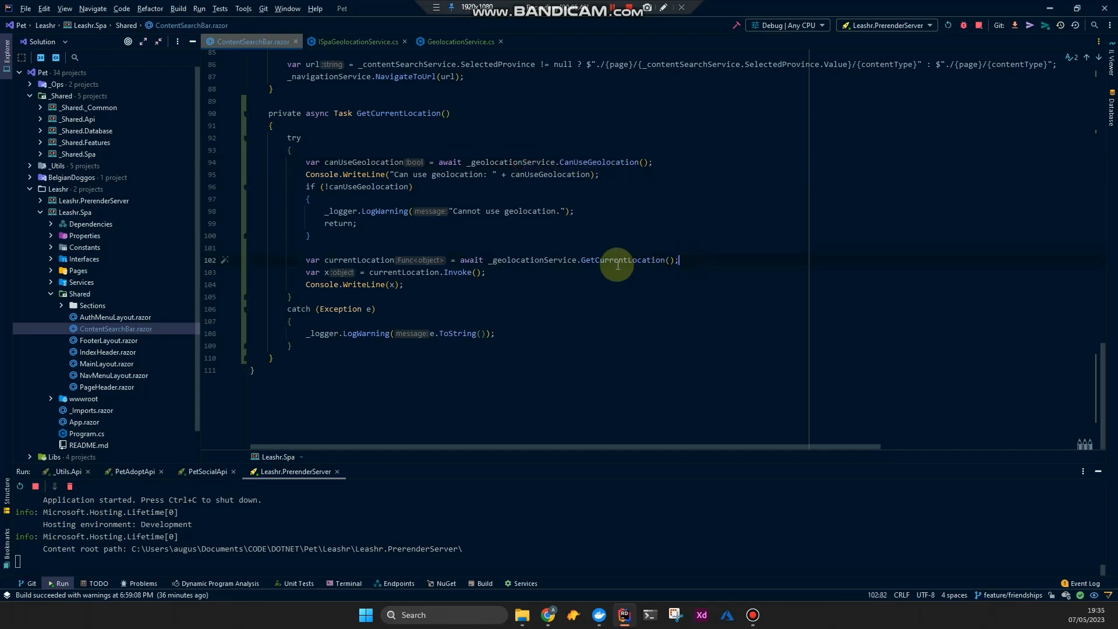
mouse_move(620, 261)
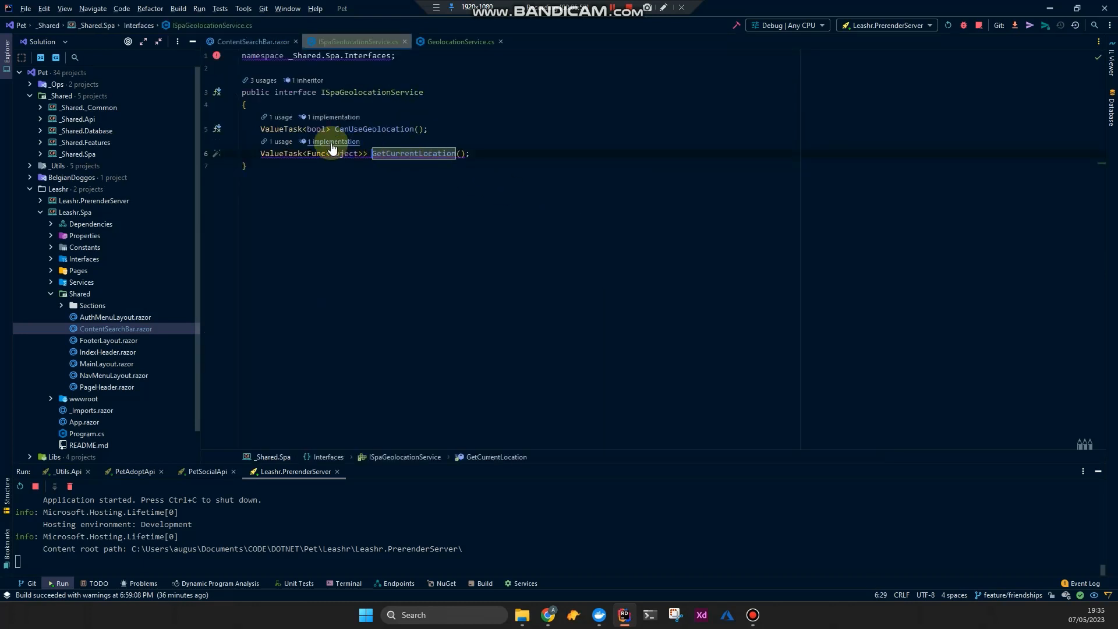
Jump to GeolocationService.GetCurrentLocation via the implementation hint and expand the _Shared.Spa project.
click(304, 142)
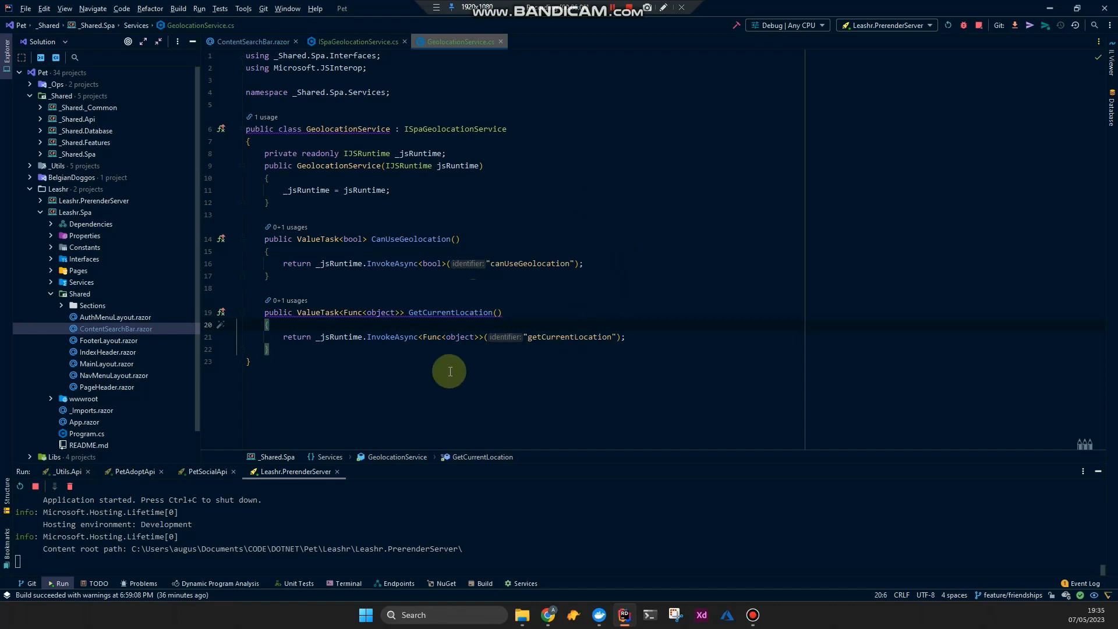
double_click(464, 336)
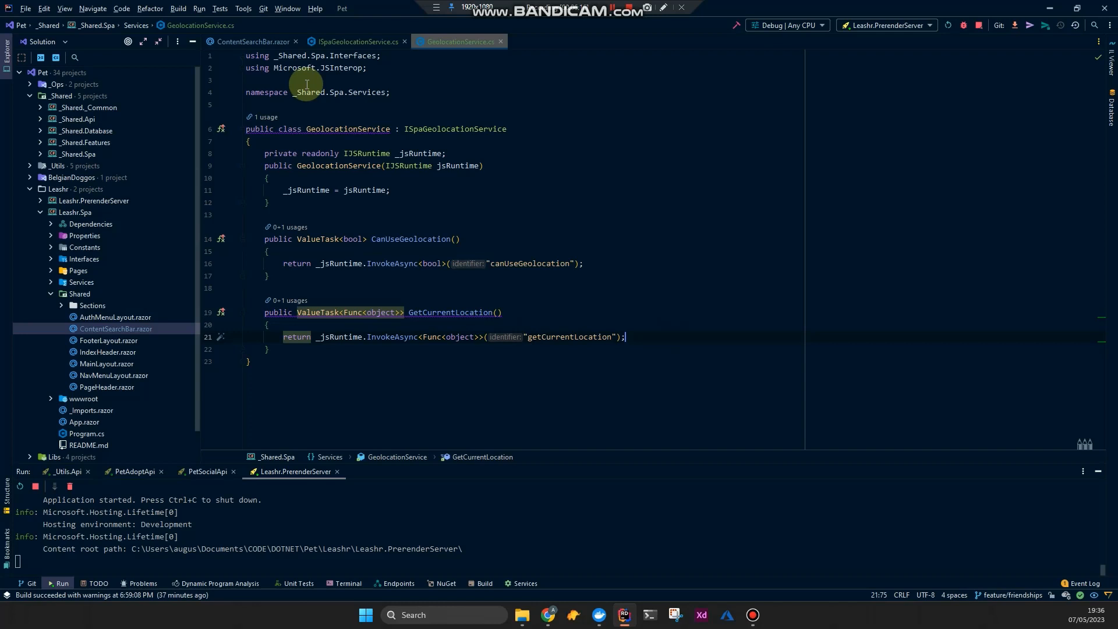
click(39, 154)
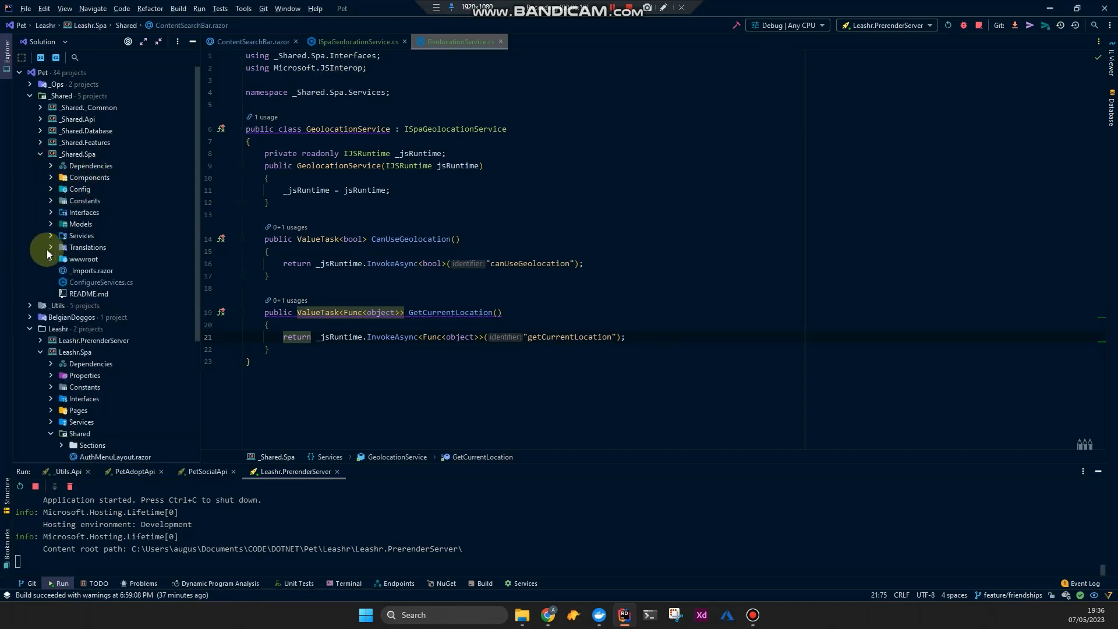
In wwwroot/js/geolocation.js, comment out the Promise block inside getCurrentLocation.
click(52, 258)
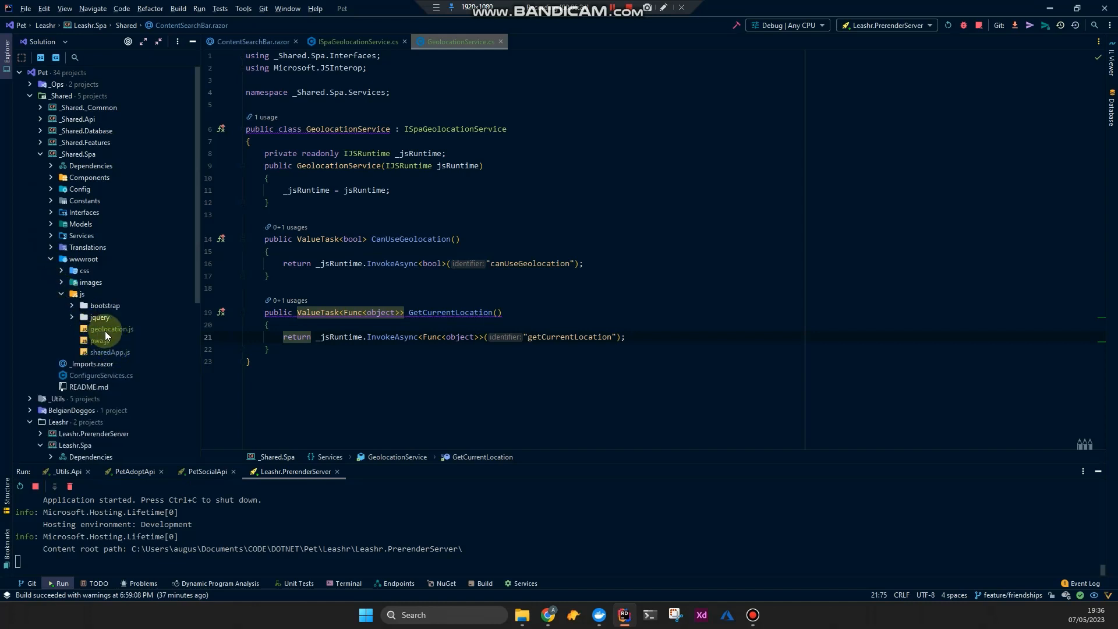
double_click(111, 328)
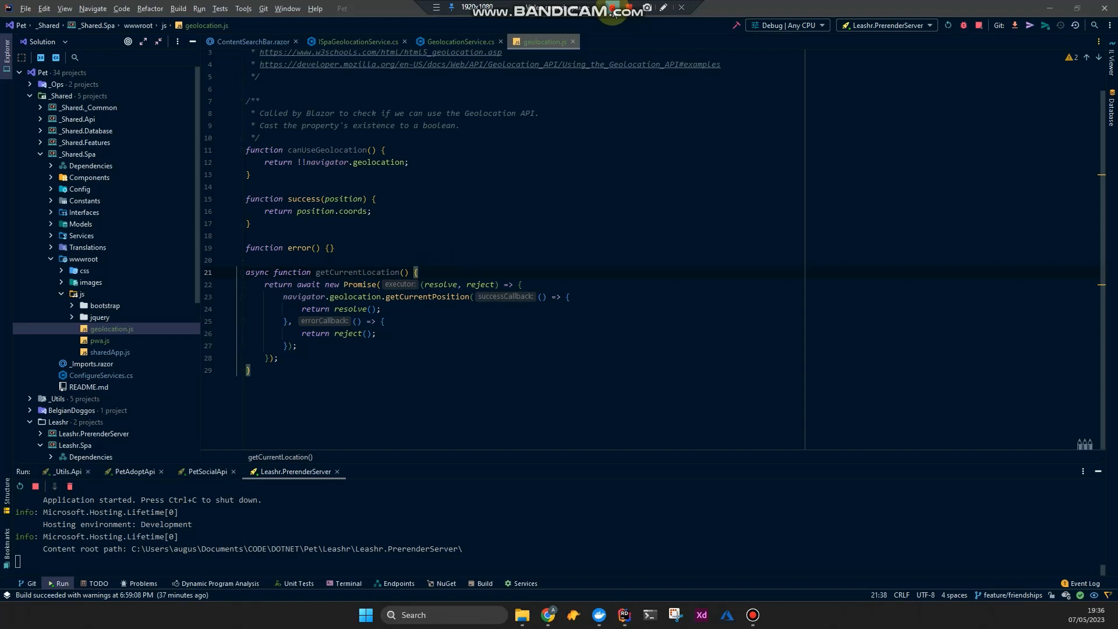
drag(265, 284, 284, 357)
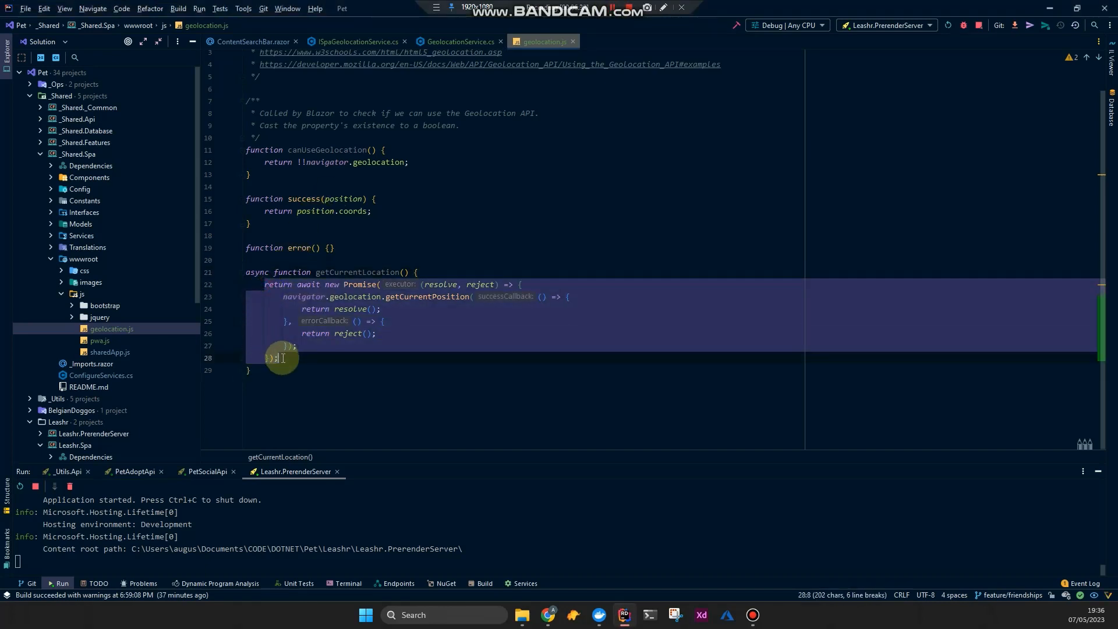
key(ctrl+/)
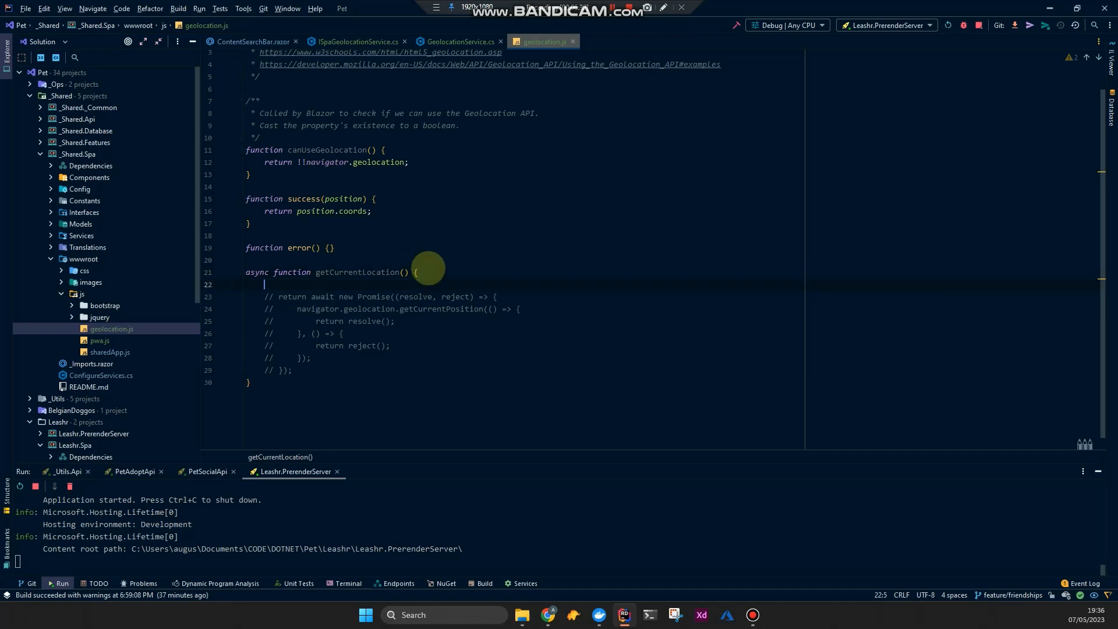
Write navigator.geolocation.getCurrentPosition(success) as the new getCurrentLocation body.
text(navigator.)
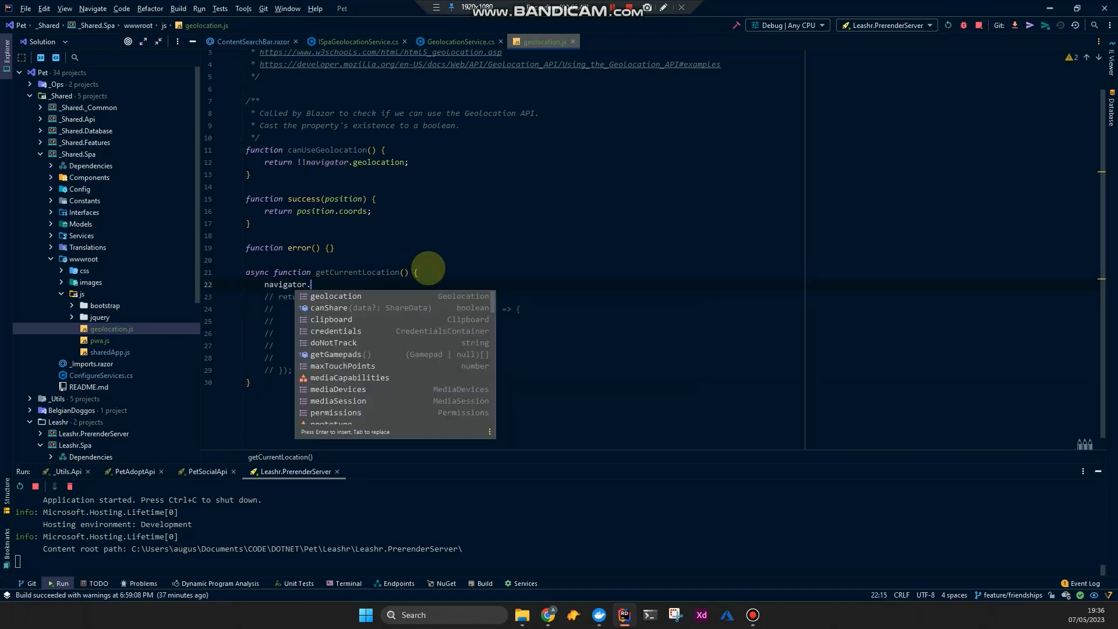
text(geolocation)
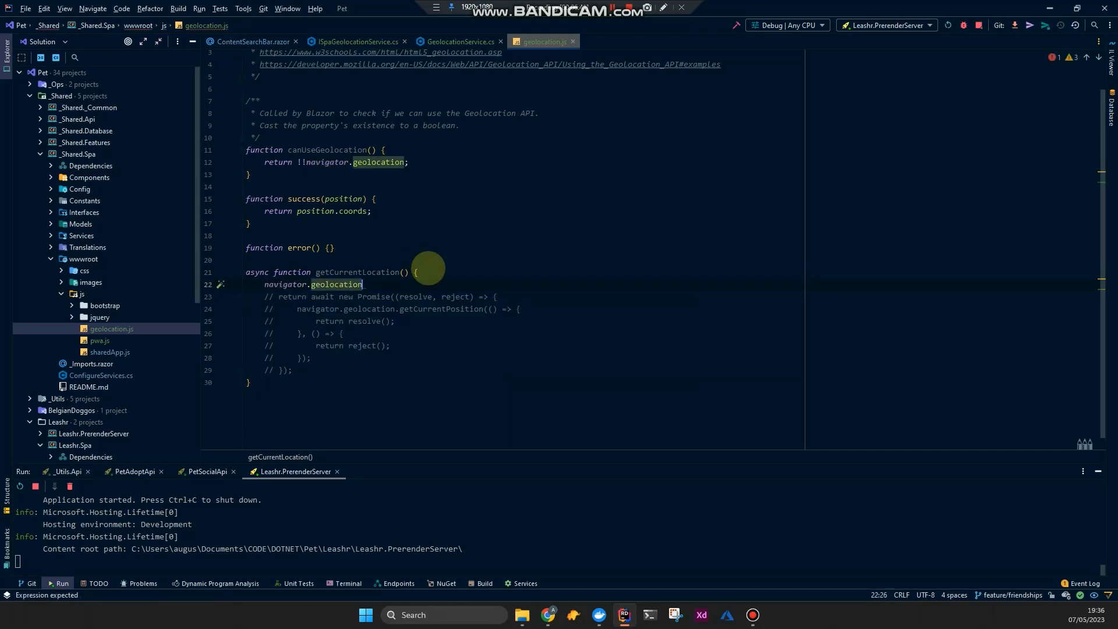
text(.getCurrentPosition())
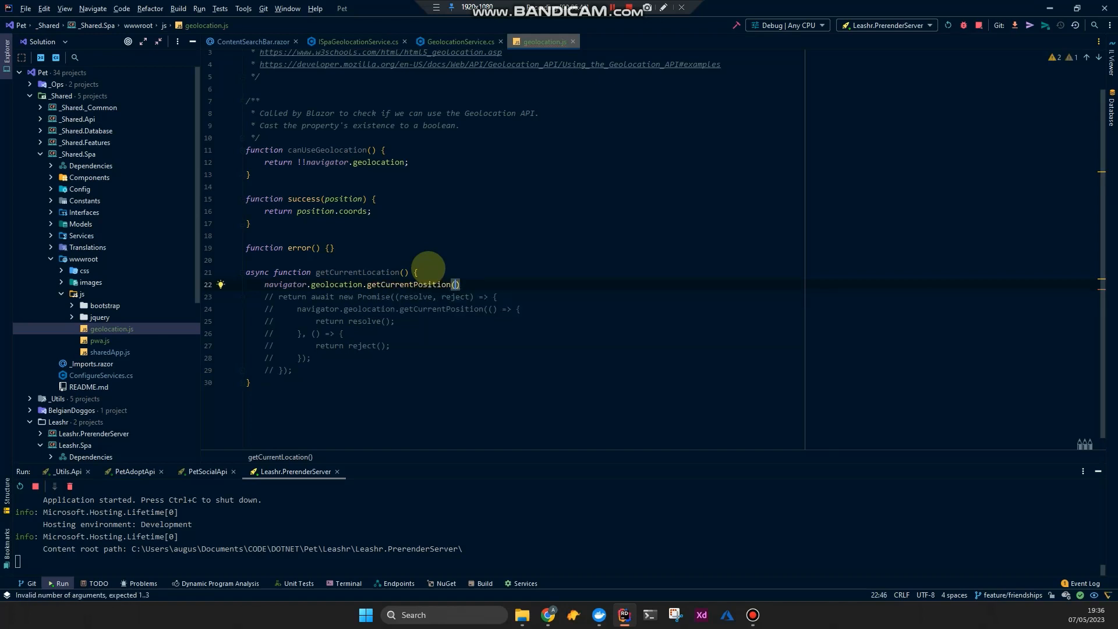
key(Enter)
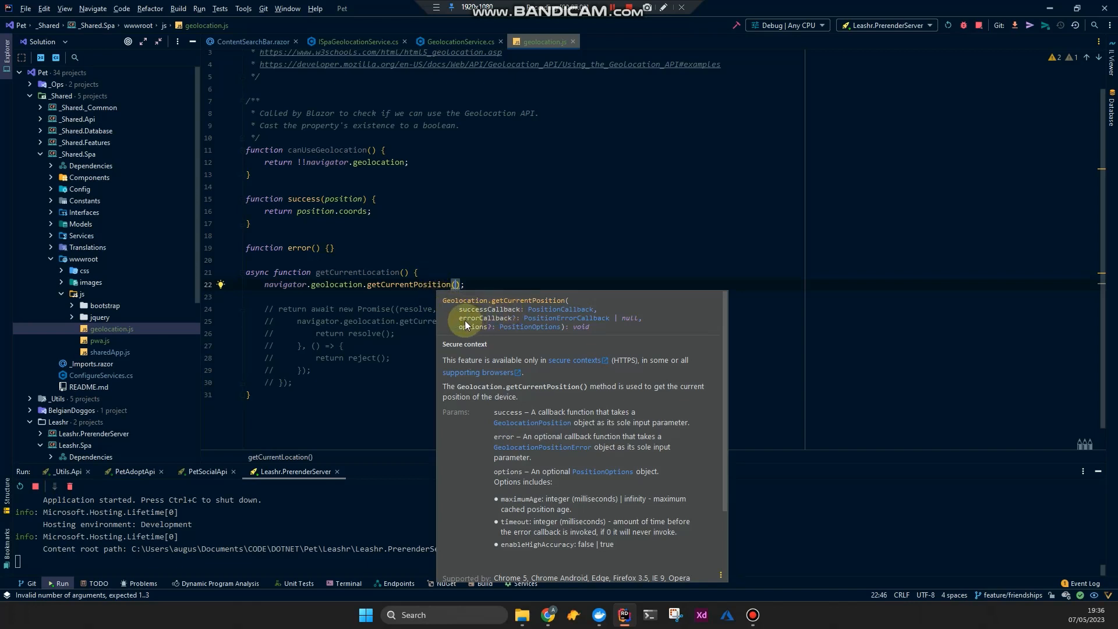
mouse_move(321, 227)
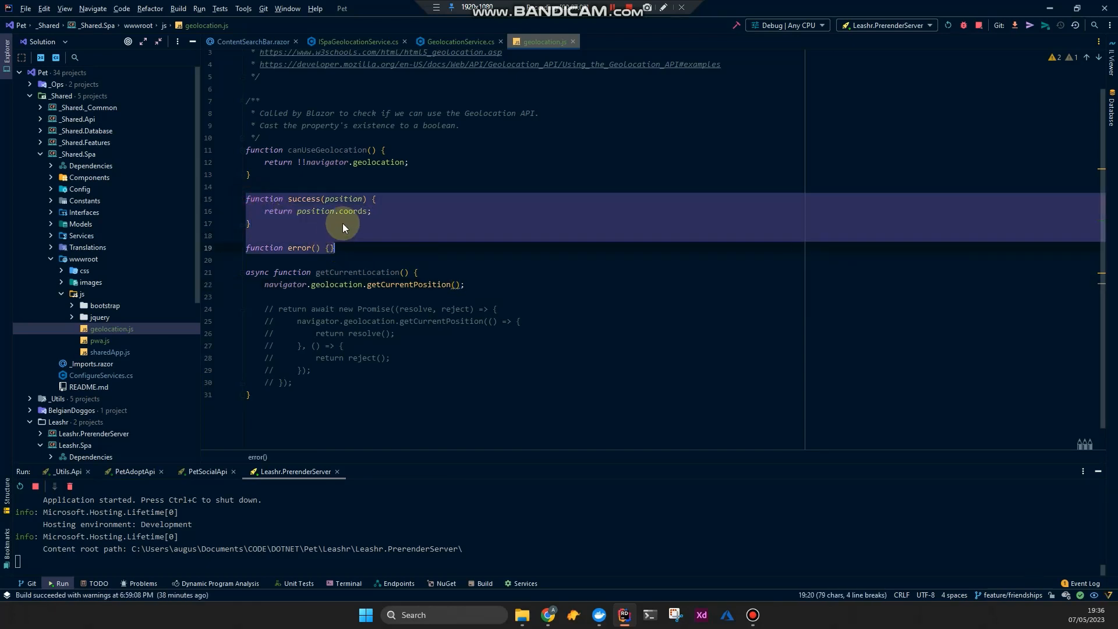
mouse_move(455, 291)
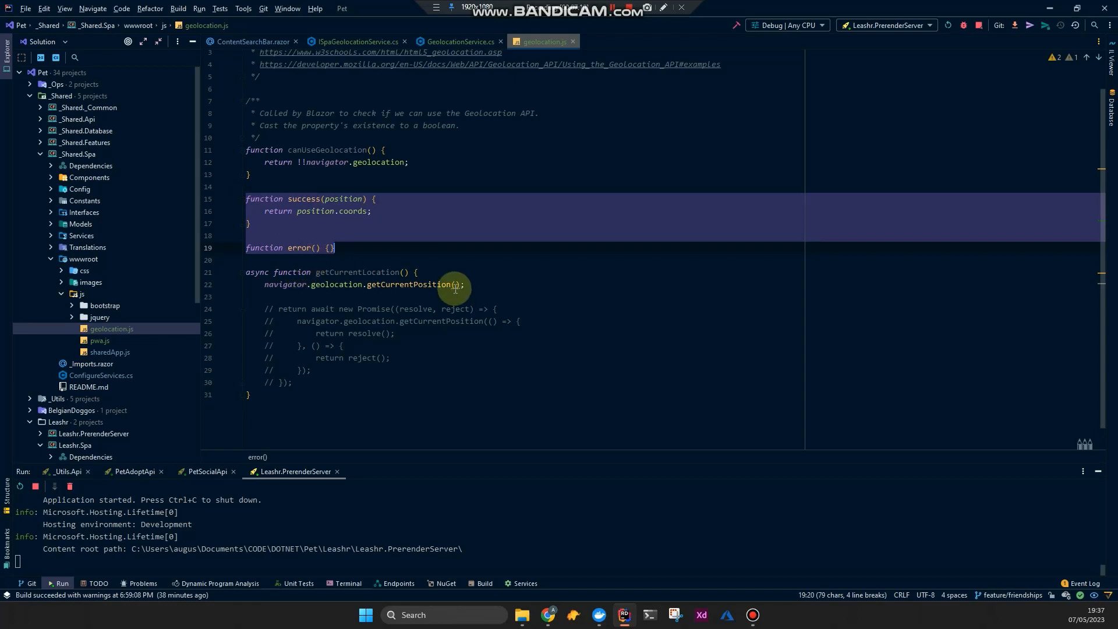
text(success)
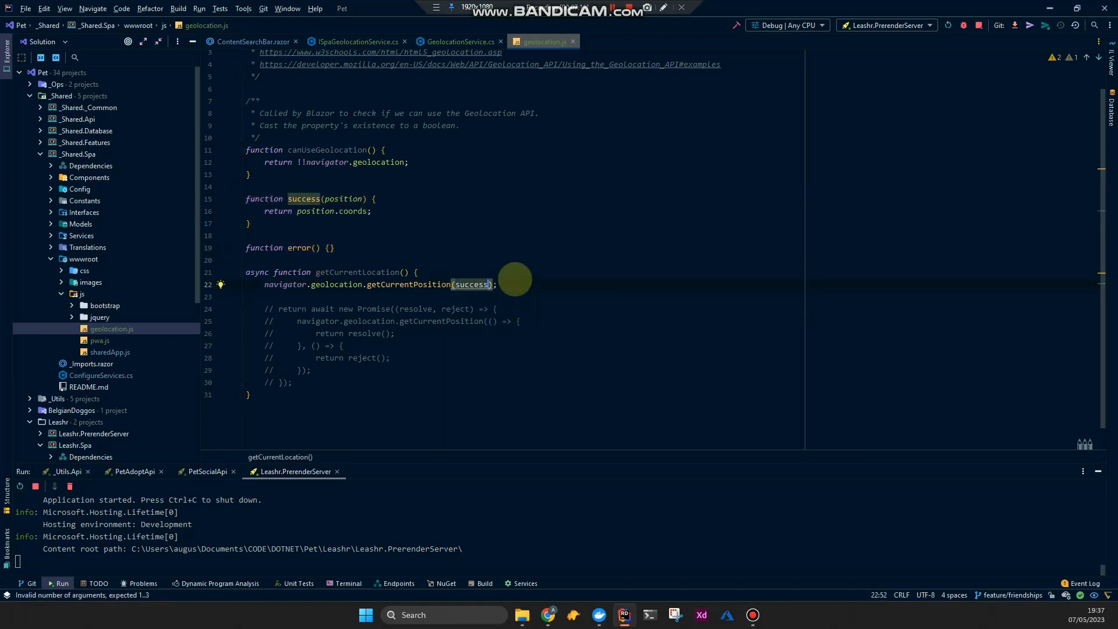
Add the error callback argument, then delete the getCurrentPosition line leaving an empty body.
text(, erro)
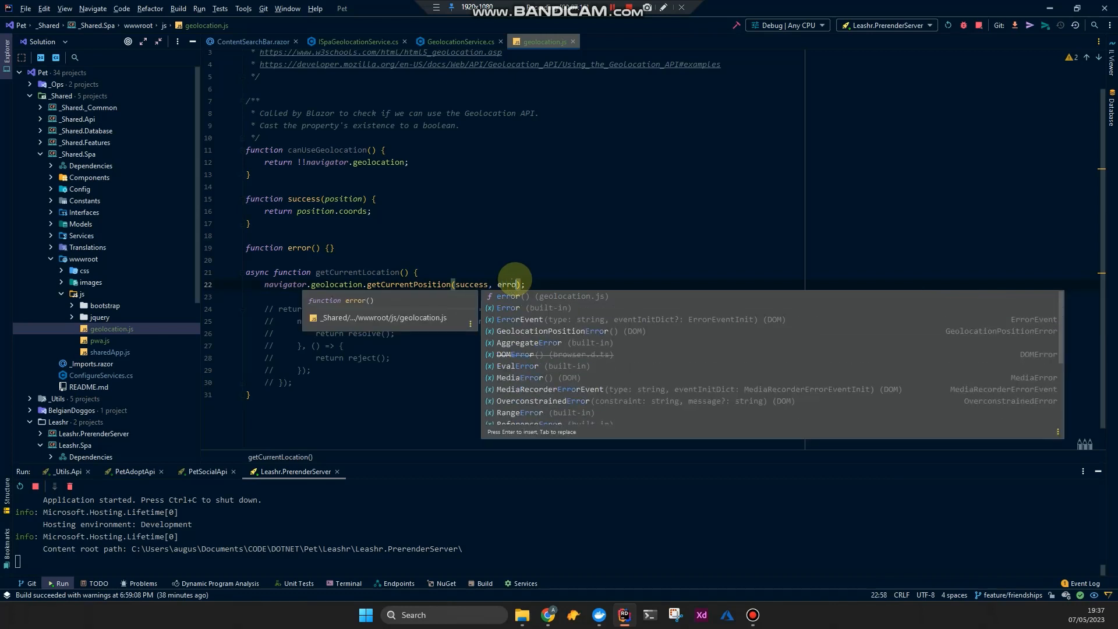
key(Escape)
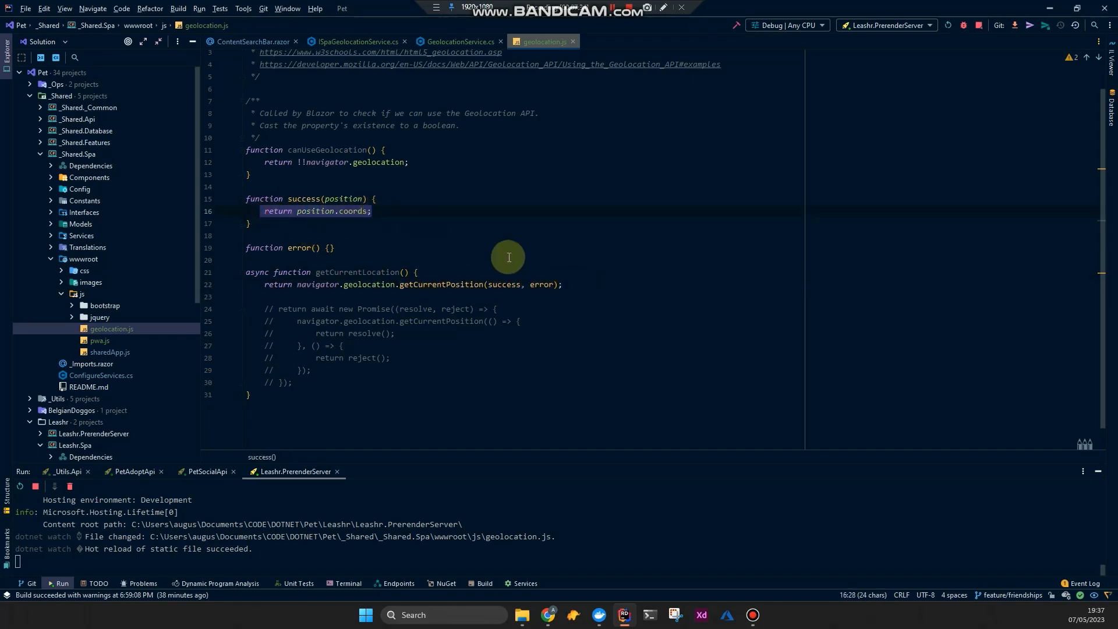
mouse_move(452, 240)
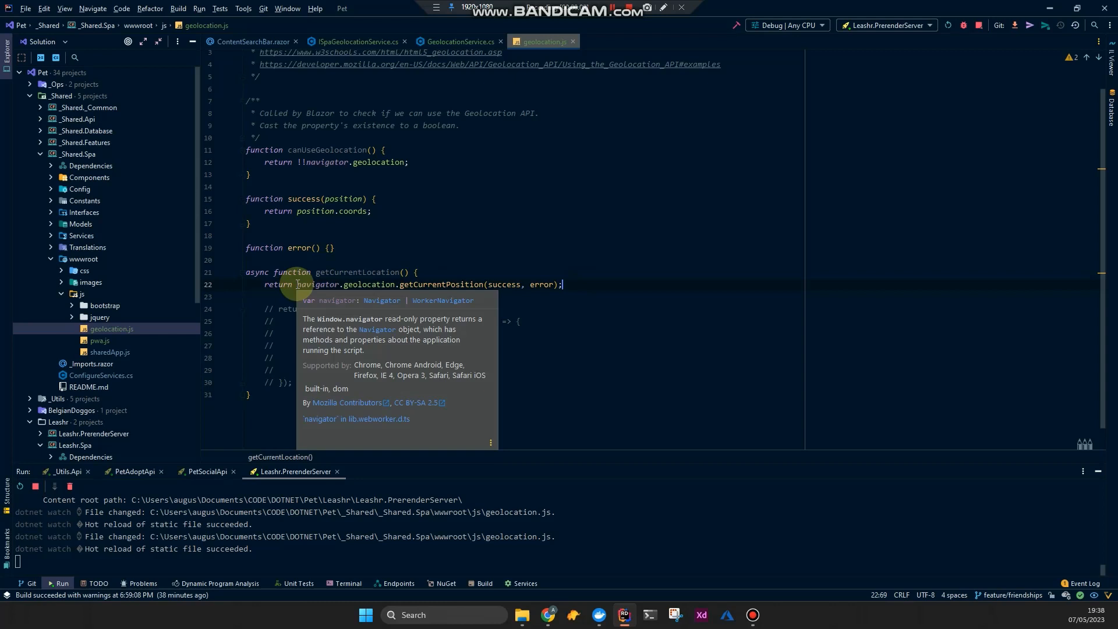
mouse_move(462, 272)
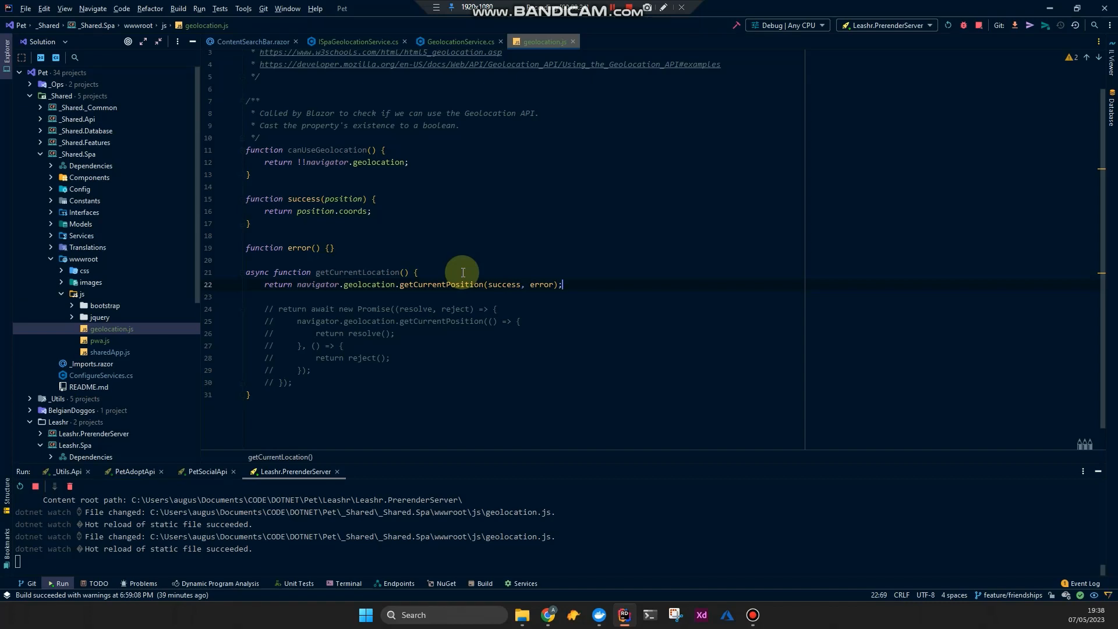
mouse_move(440, 268)
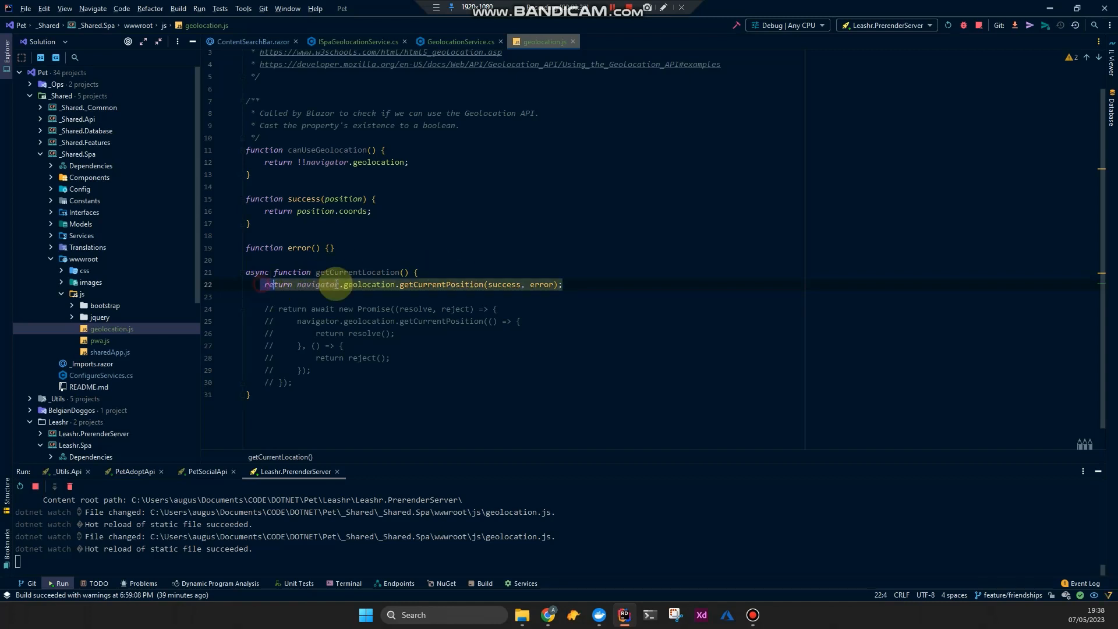
key(Delete)
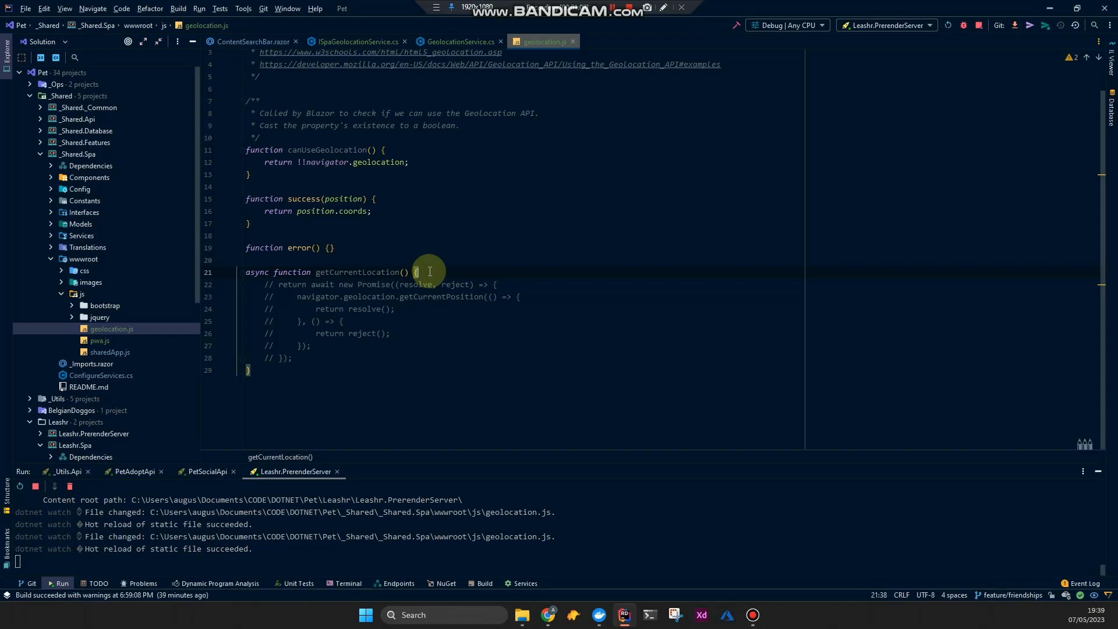
key(Enter)
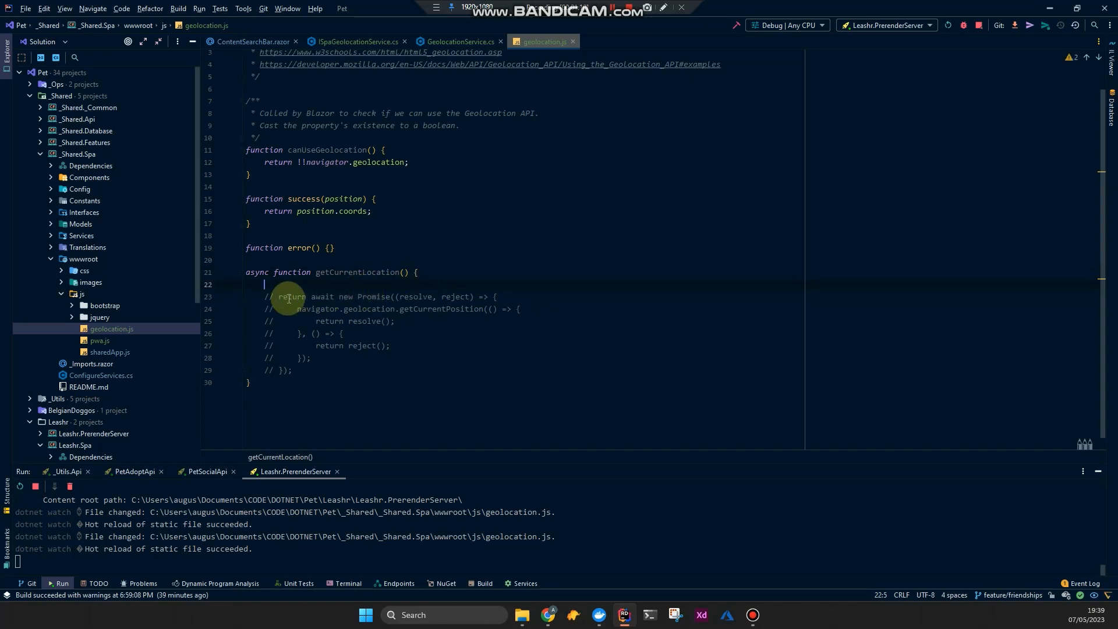
Write return await new Promise() wrapping navigator.geolocation.getCurrentPosition.
drag(280, 297, 391, 297)
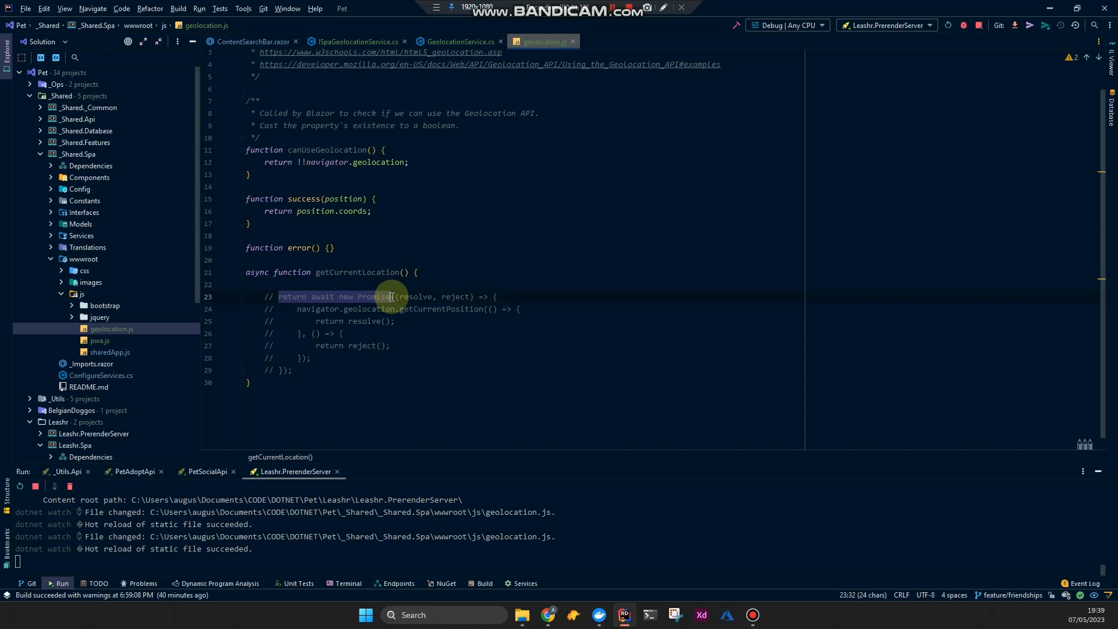
text(return await new Promise()
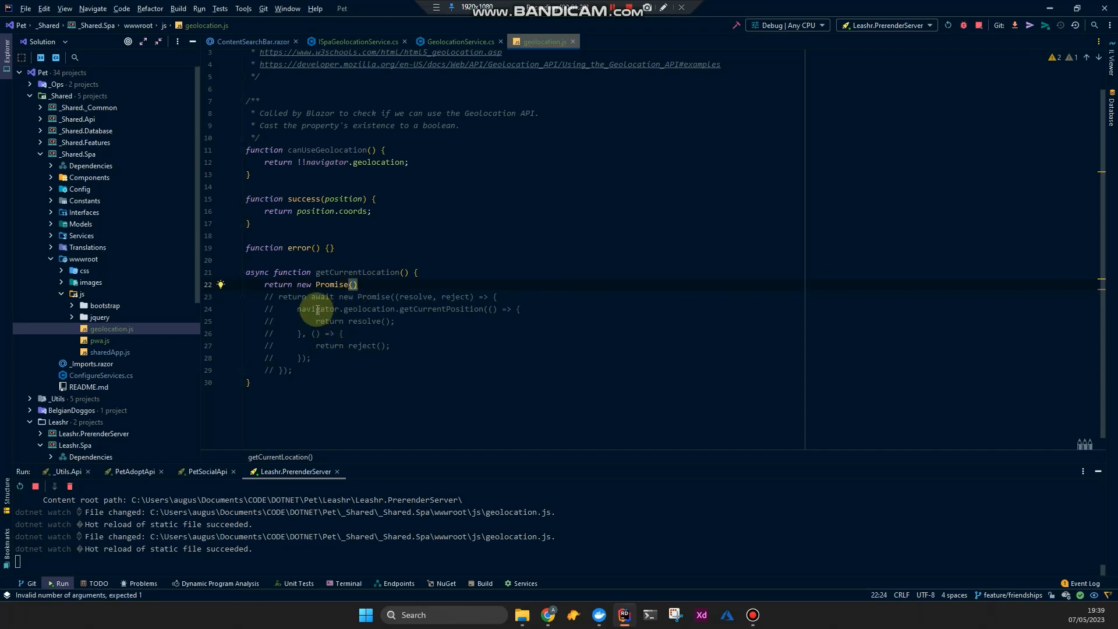
drag(297, 308, 487, 308)
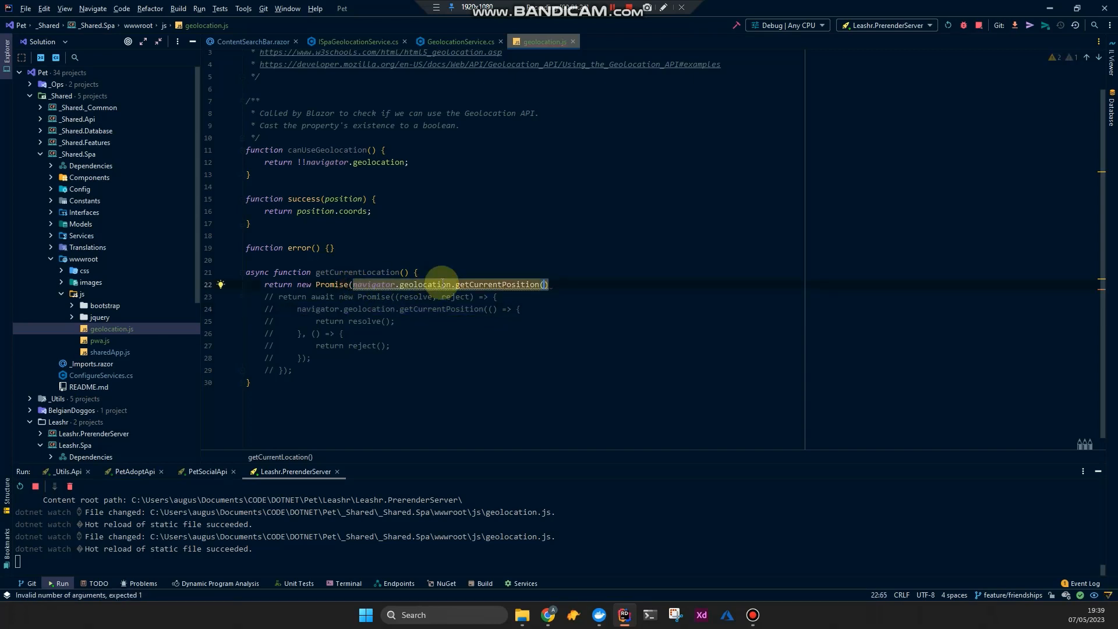
Chain a .then(result ...) call onto the Promise, later to be removed.
text(.the)
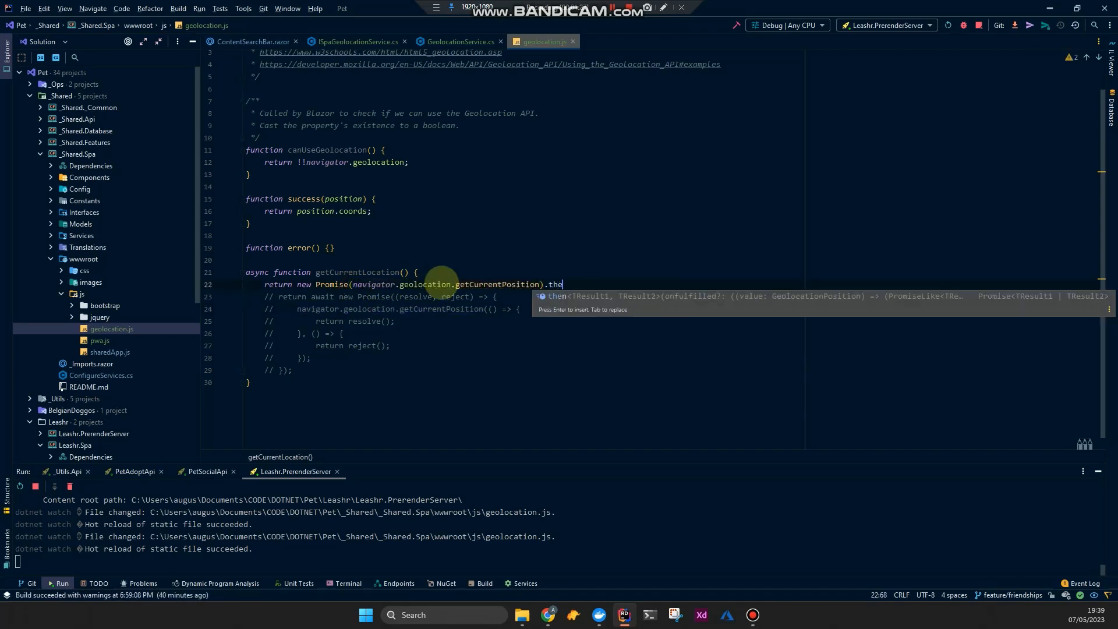
key(Tab)
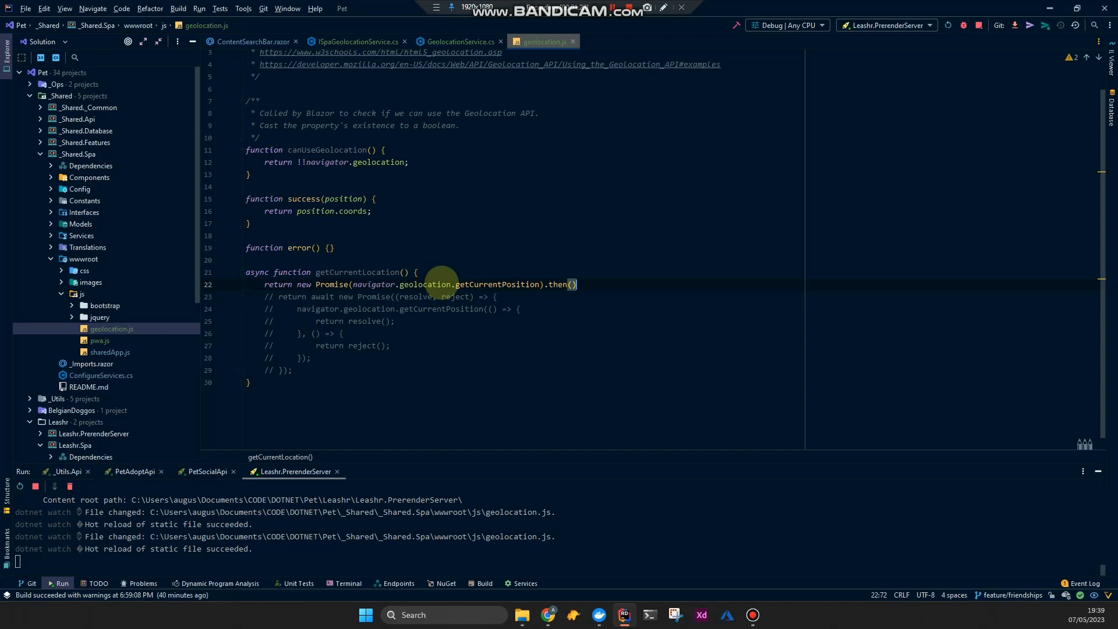
text(r)
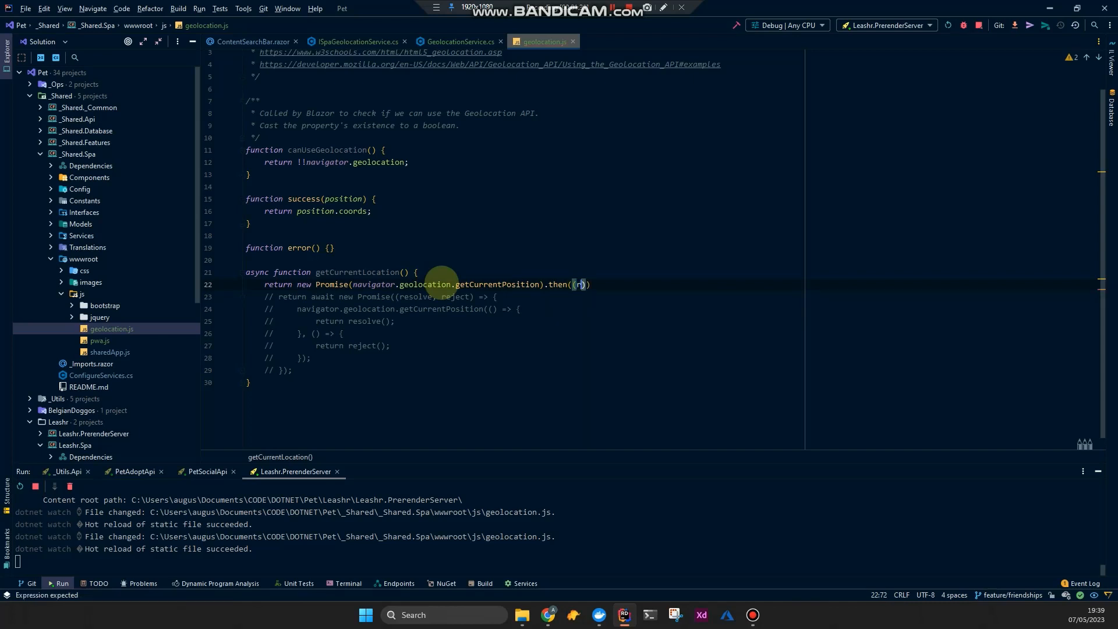
text(resu)
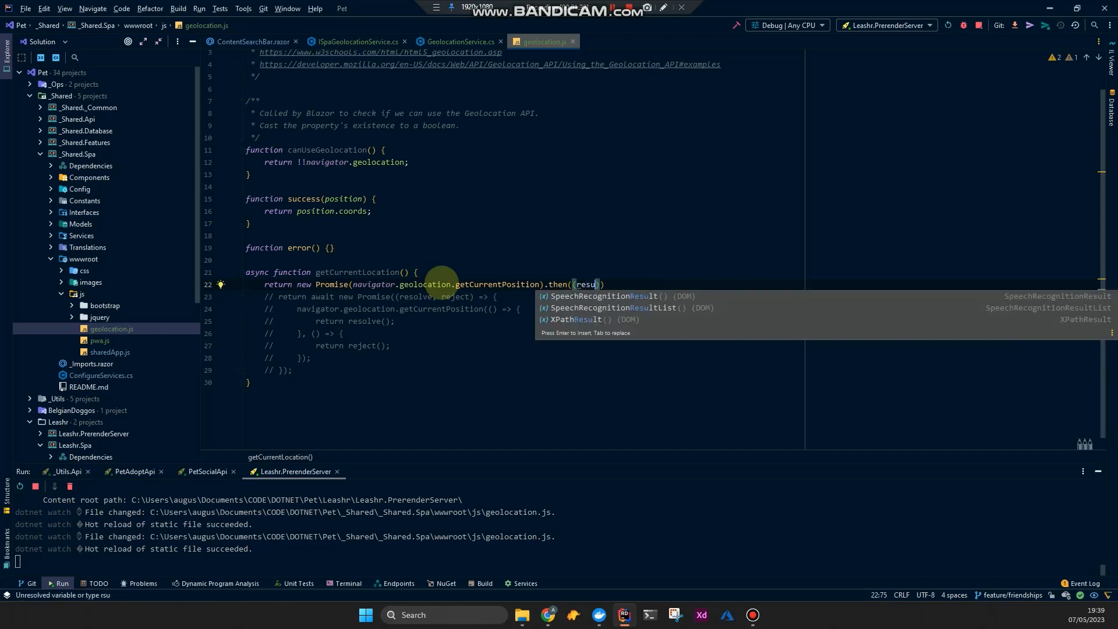
text(result)
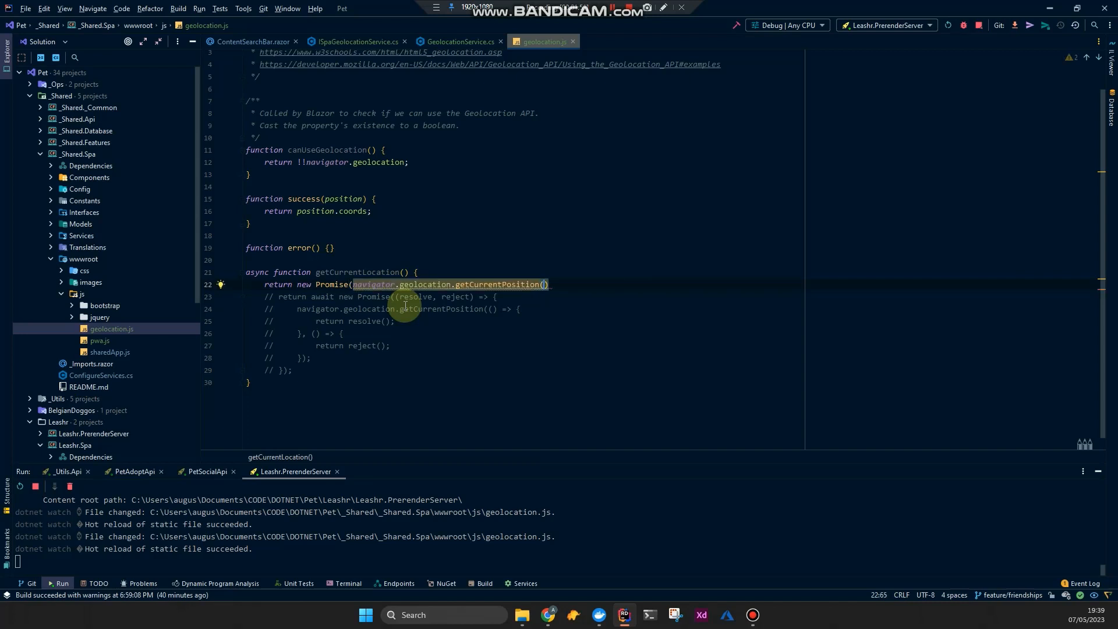
Await the Promise and give getCurrentPosition a position callback resolving position.coords.
text(await new Promise((resolve, reject) => {)
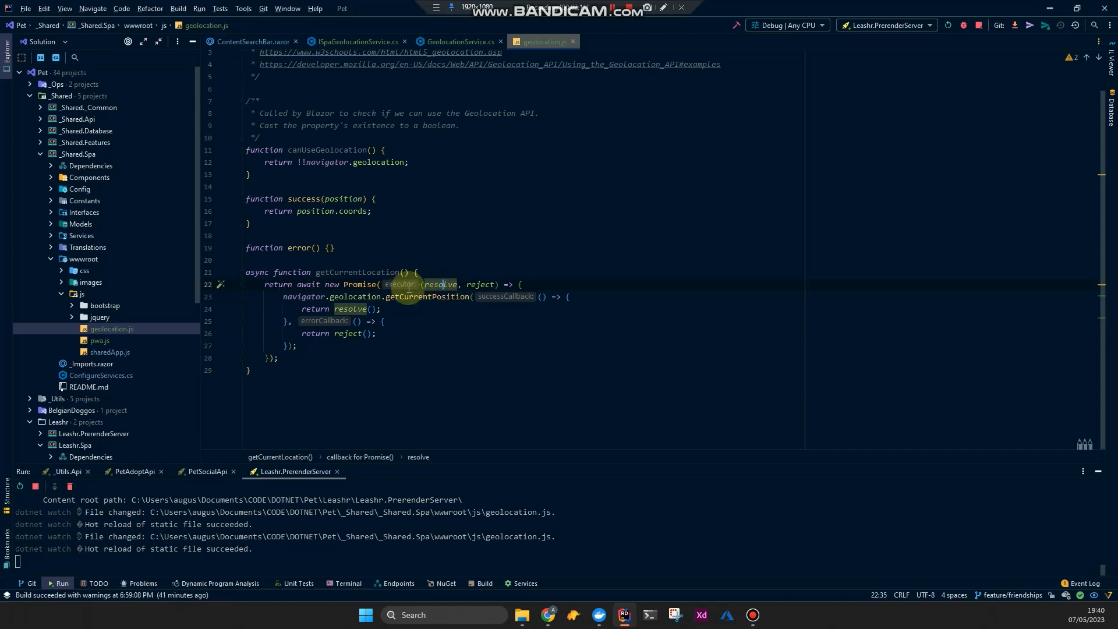
mouse_move(439, 284)
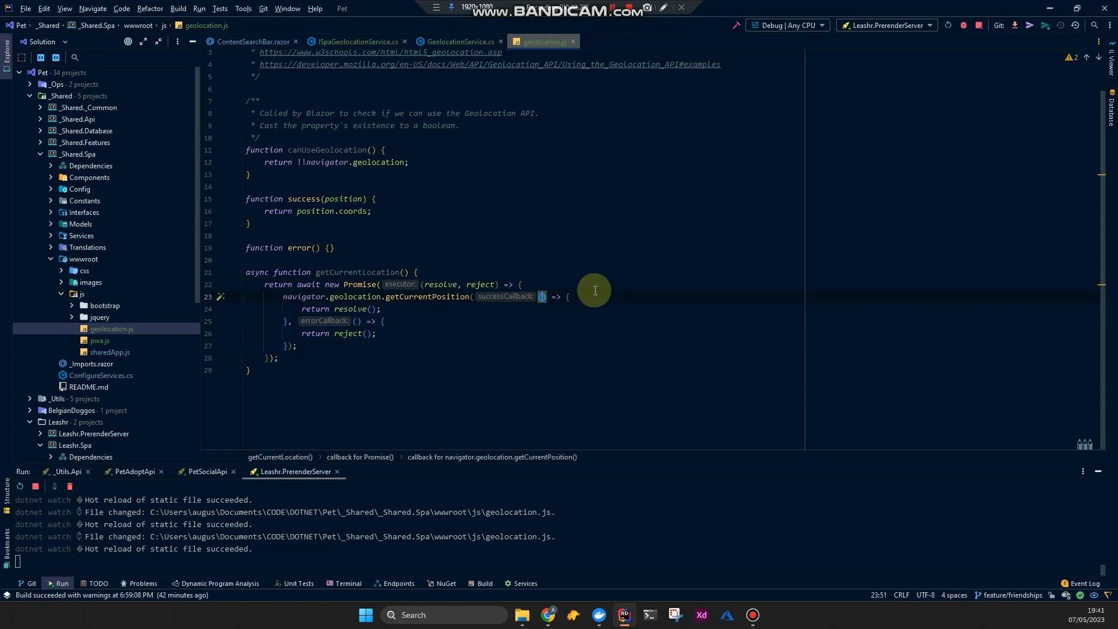
mouse_move(593, 295)
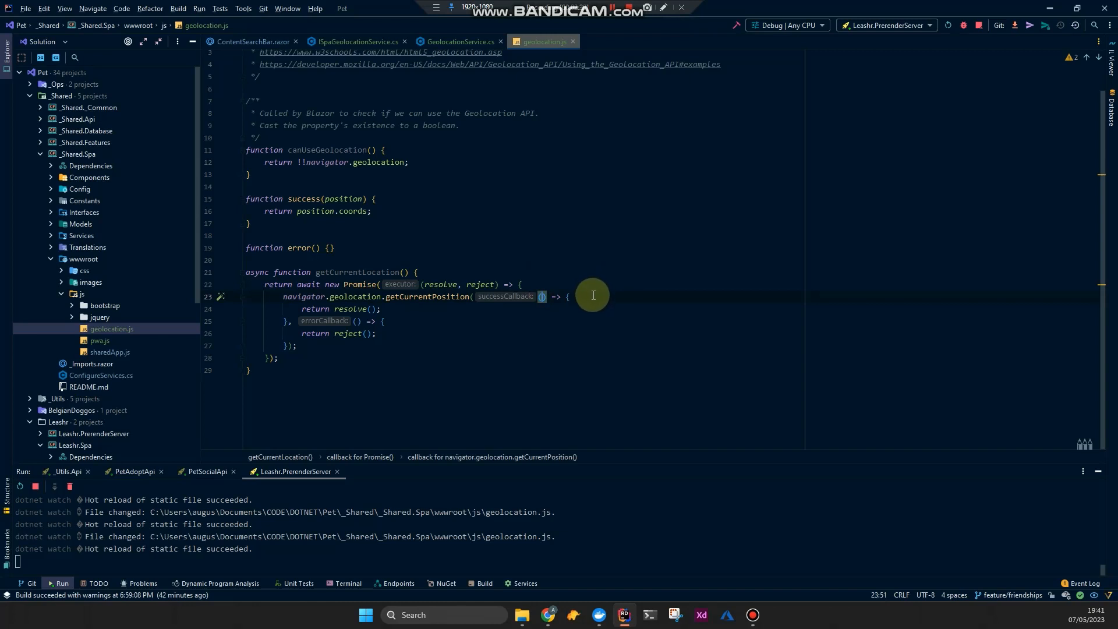
mouse_move(305, 304)
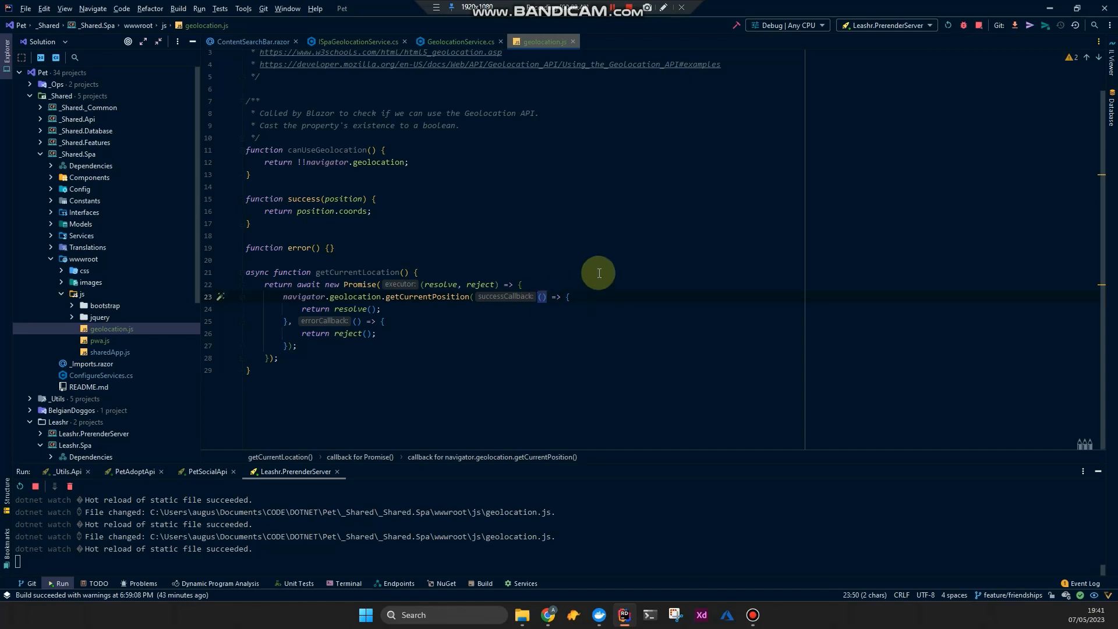
text(suc)
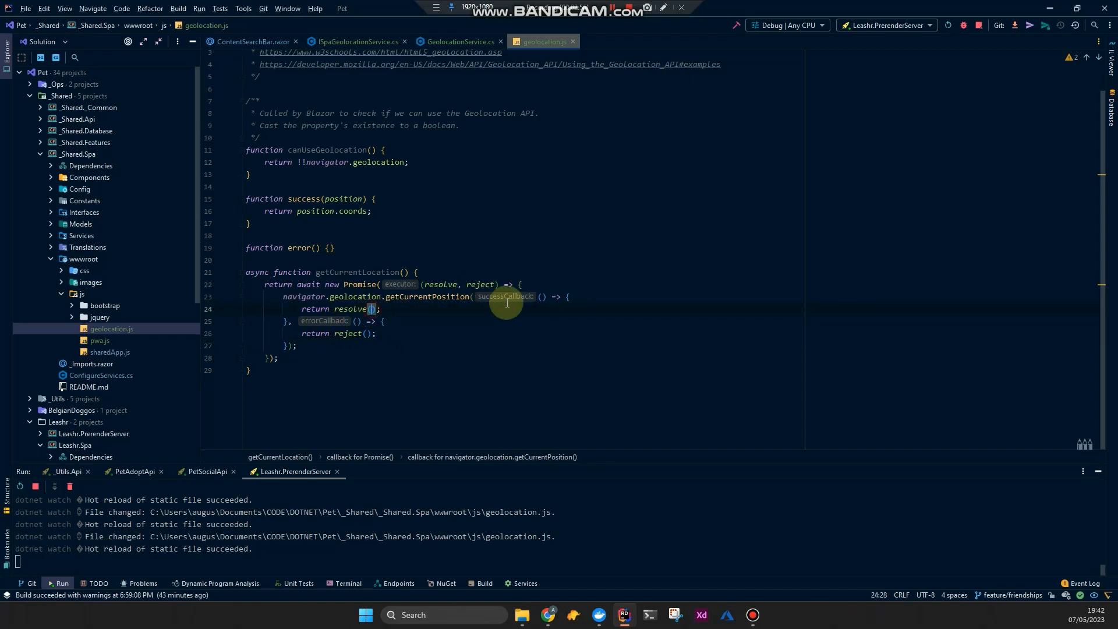
text(position)
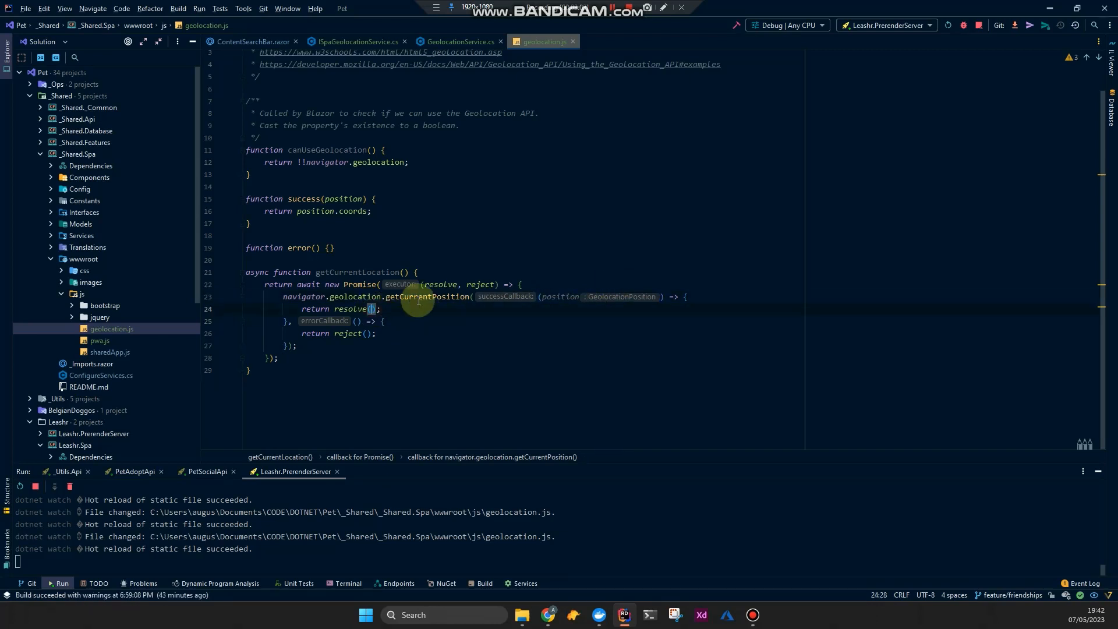
text(position)
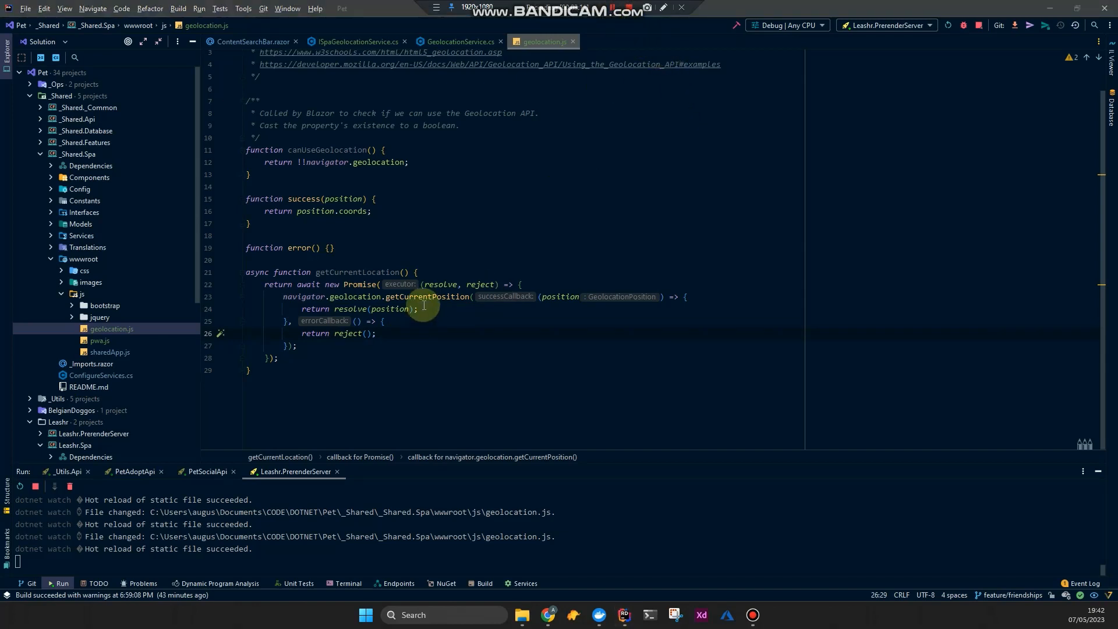
text(.coords)
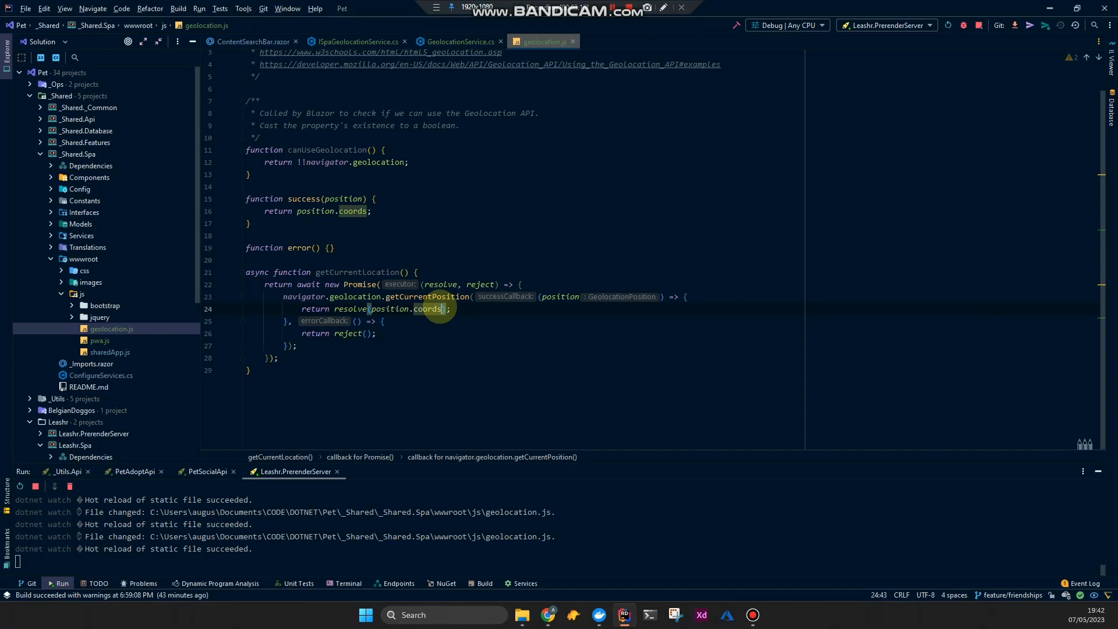
mouse_move(650, 164)
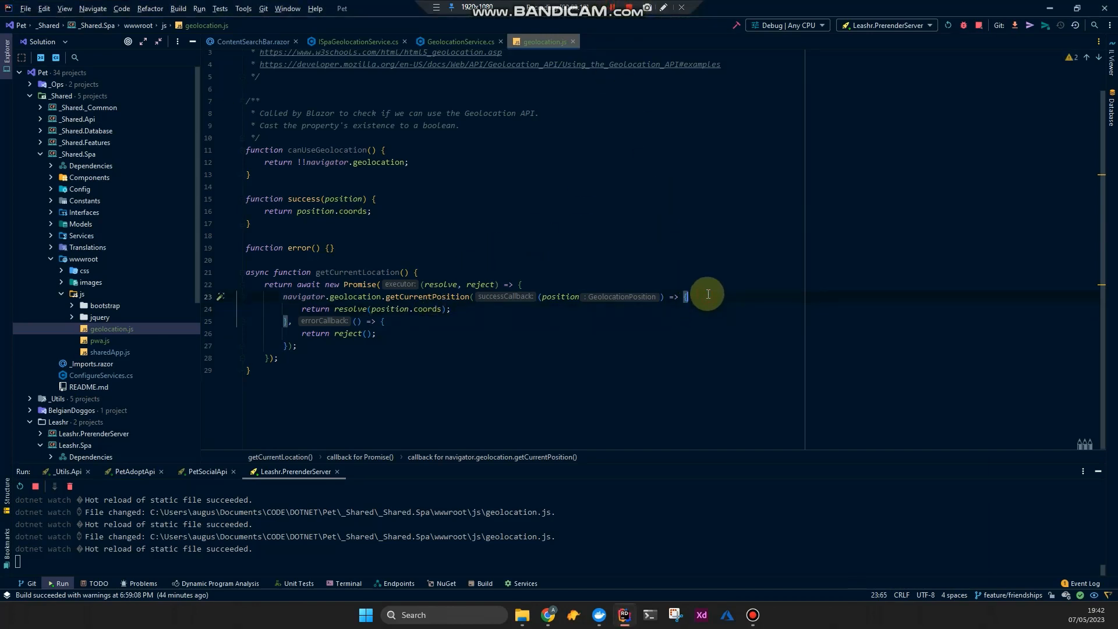
Log position.coords to the console inside the callback.
text(console.)
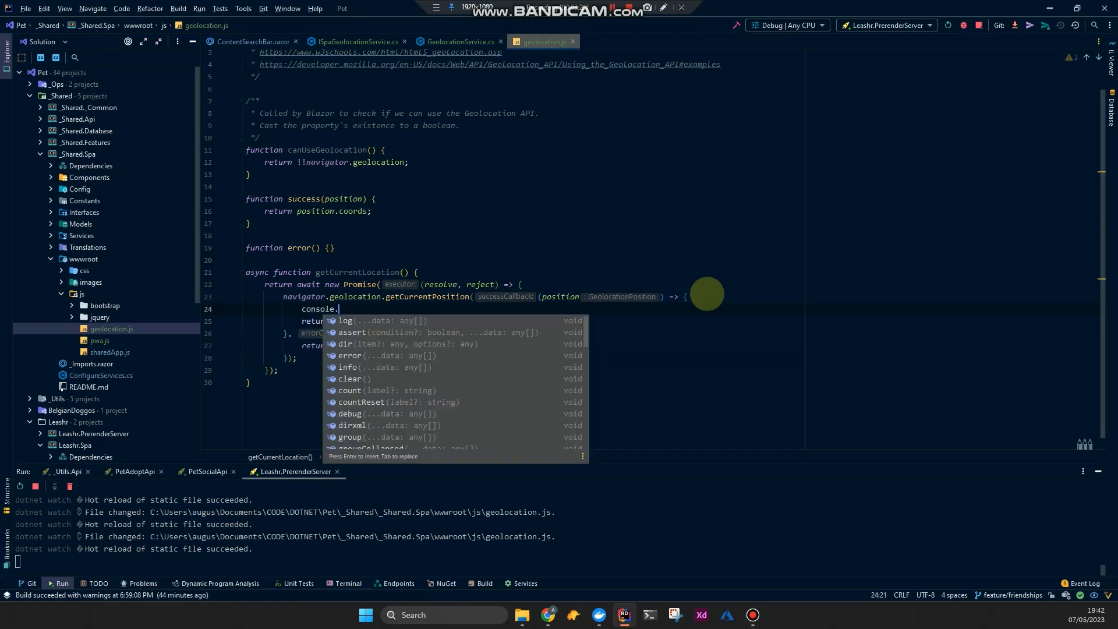
text(log([)
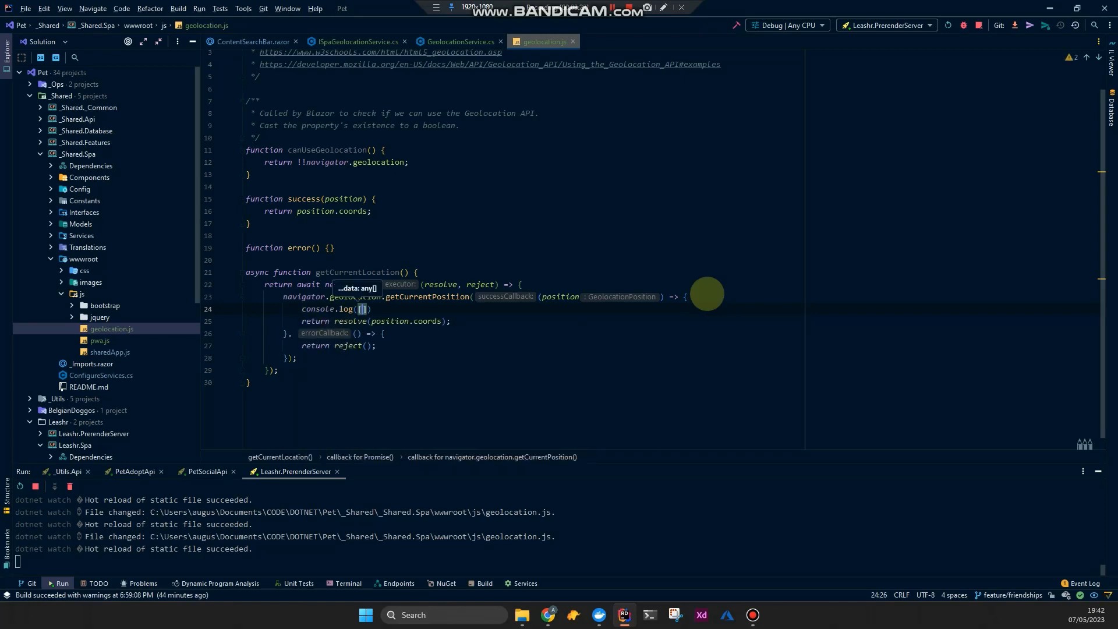
text(position.coords)
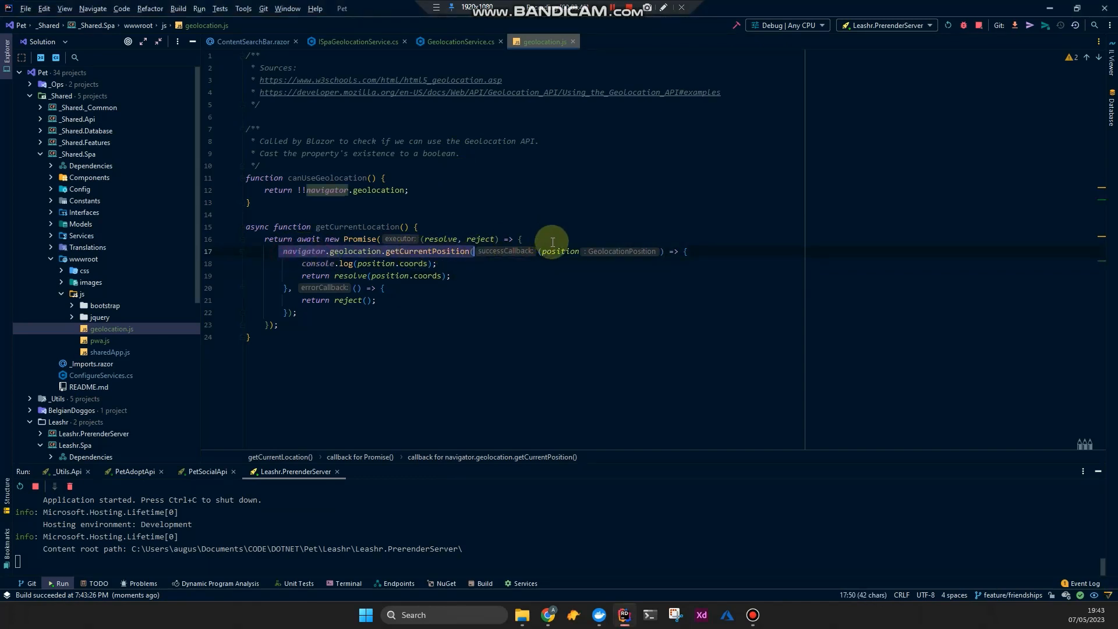
mouse_move(330, 236)
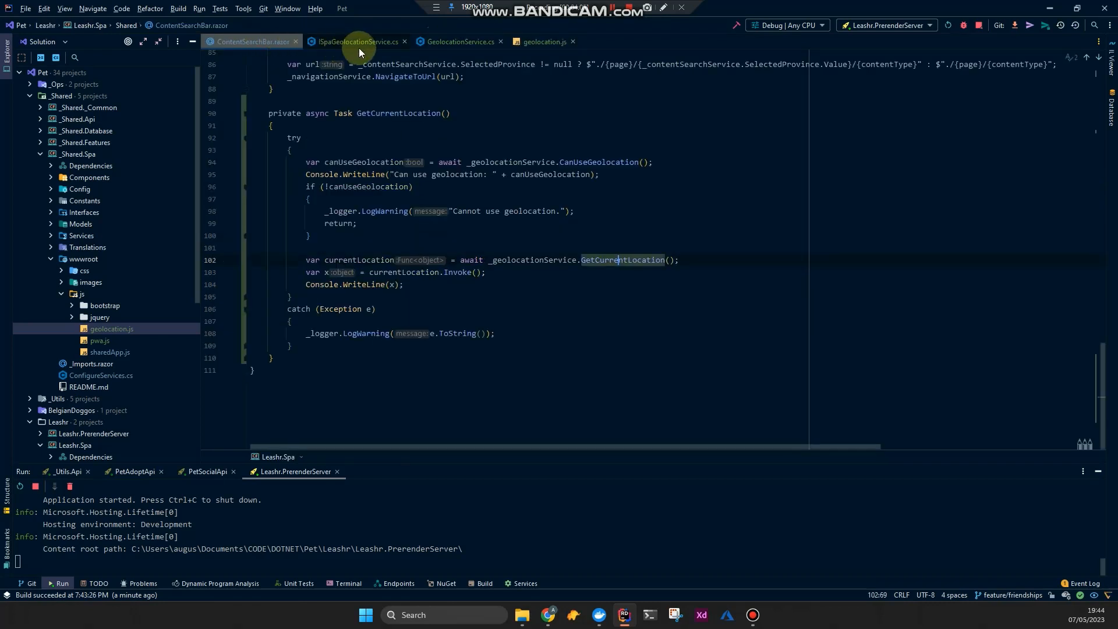
Change GetCurrentLocation's return type from Func<object> to object in GeolocationService and its interface.
click(459, 42)
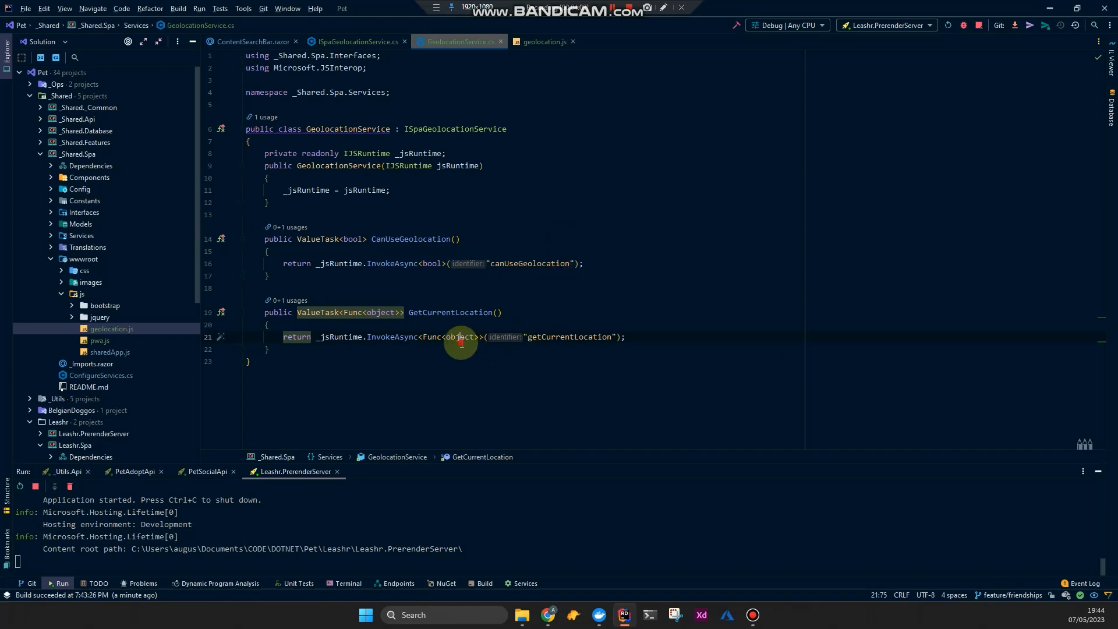
double_click(459, 337)
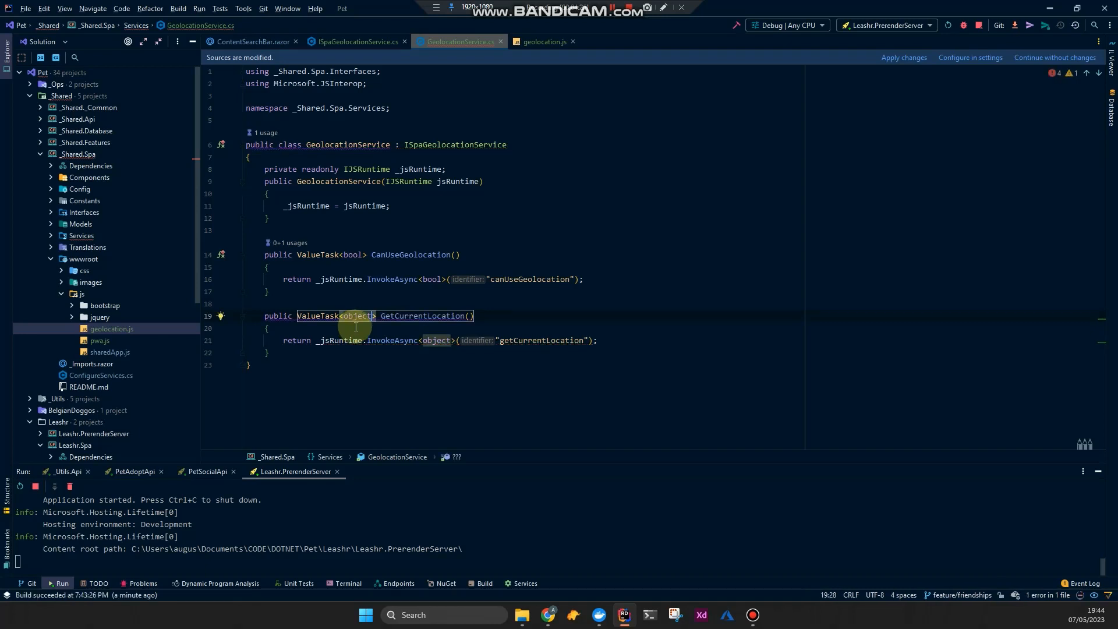
click(350, 42)
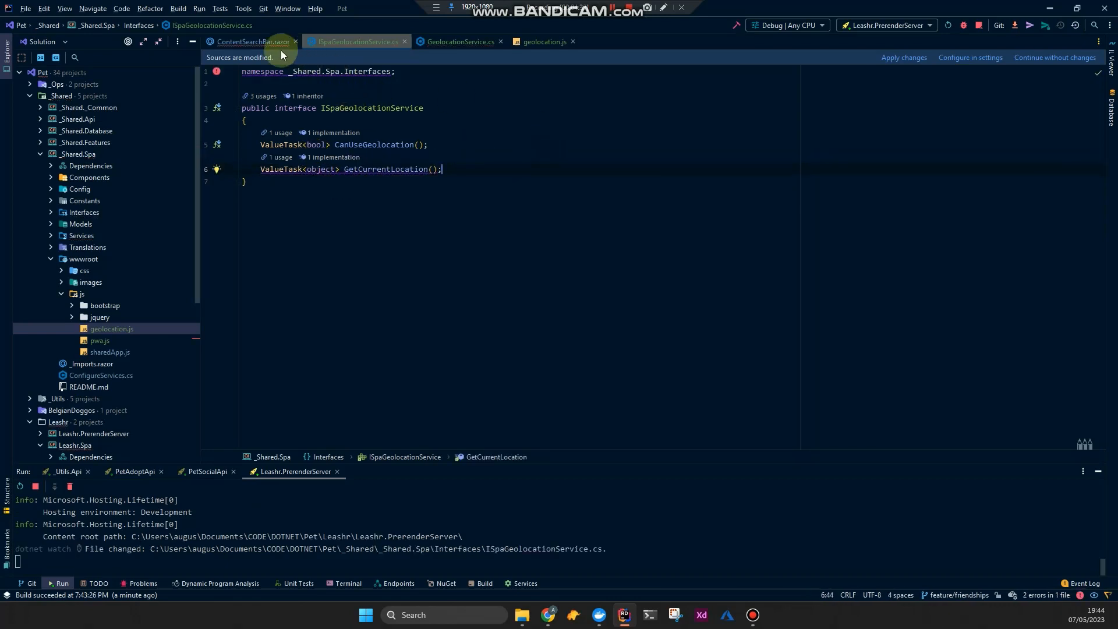
In ContentSearchBar.razor, write Console.WriteLine(JsonSerializer.Serialize(currentLocation)).
click(250, 42)
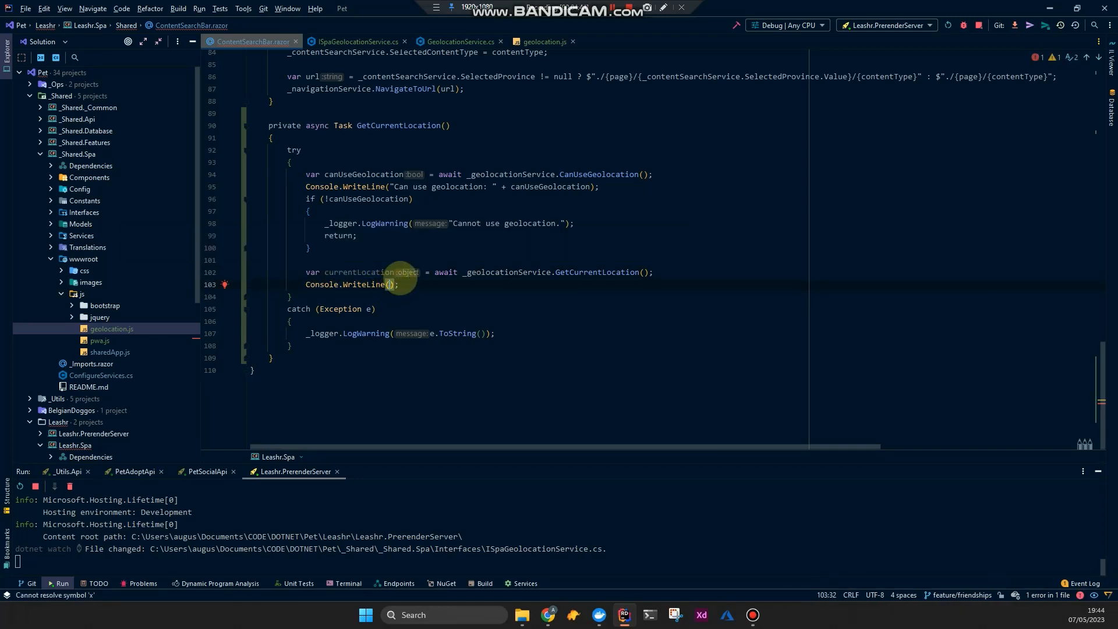
text(Json)
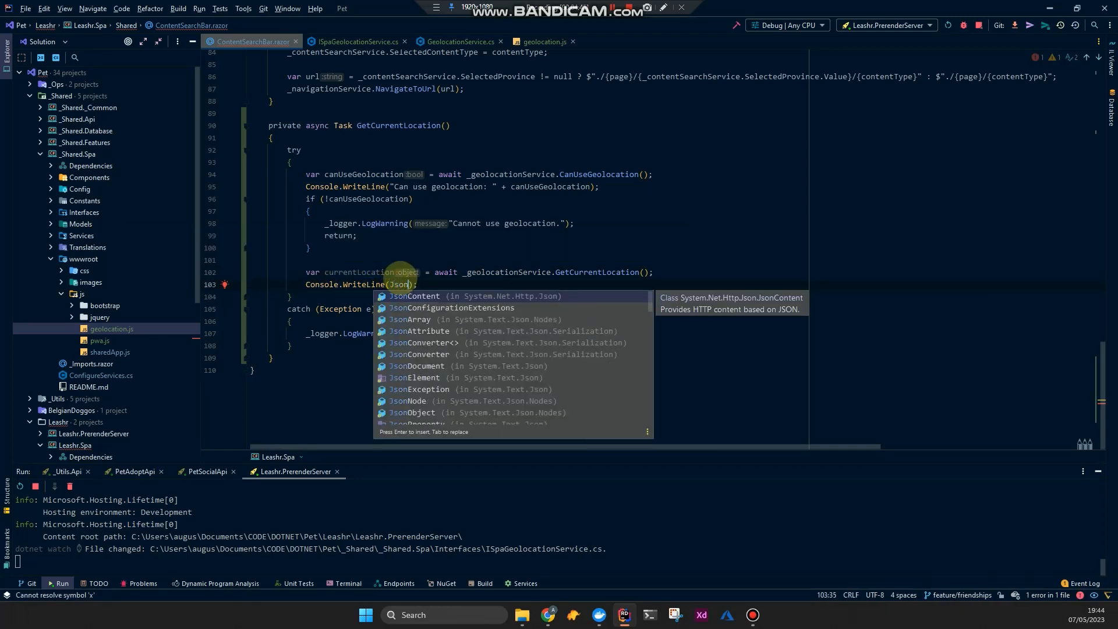
text(JsonSerializer.Ser)
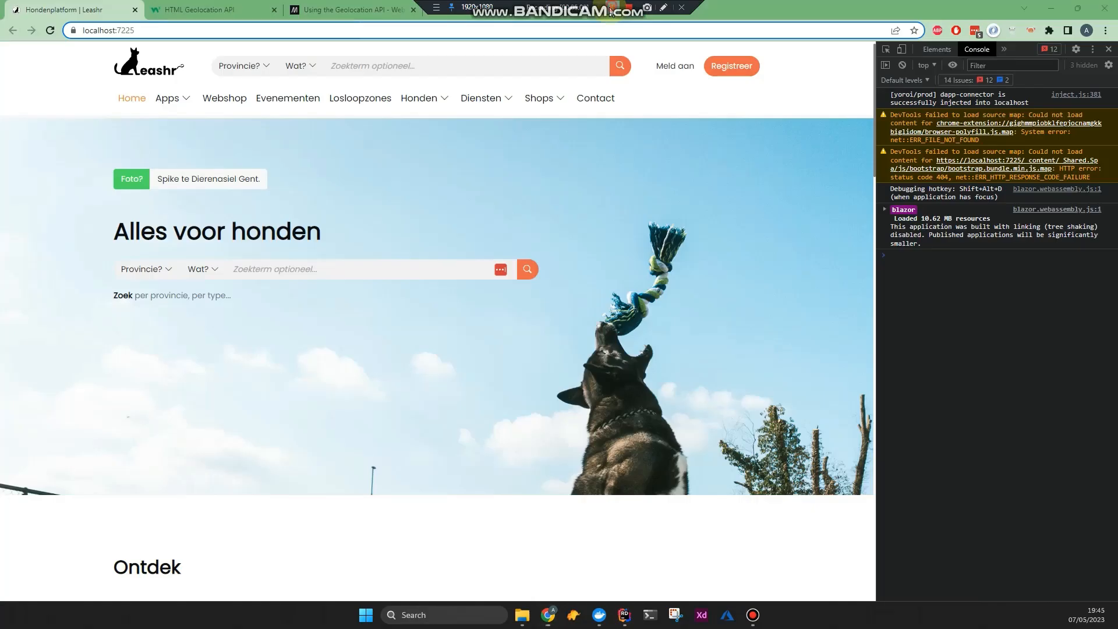
Evaluate navigator.geolocation in the console, clear it, and pick Mijn locatie as the province.
text(navigator.geolocation)
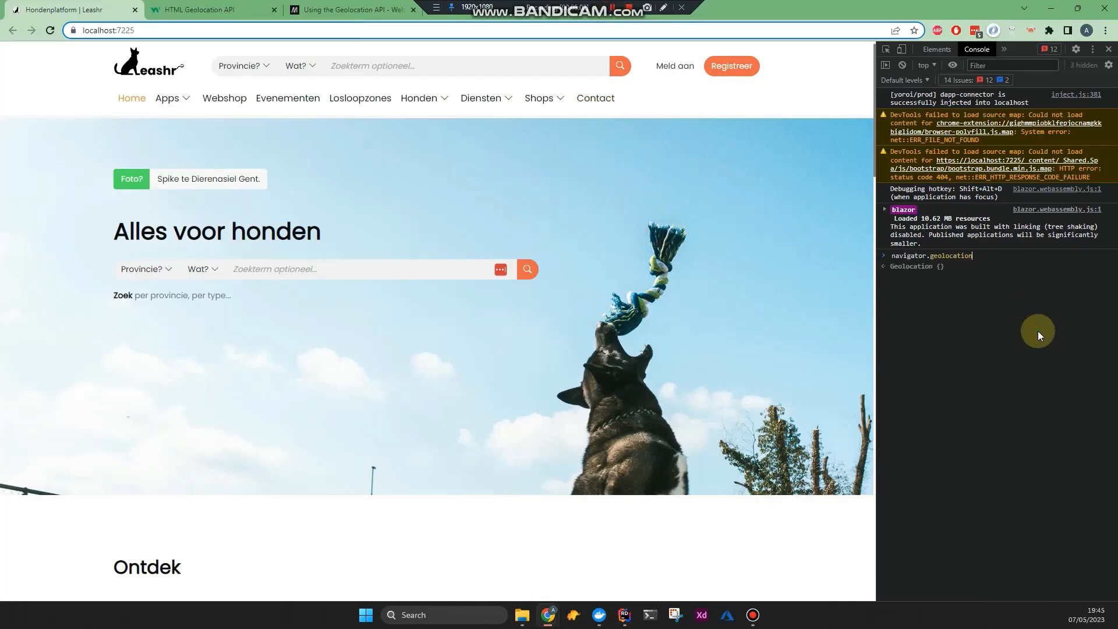
click(902, 65)
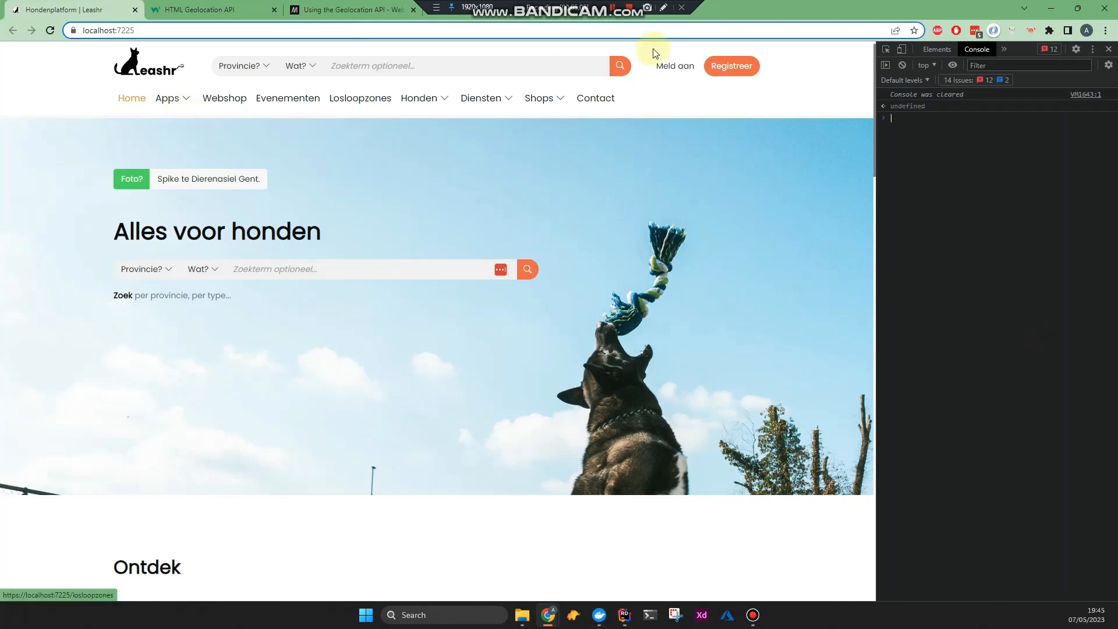
click(243, 65)
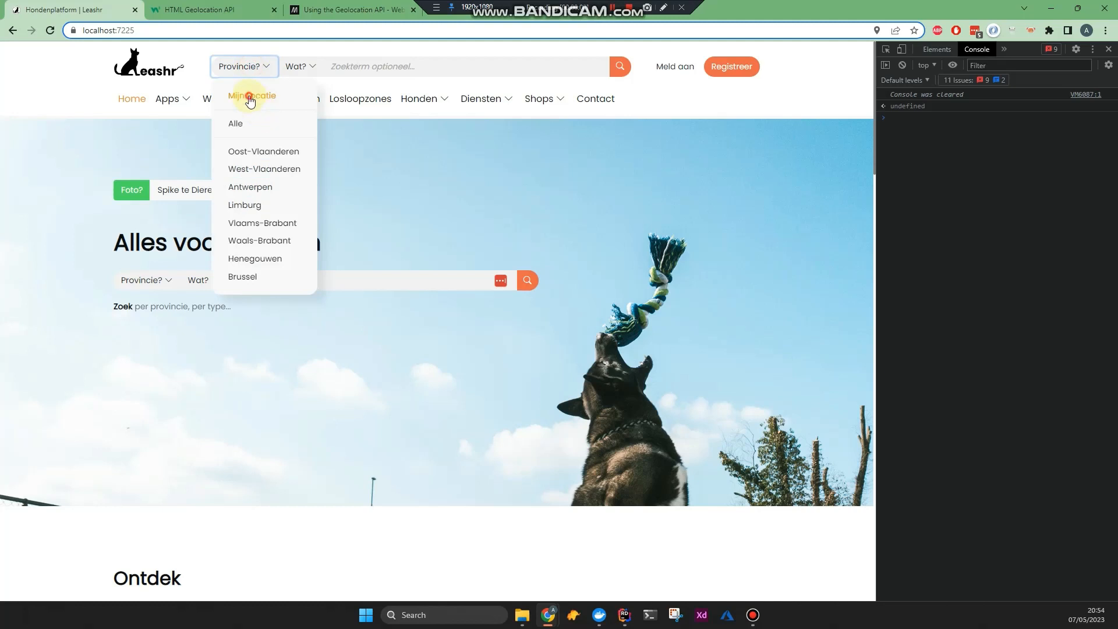
click(249, 98)
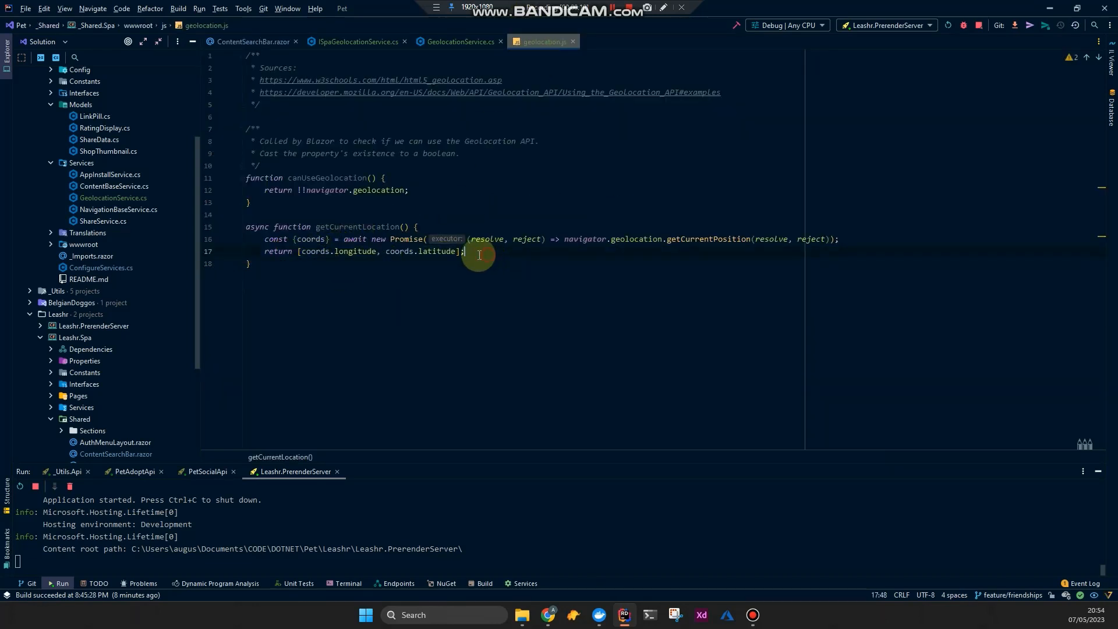
mouse_move(483, 254)
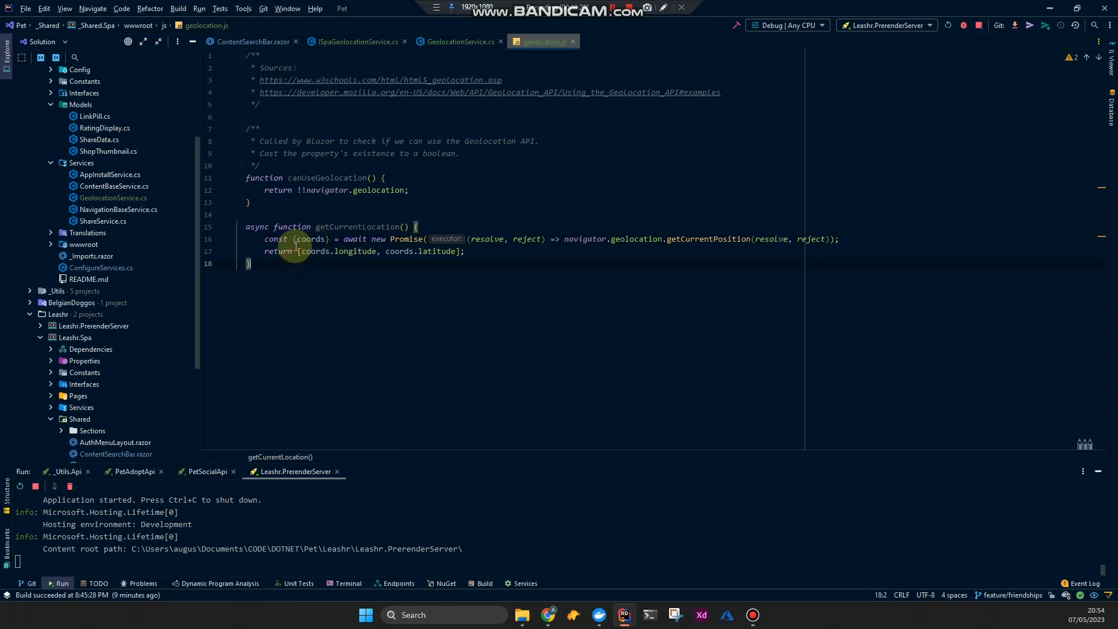
Review geolocation.js, GeolocationService.cs and ISpaGeolocationService.cs in turn.
drag(297, 252, 464, 252)
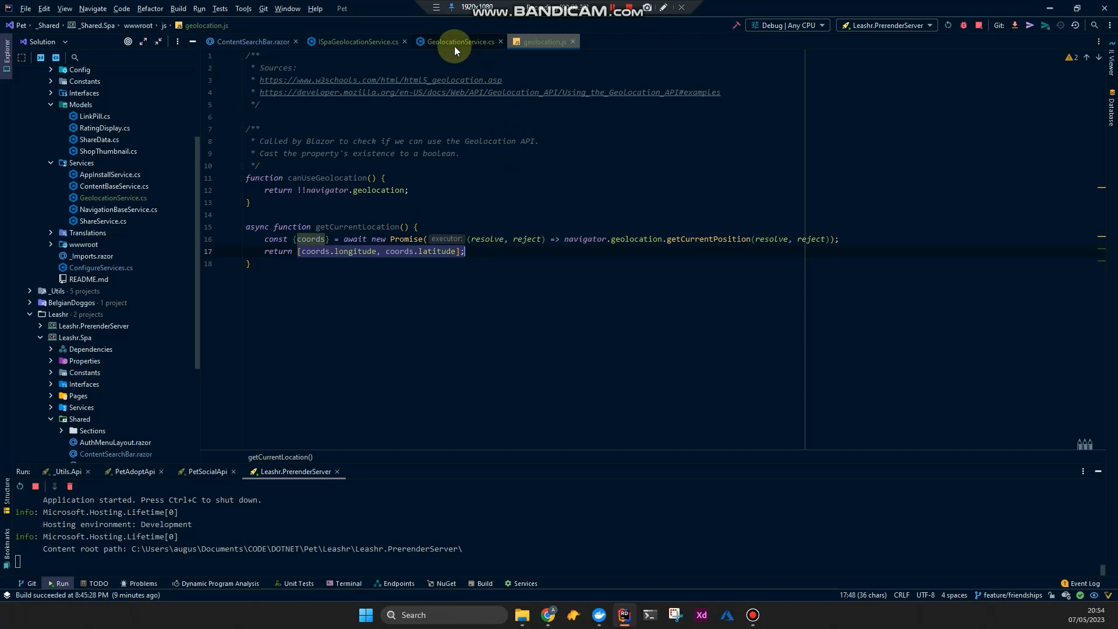
mouse_move(472, 44)
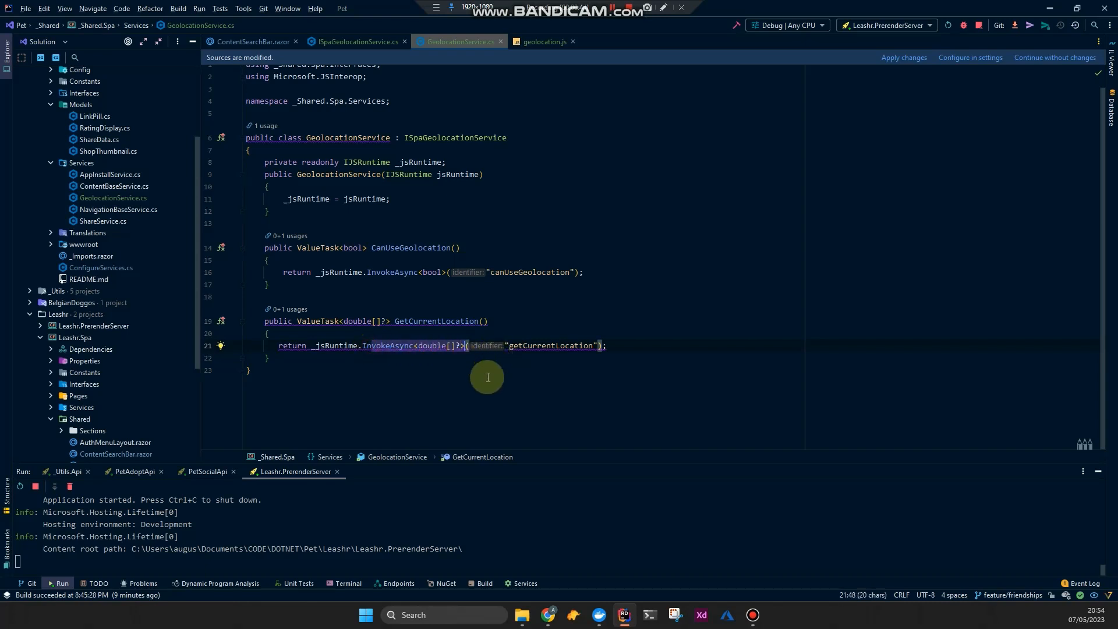
click(545, 42)
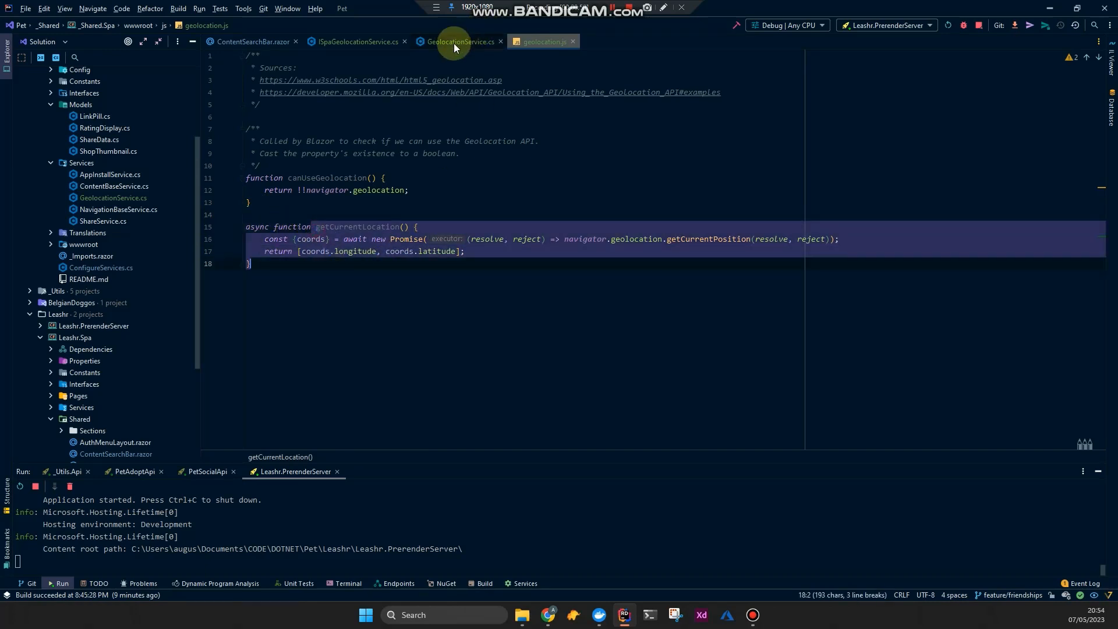
click(457, 42)
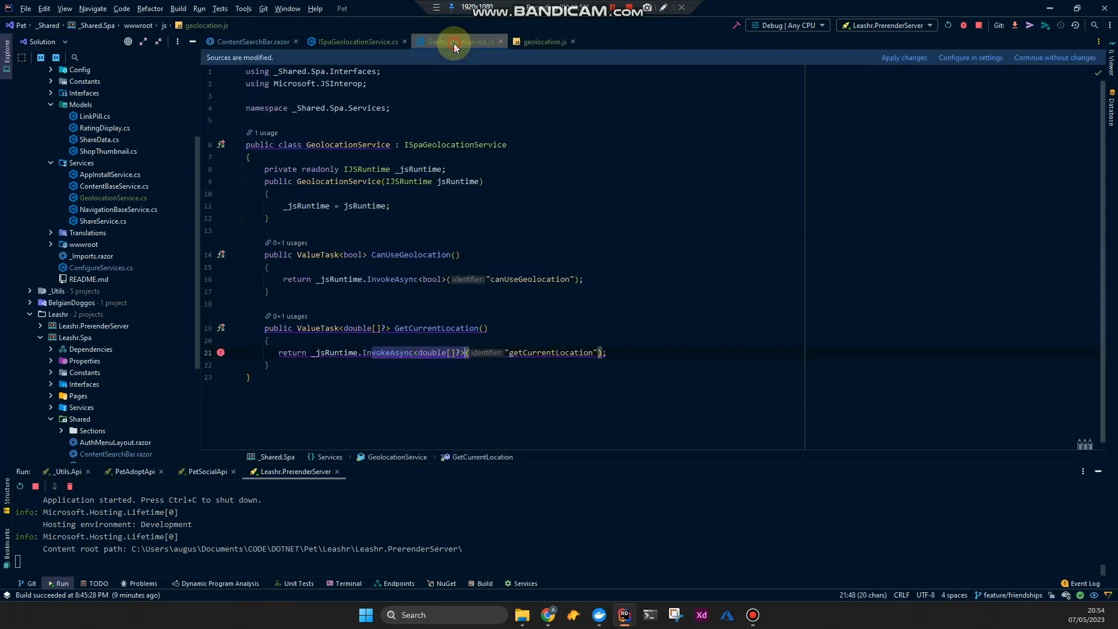
click(545, 42)
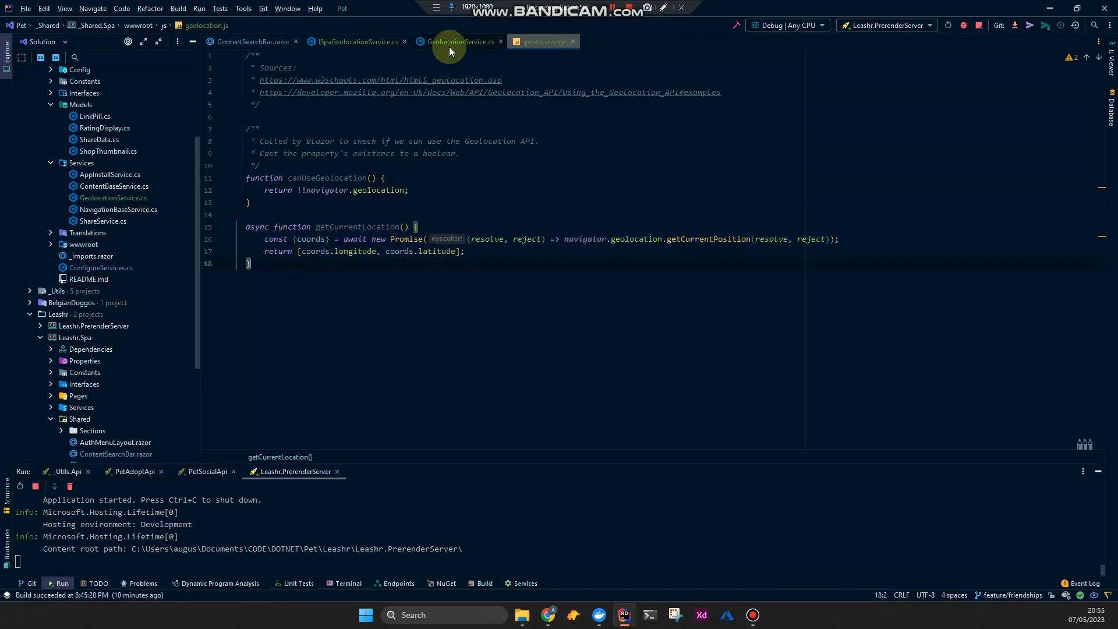
click(354, 42)
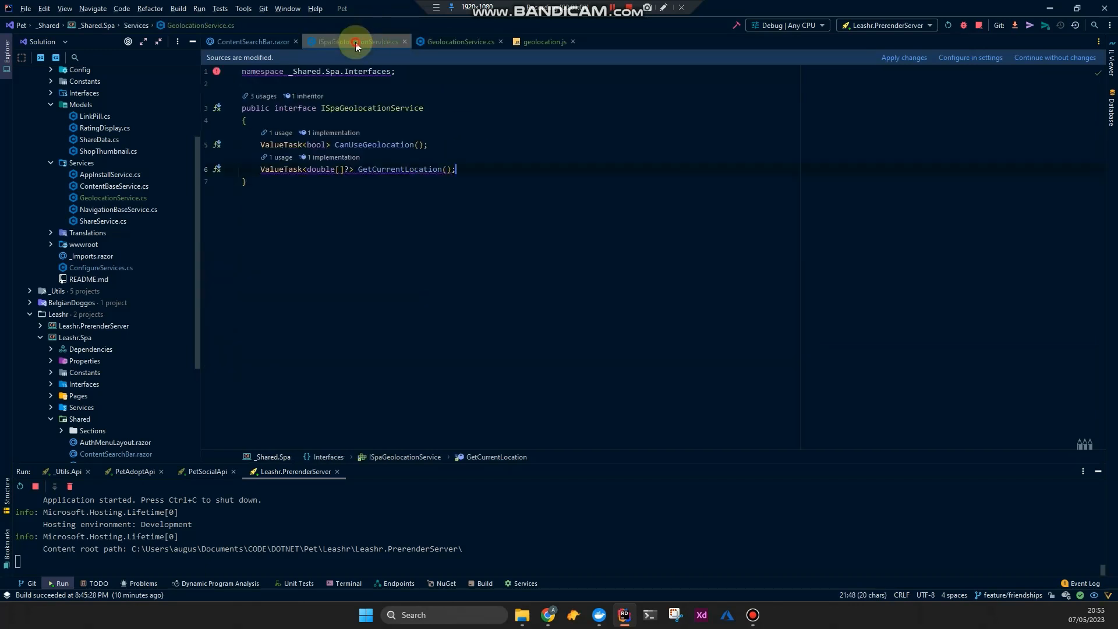
click(544, 42)
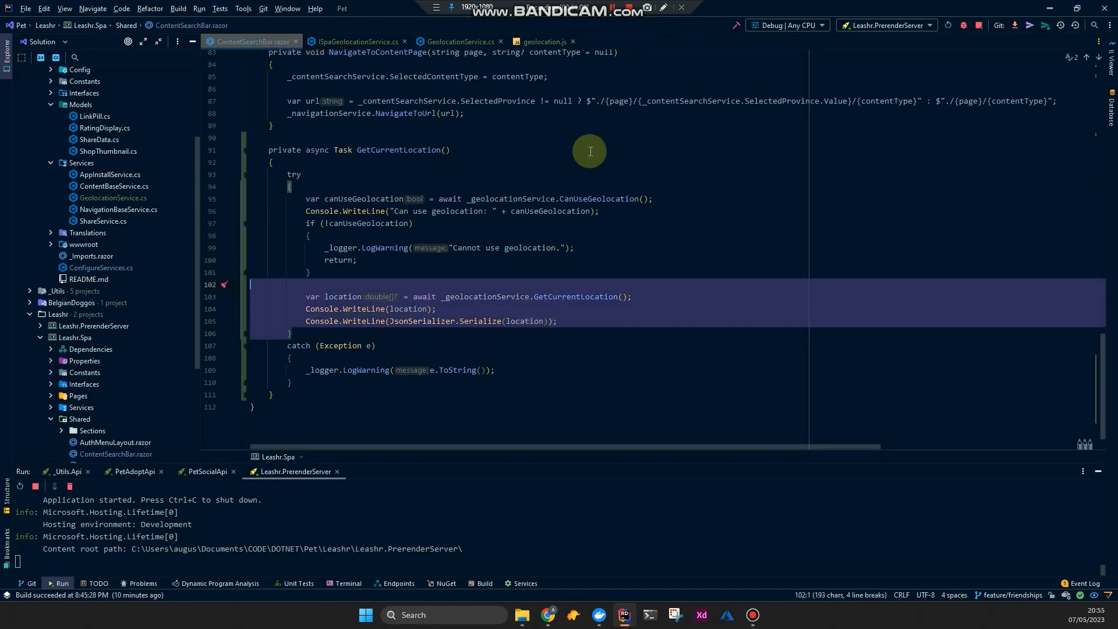
mouse_move(587, 36)
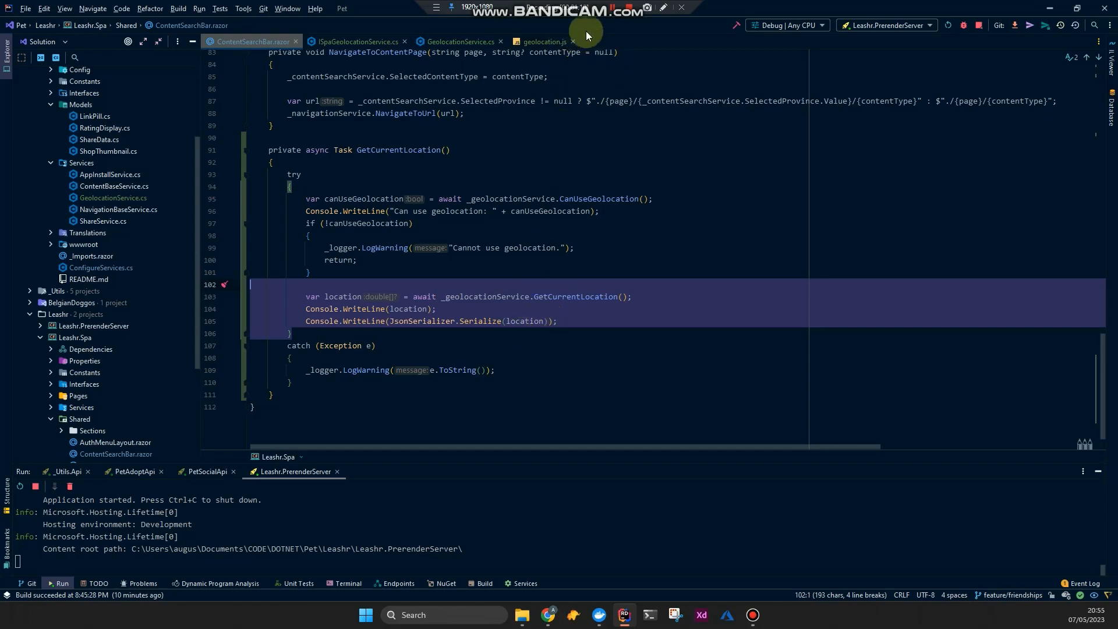
mouse_move(395, 340)
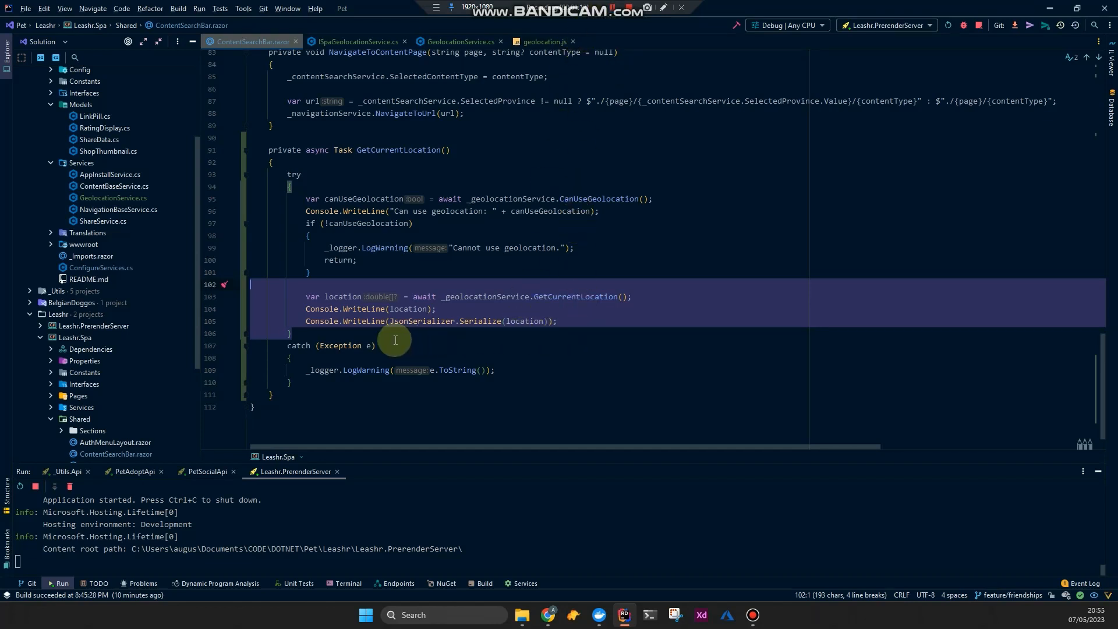
Return to ContentSearchBar.razor's location-logging lines, then switch to the running Leashr site.
click(573, 322)
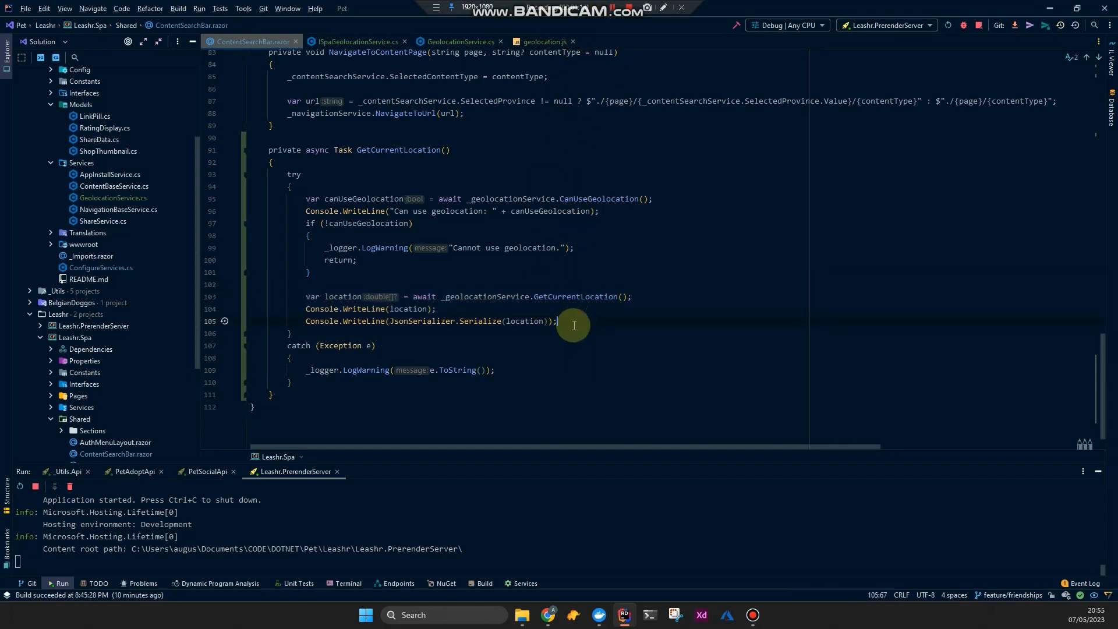
click(543, 42)
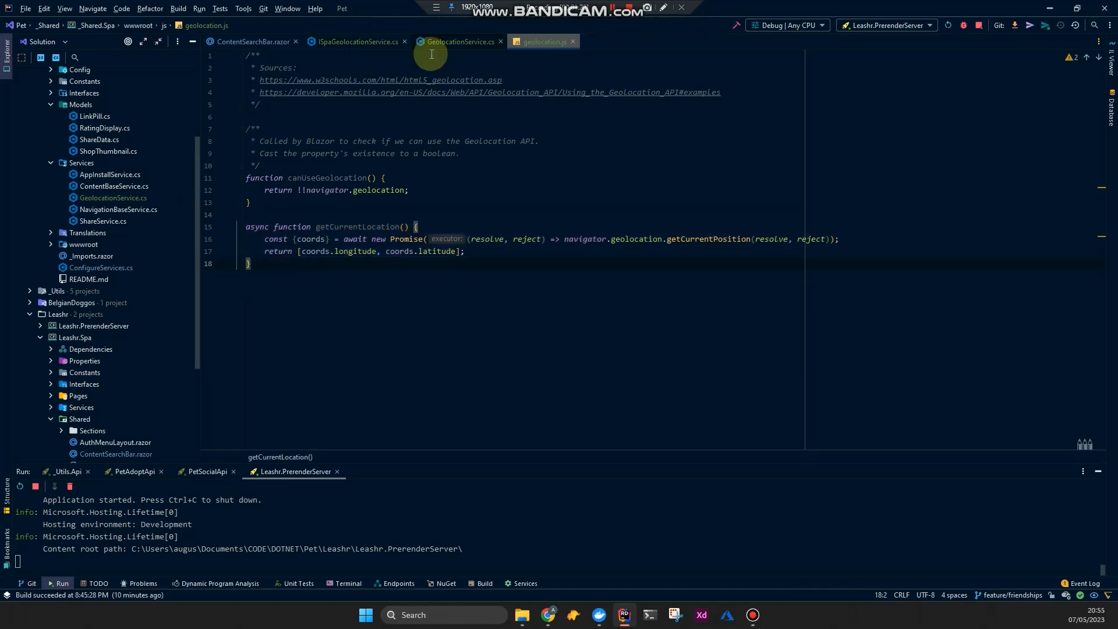
mouse_move(360, 42)
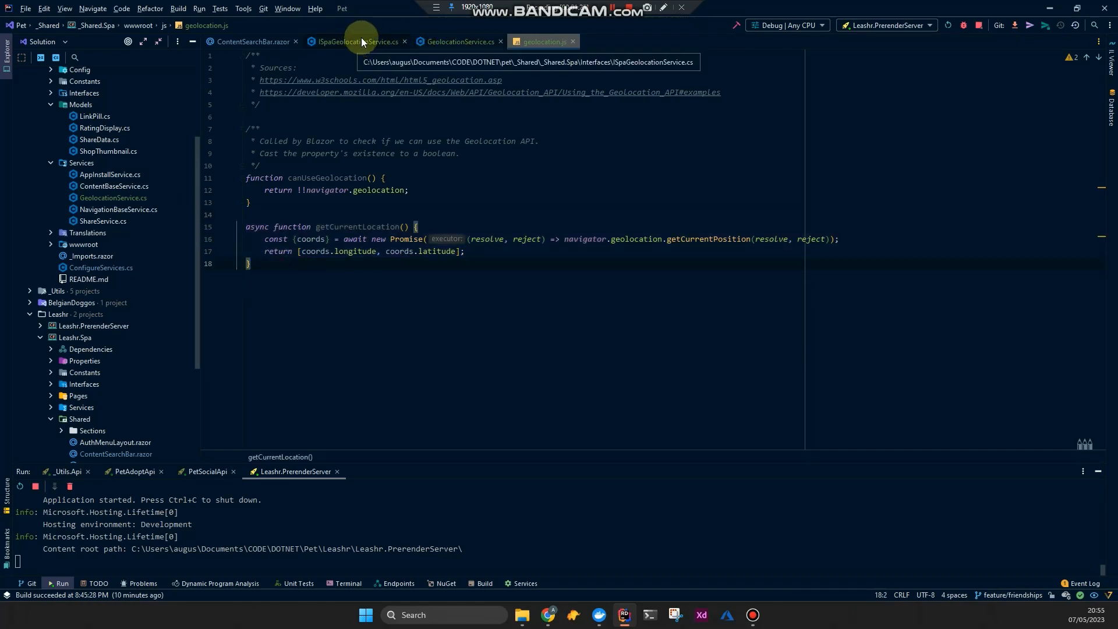
click(459, 42)
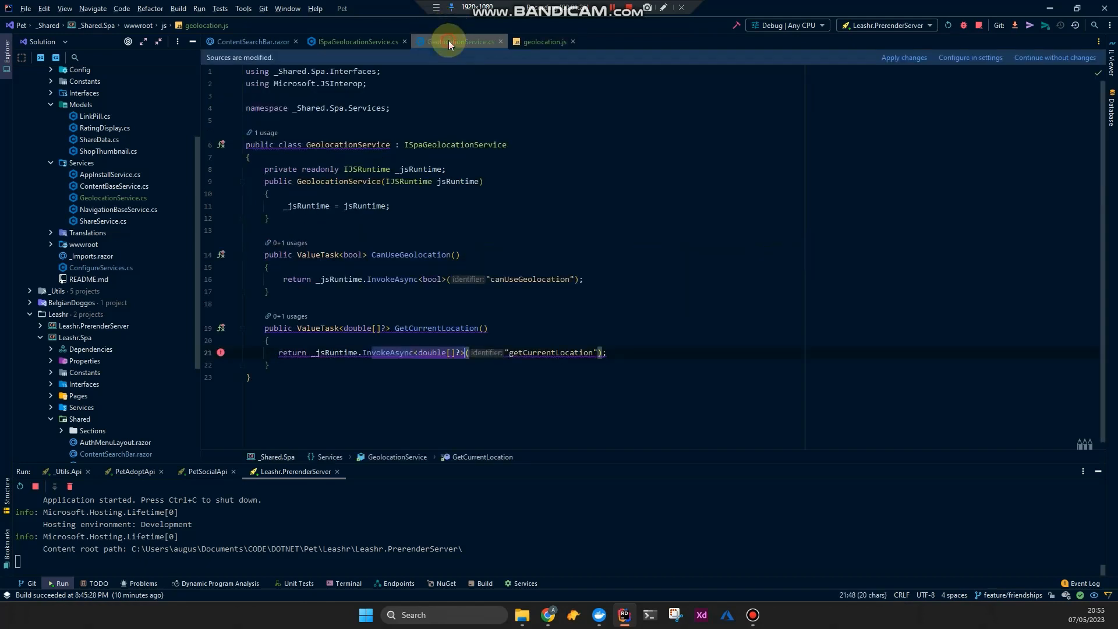
click(252, 42)
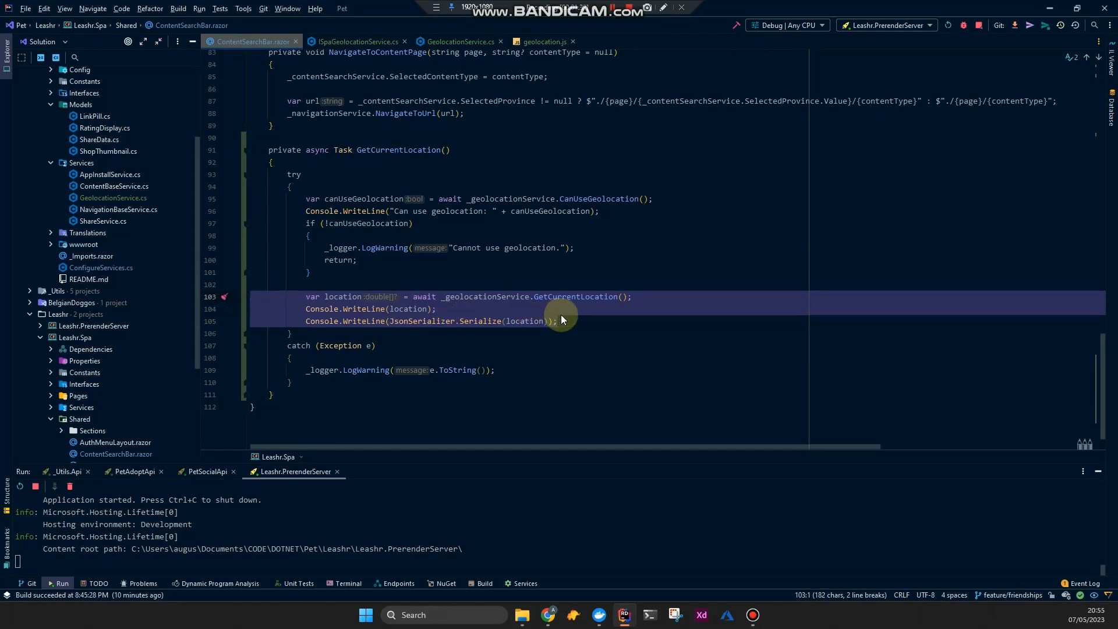
mouse_move(550, 608)
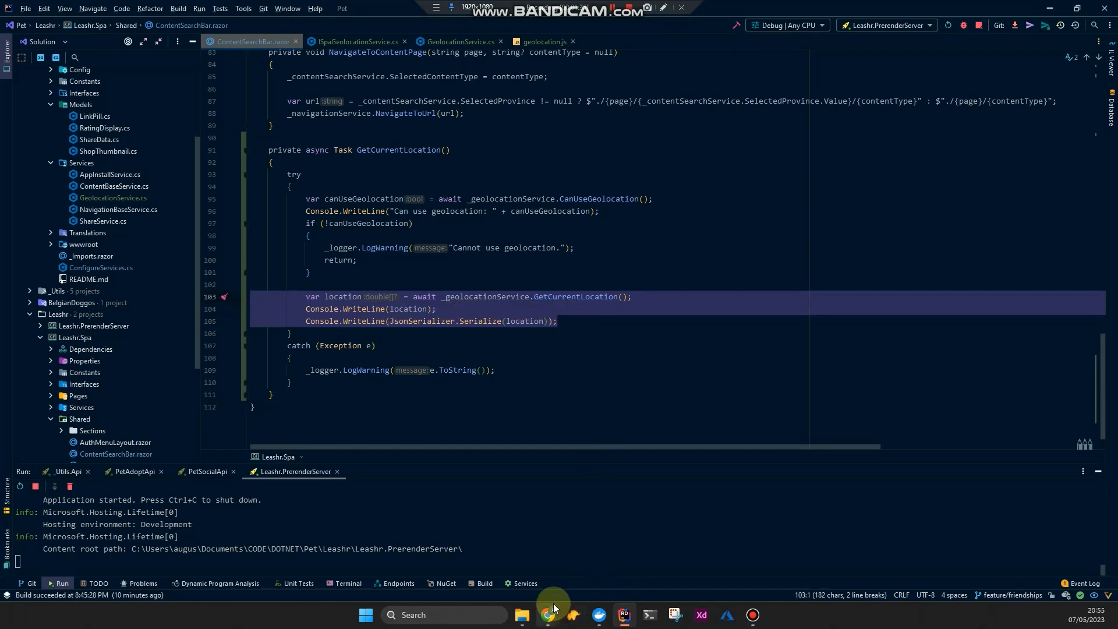
click(554, 297)
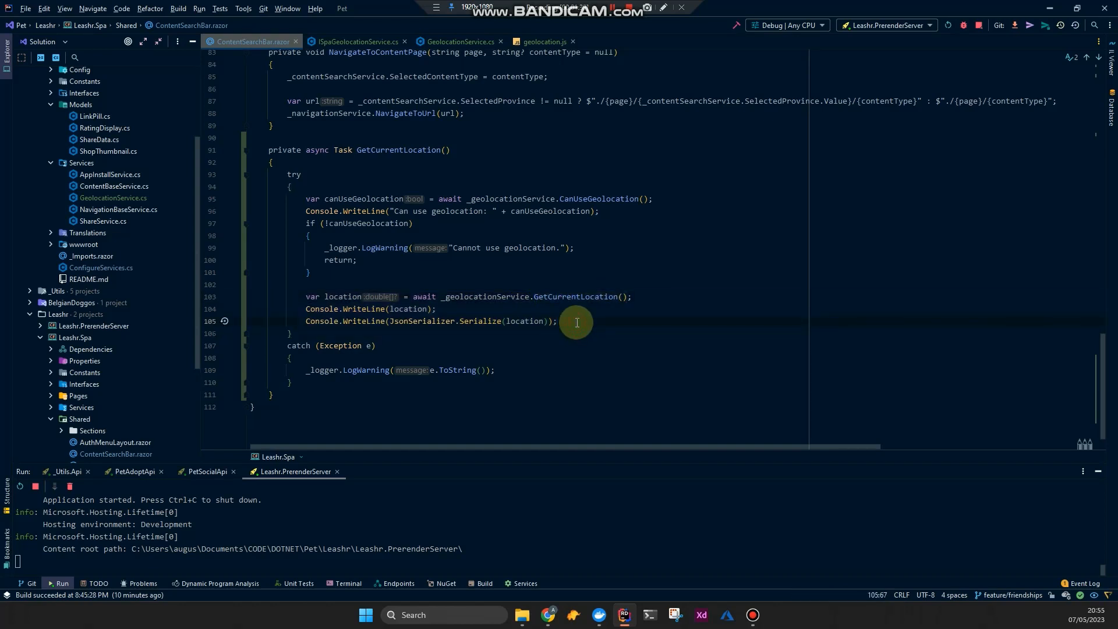
mouse_move(573, 312)
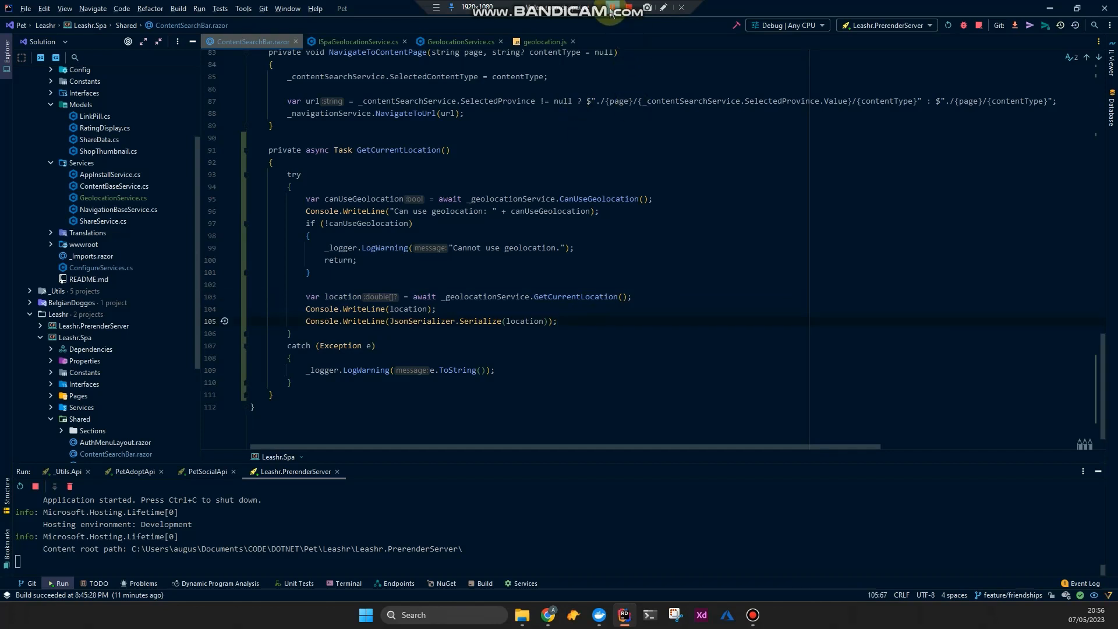
click(545, 42)
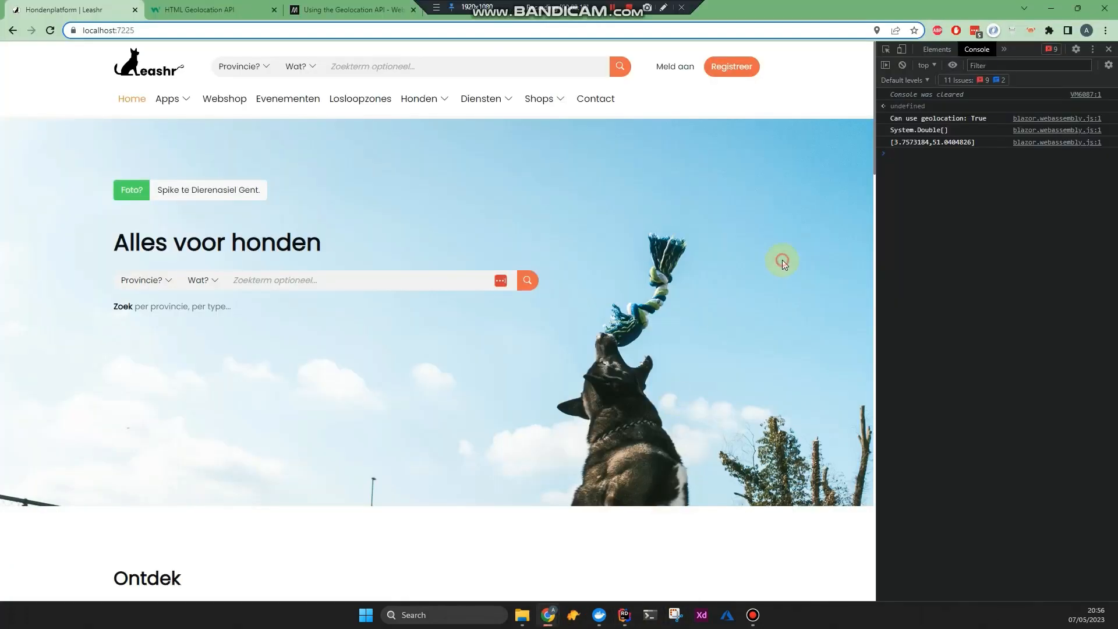
Block Leashr's location access via the address-bar permission popup.
click(875, 30)
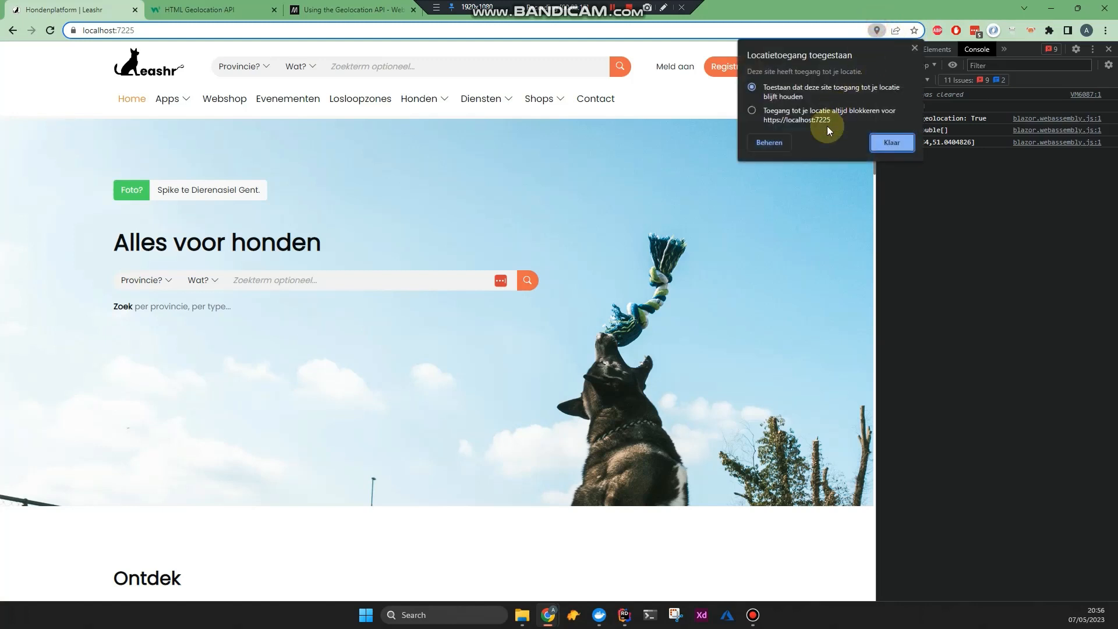
click(892, 142)
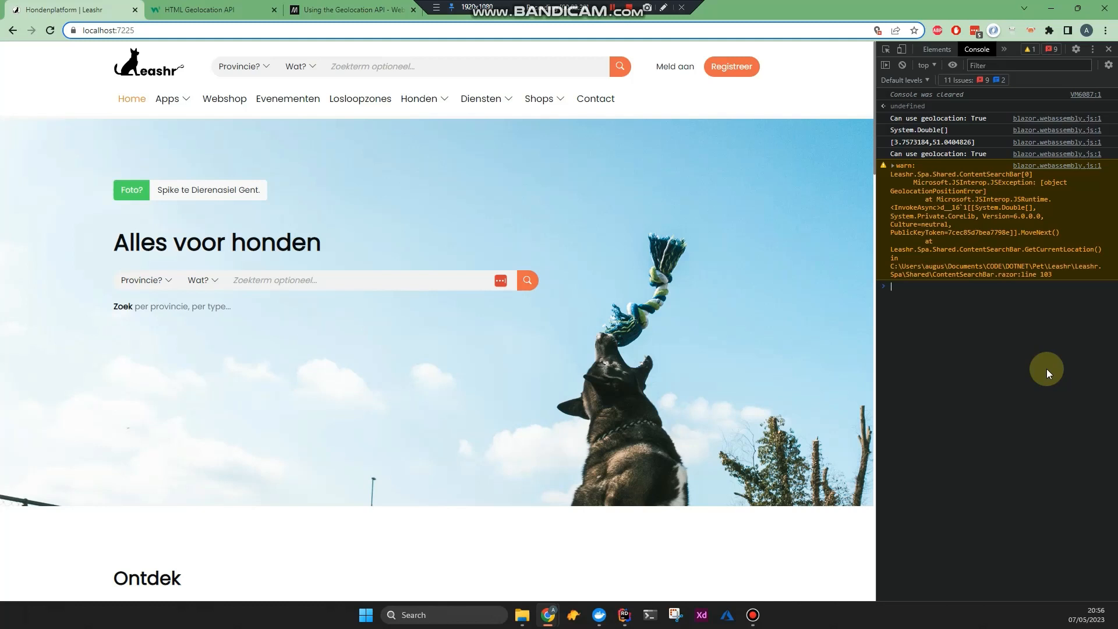
mouse_move(673, 463)
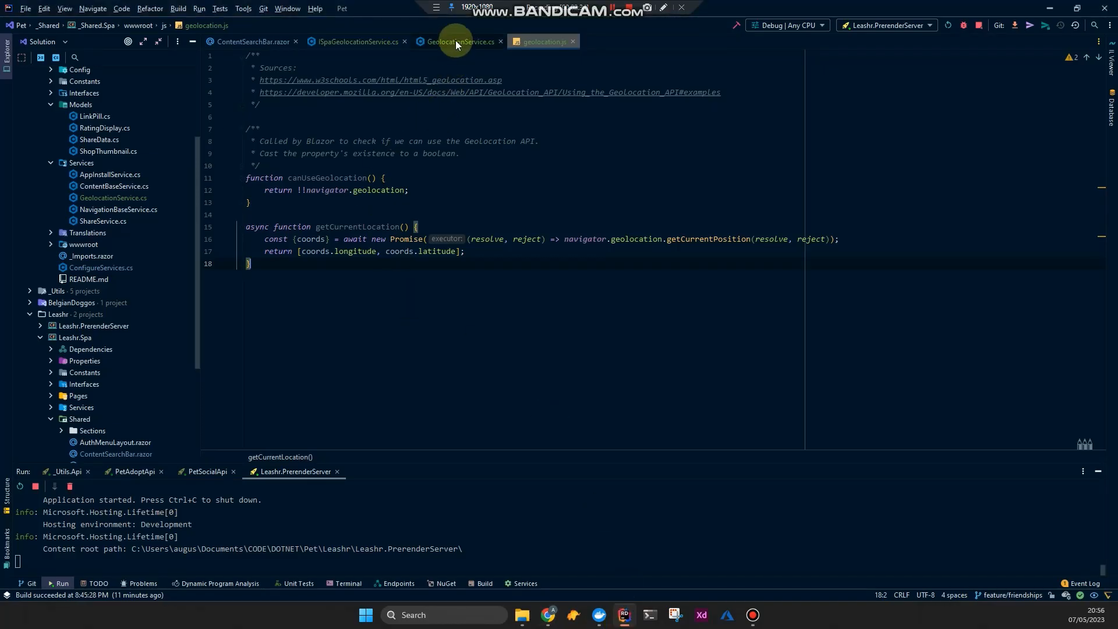
Review ISpaGeolocationService and the Chrome console error, then refocus GetCurrentLocation's serialized-location log line in ContentSearchBar.razor.
click(356, 42)
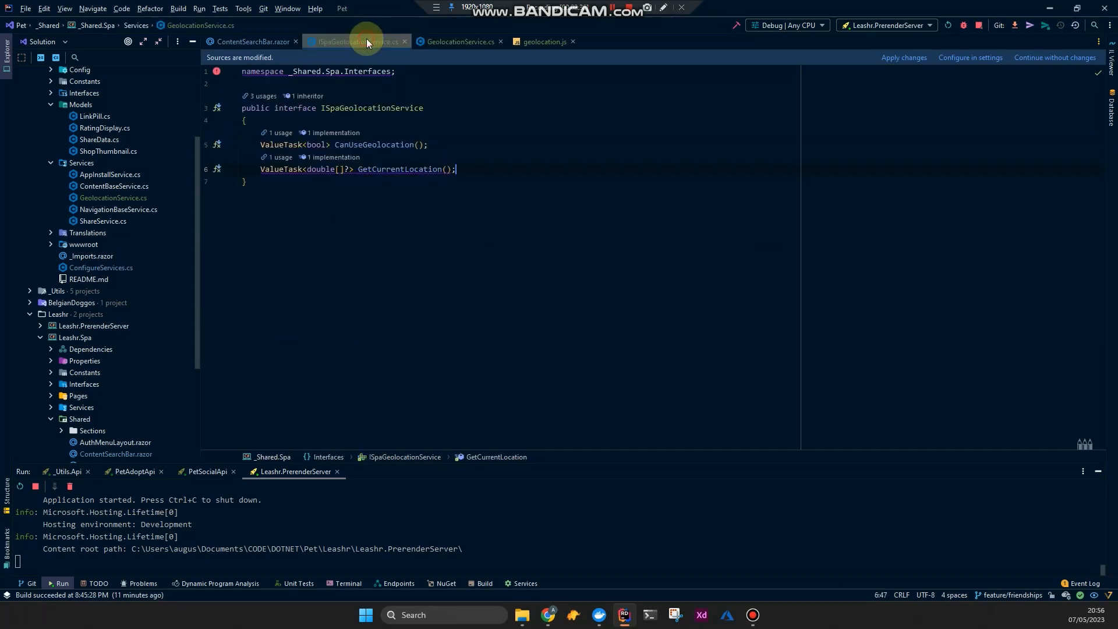
click(247, 42)
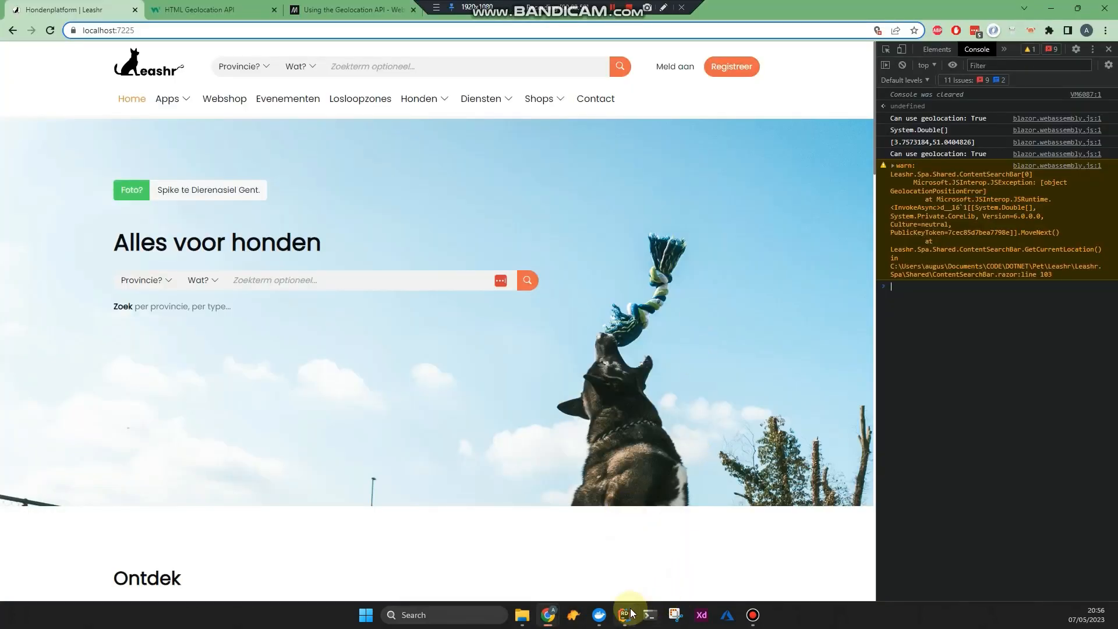
click(624, 614)
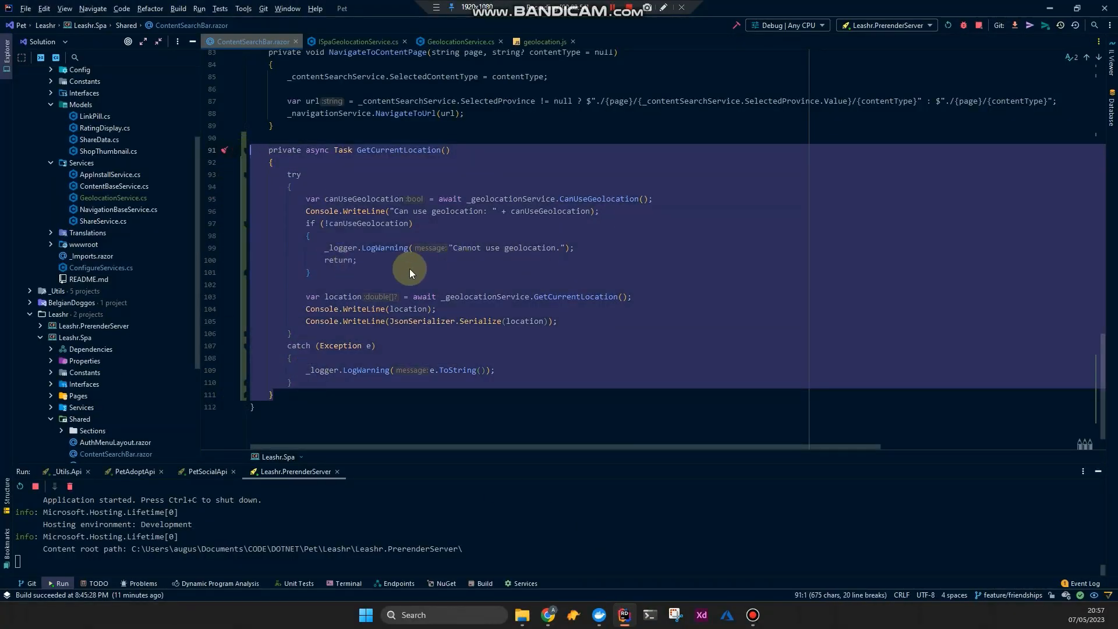
mouse_move(424, 268)
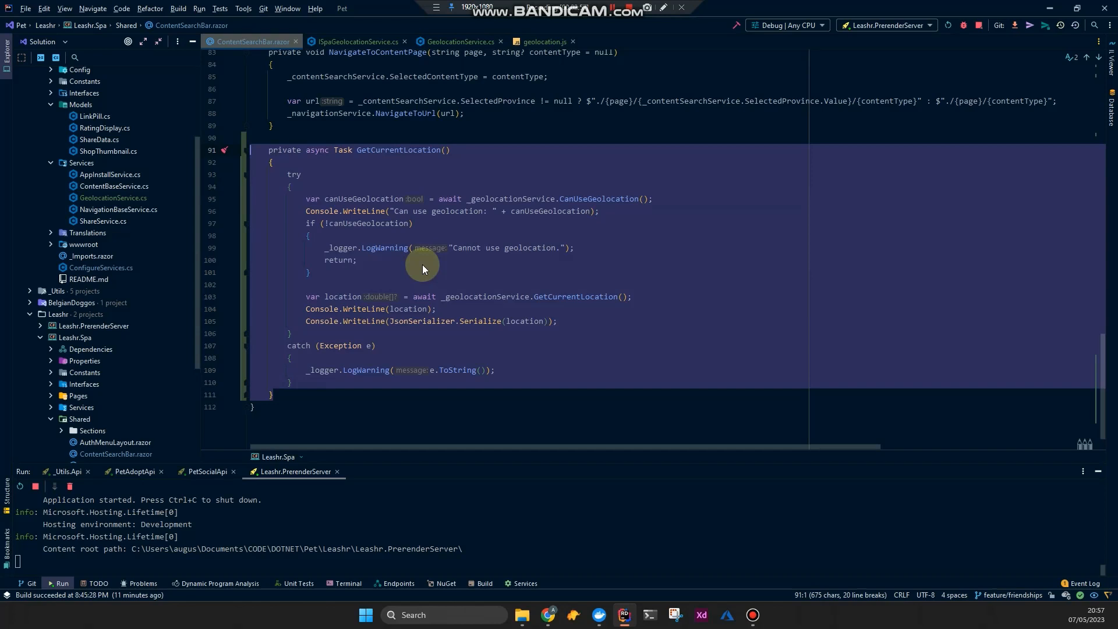
mouse_move(321, 375)
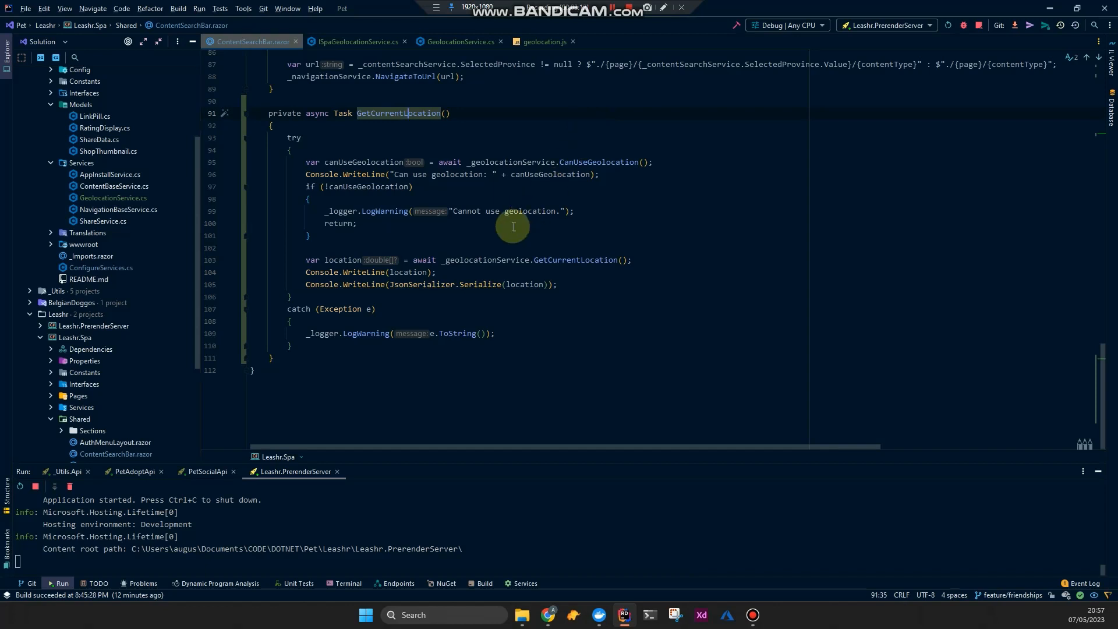
click(559, 284)
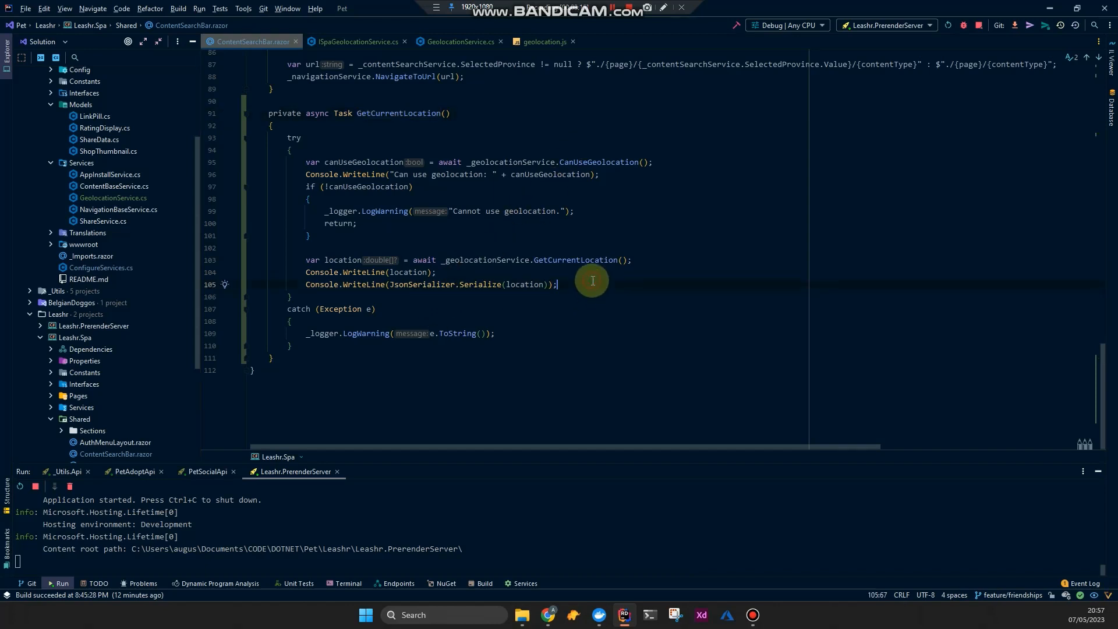